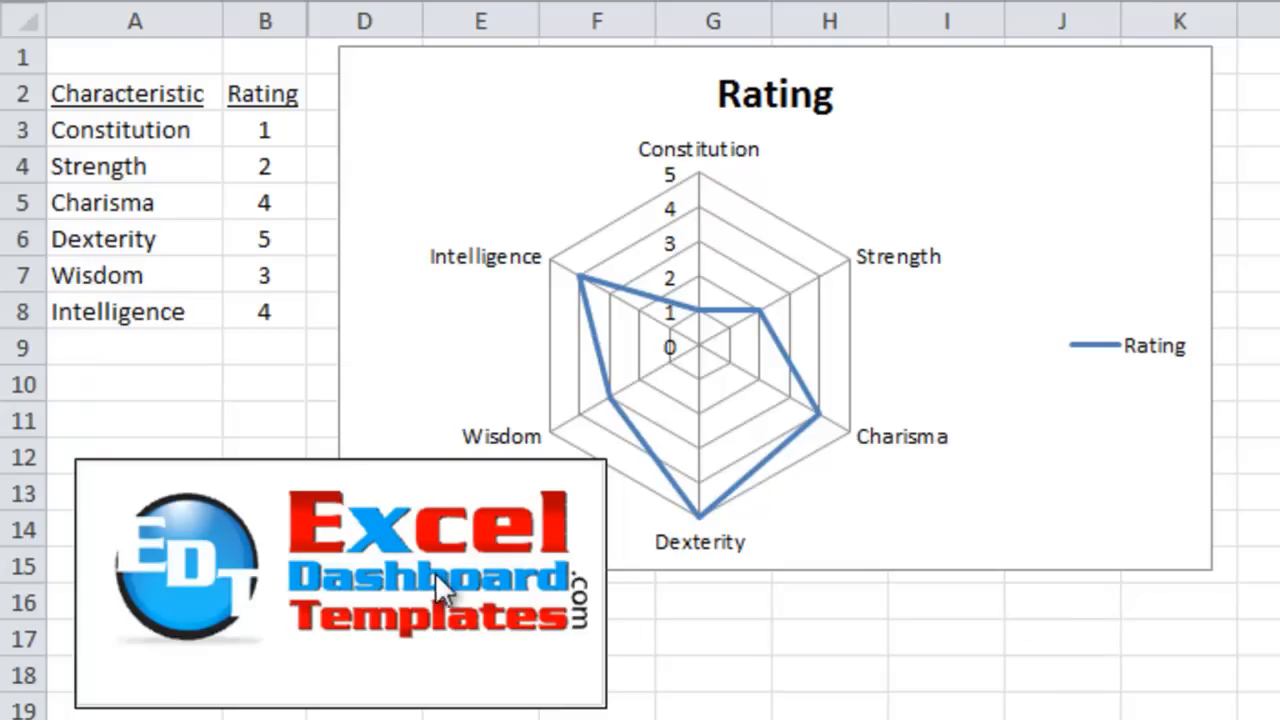
{"action": "mouse_move", "coordinate": [530, 635]}
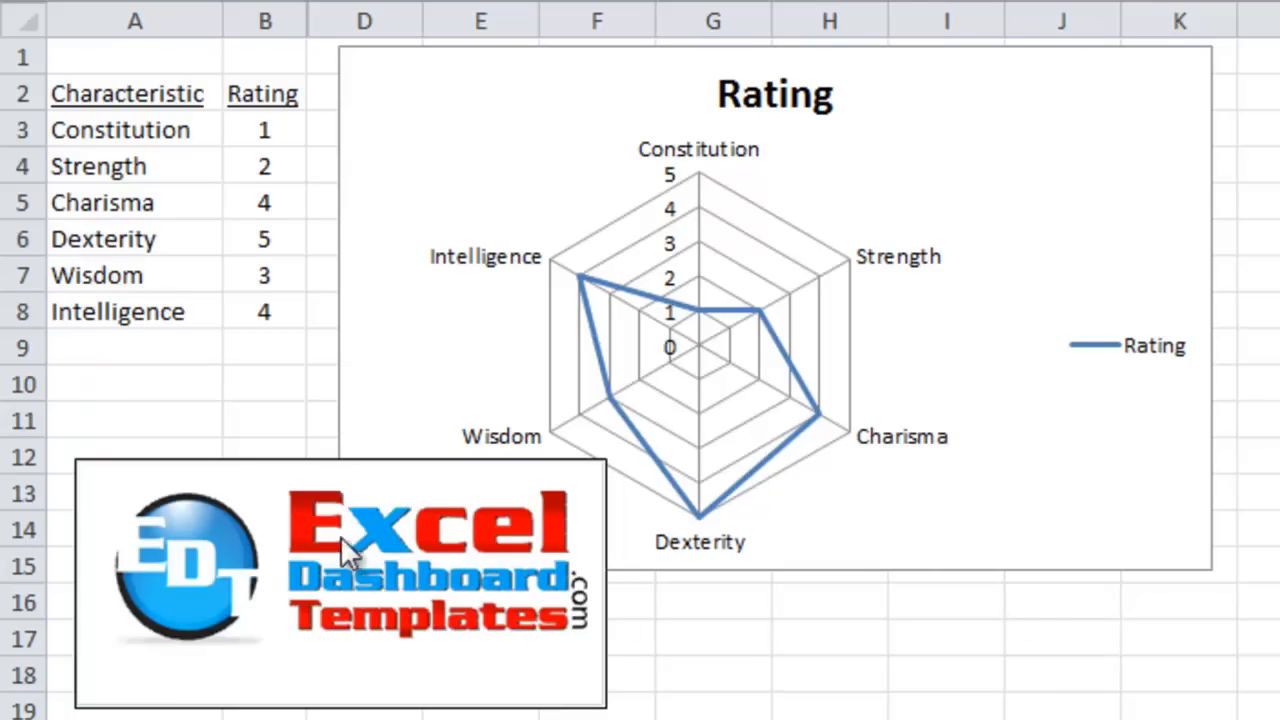
{"action": "mouse_move", "coordinate": [405, 505]}
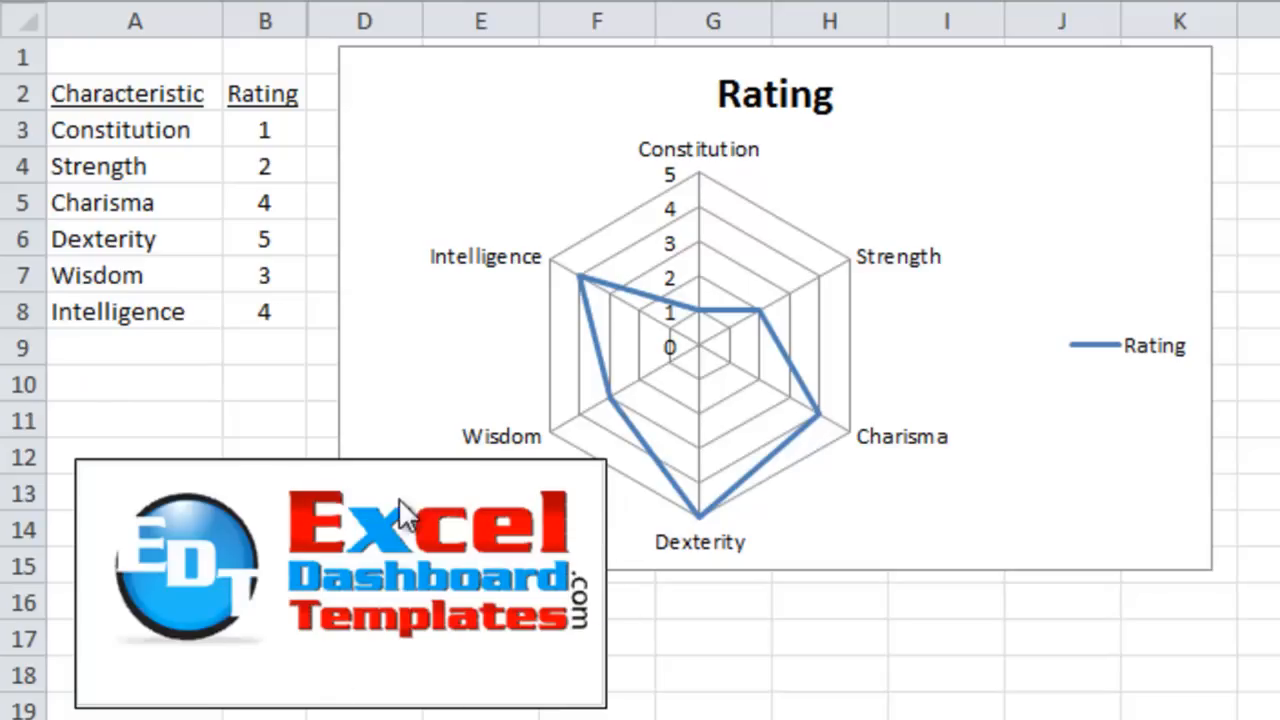
{"action": "mouse_move", "coordinate": [432, 580]}
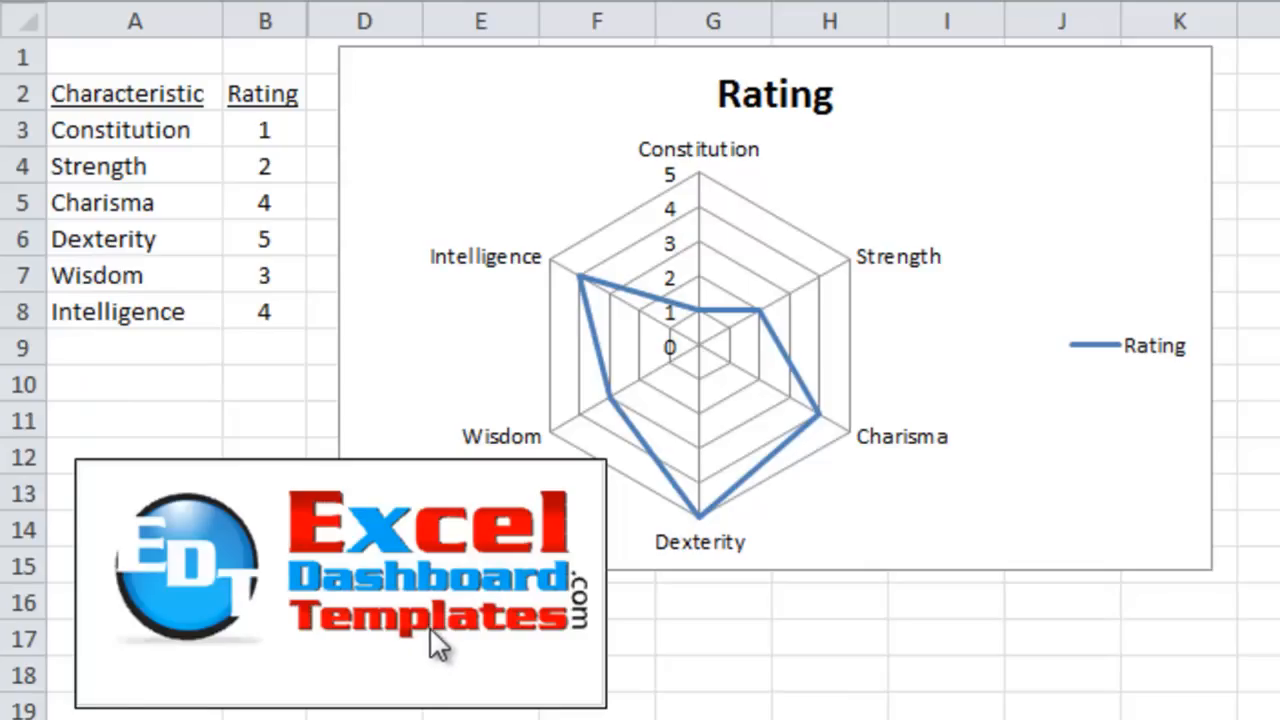
{"action": "mouse_move", "coordinate": [287, 388]}
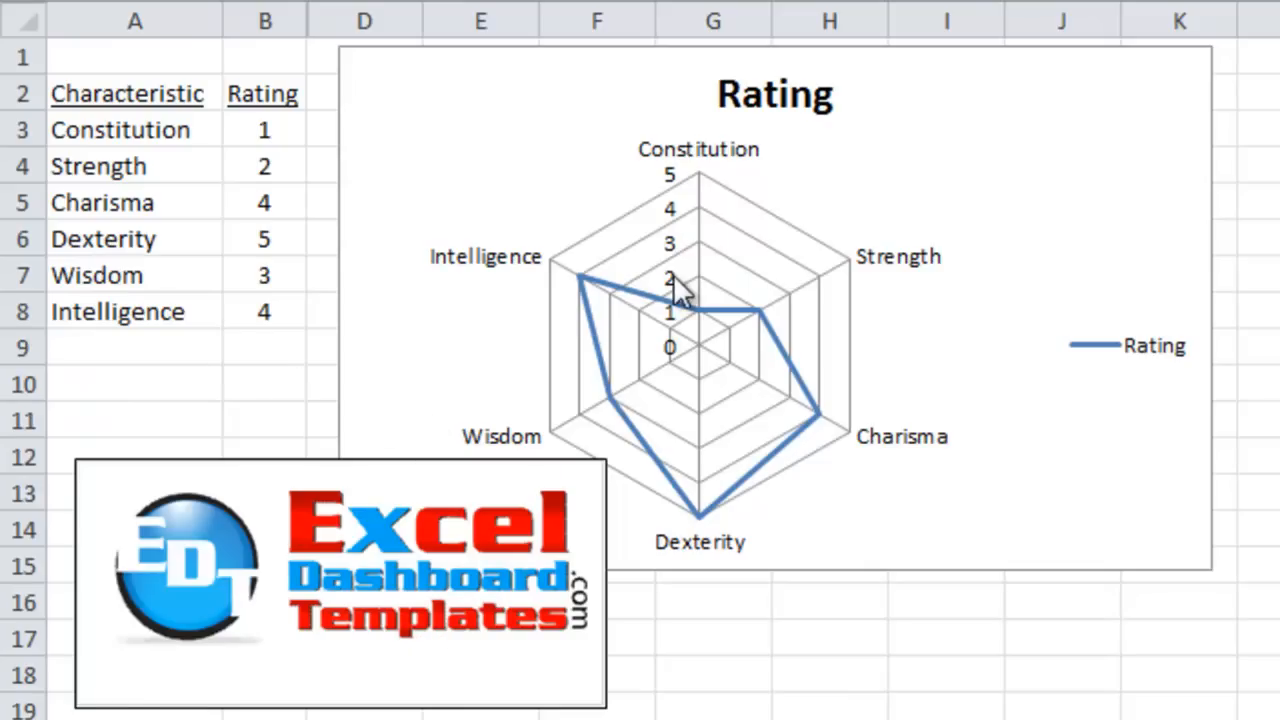
{"action": "mouse_move", "coordinate": [700, 270]}
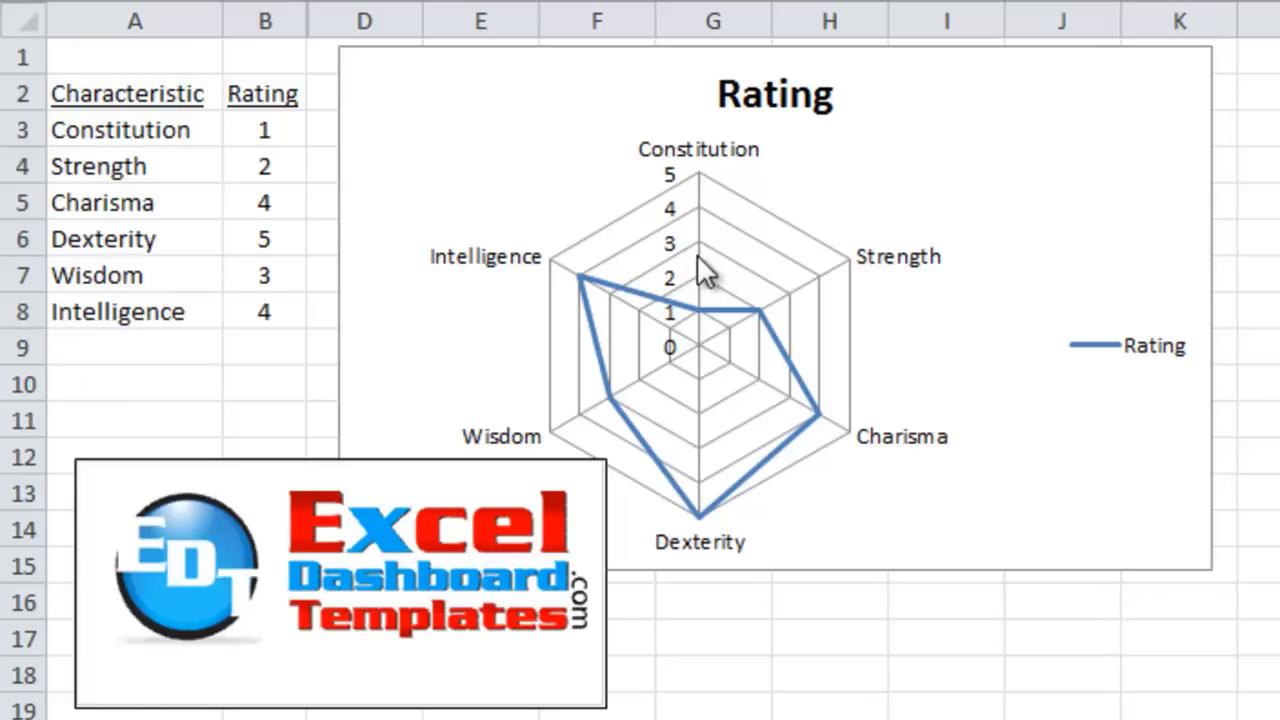
{"action": "mouse_move", "coordinate": [693, 375]}
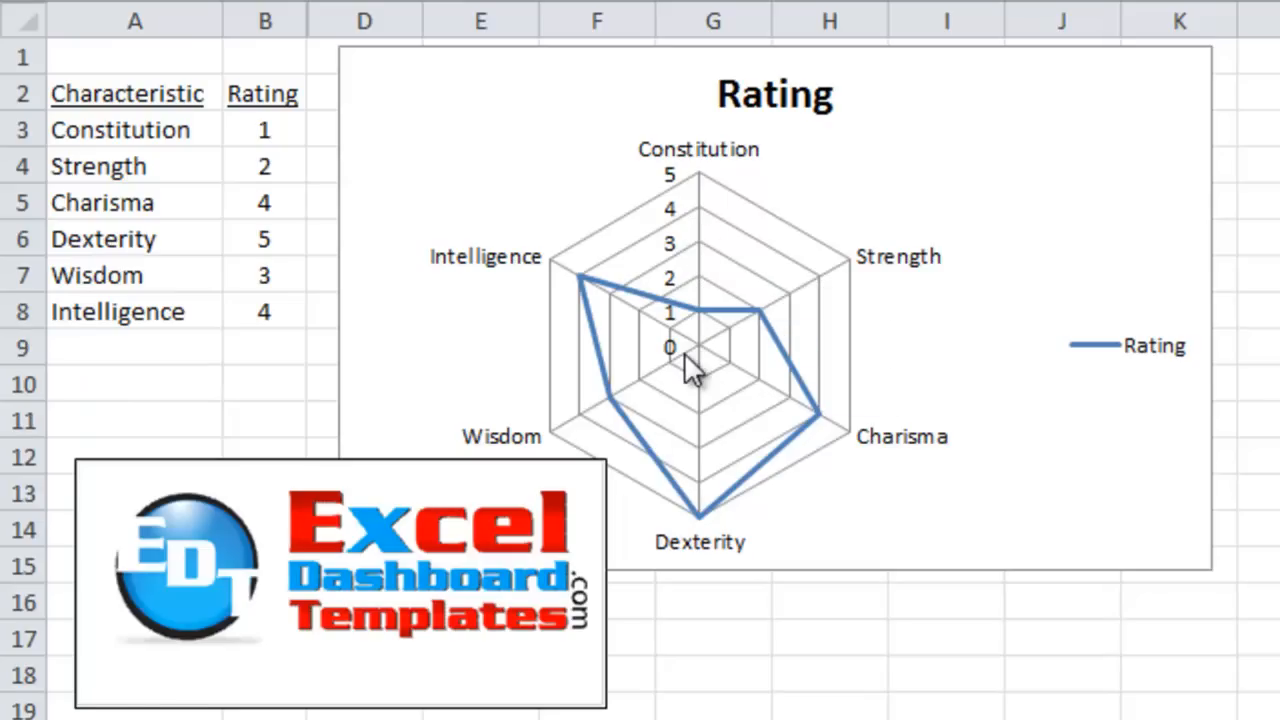
{"action": "mouse_move", "coordinate": [683, 363]}
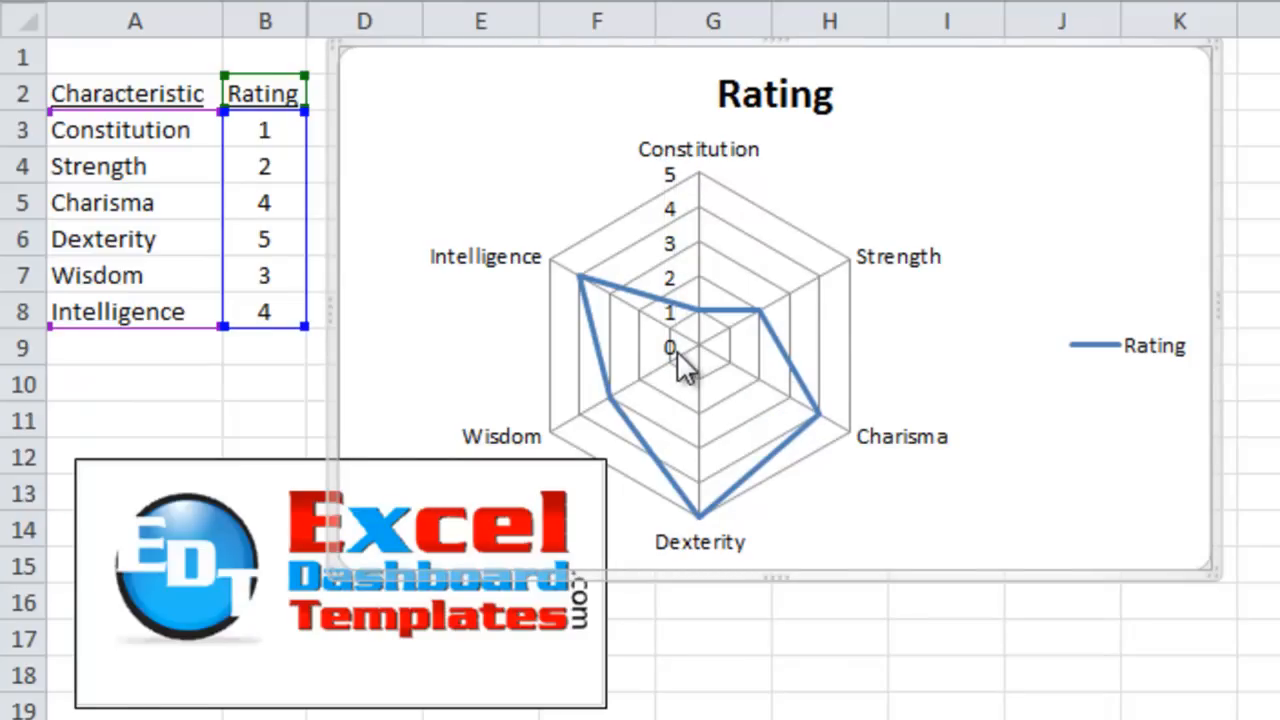
{"action": "mouse_move", "coordinate": [670, 355]}
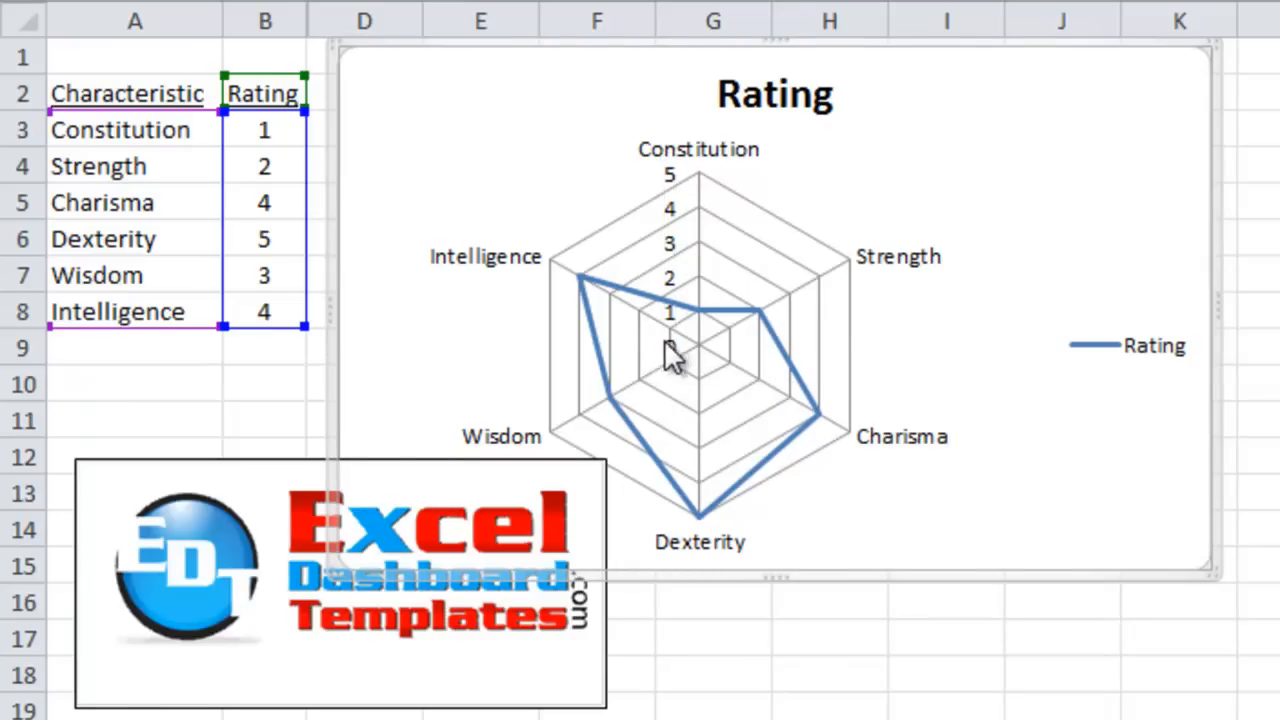
{"action": "mouse_move", "coordinate": [700, 370]}
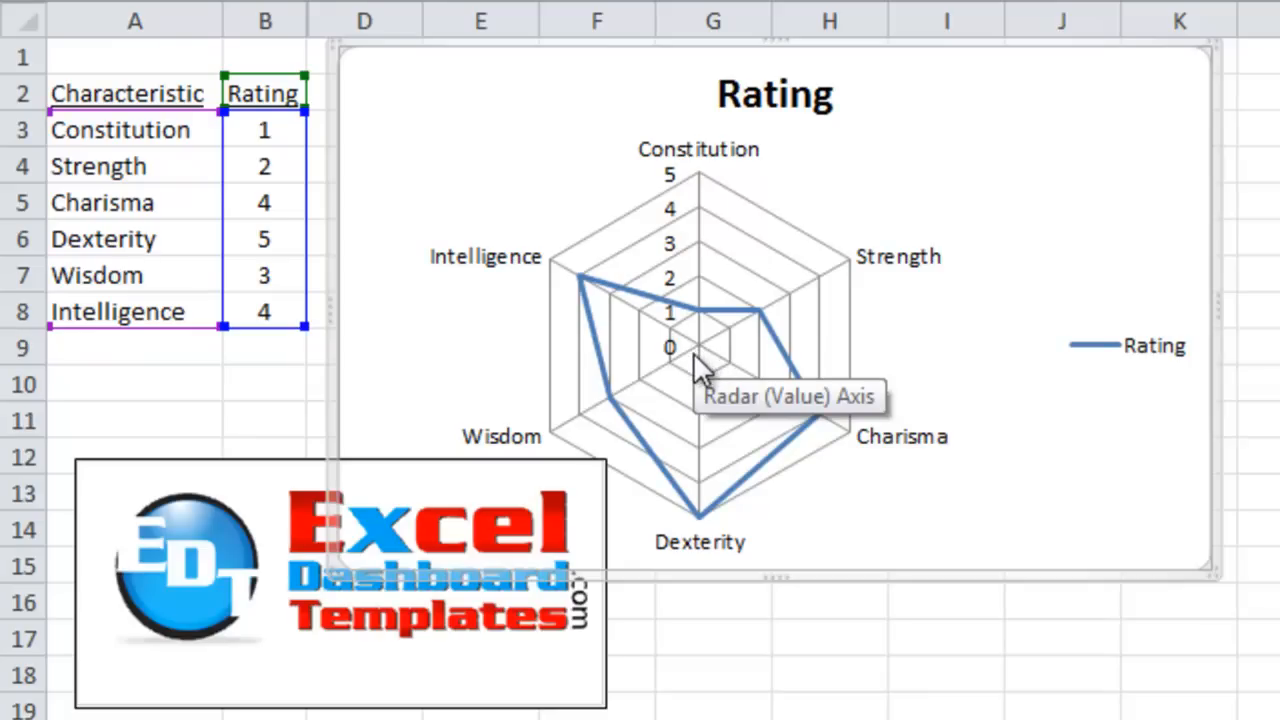
{"action": "mouse_move", "coordinate": [683, 340]}
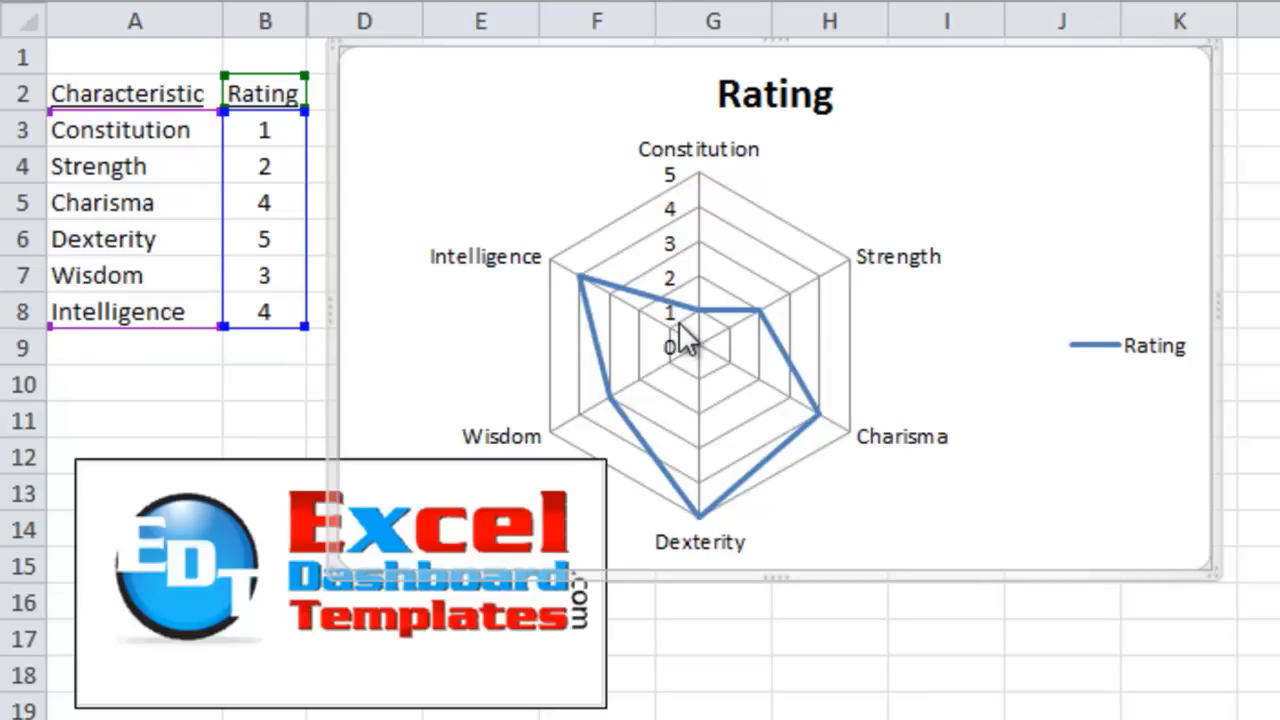
{"action": "mouse_move", "coordinate": [675, 200]}
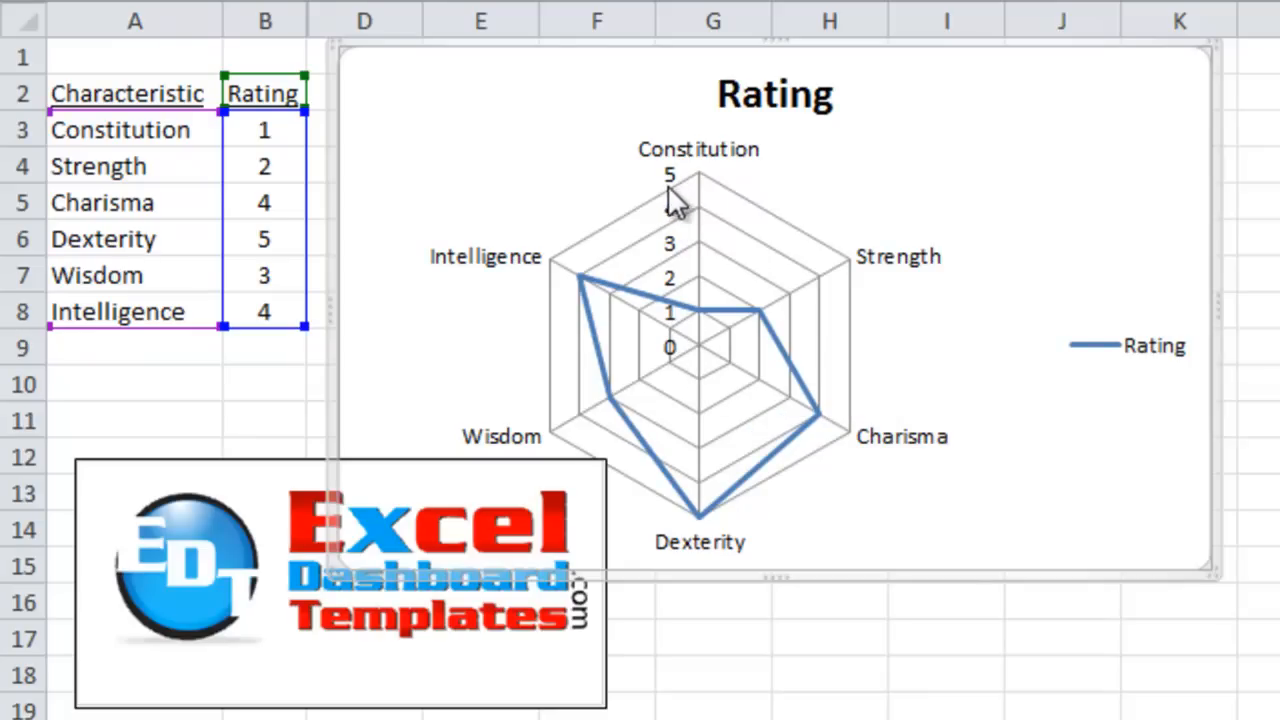
{"action": "mouse_move", "coordinate": [670, 205]}
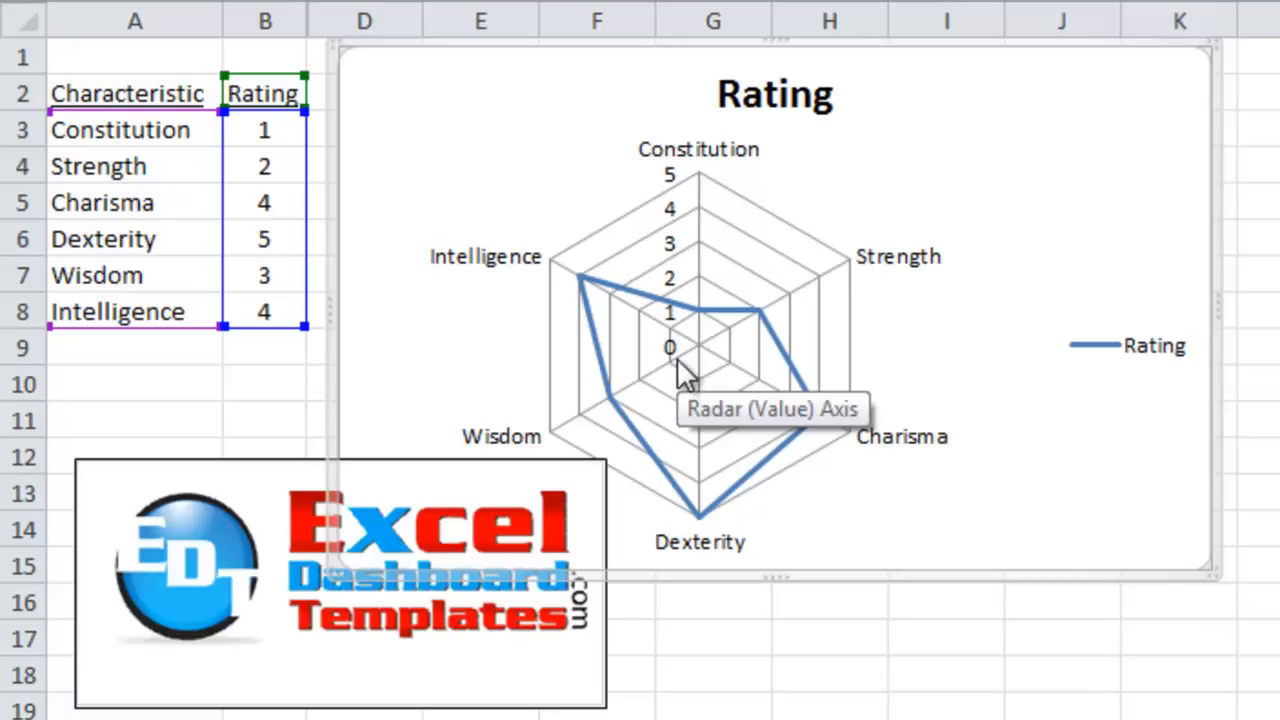
{"action": "mouse_move", "coordinate": [690, 375]}
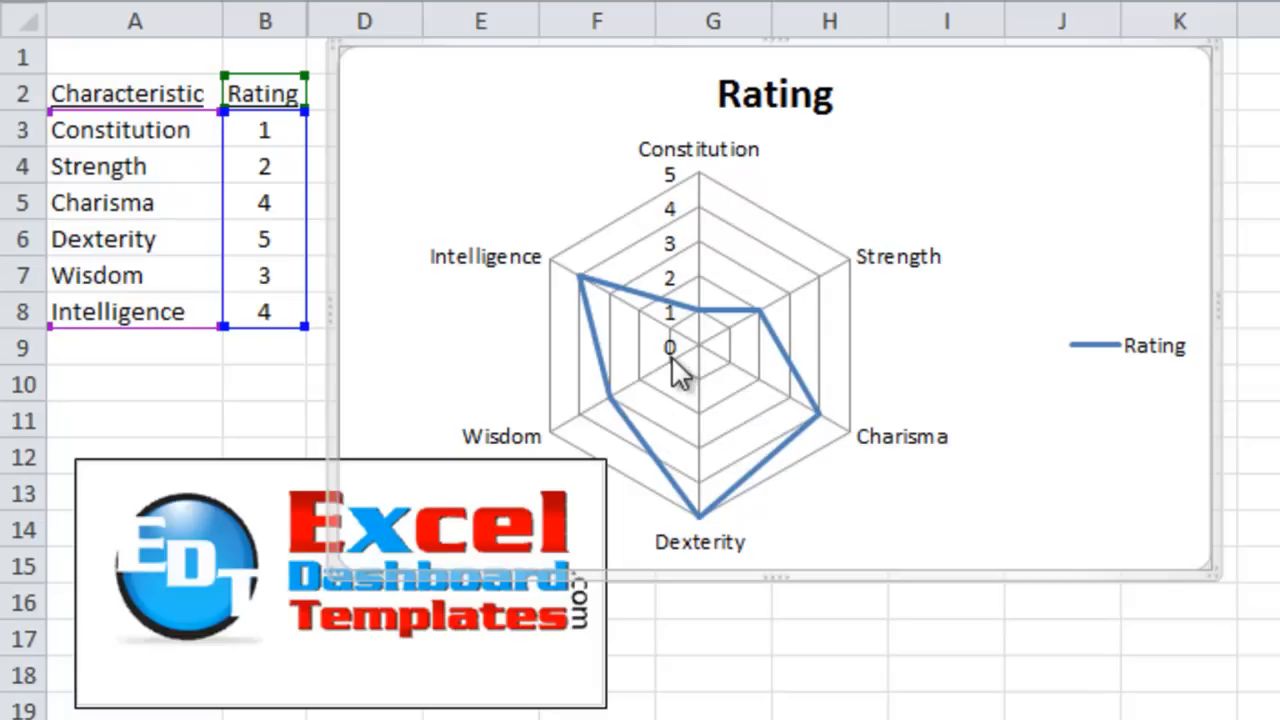
{"action": "mouse_move", "coordinate": [680, 340]}
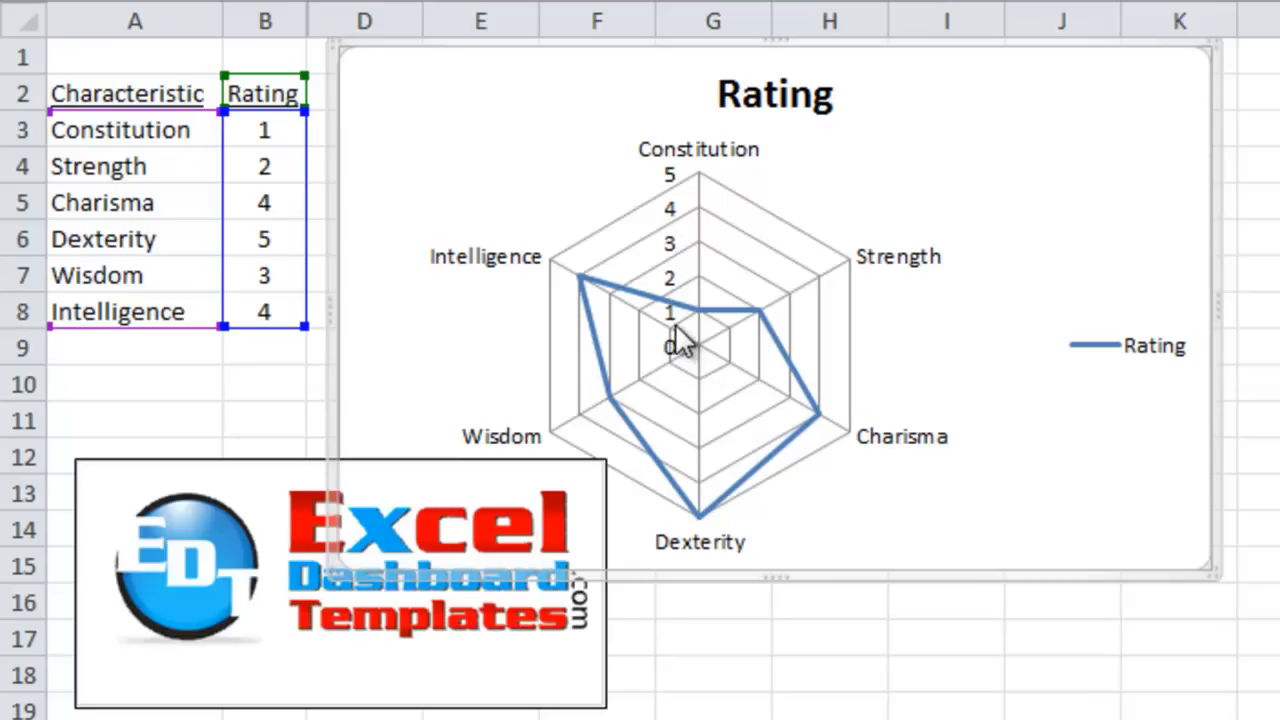
{"action": "mouse_move", "coordinate": [670, 213]}
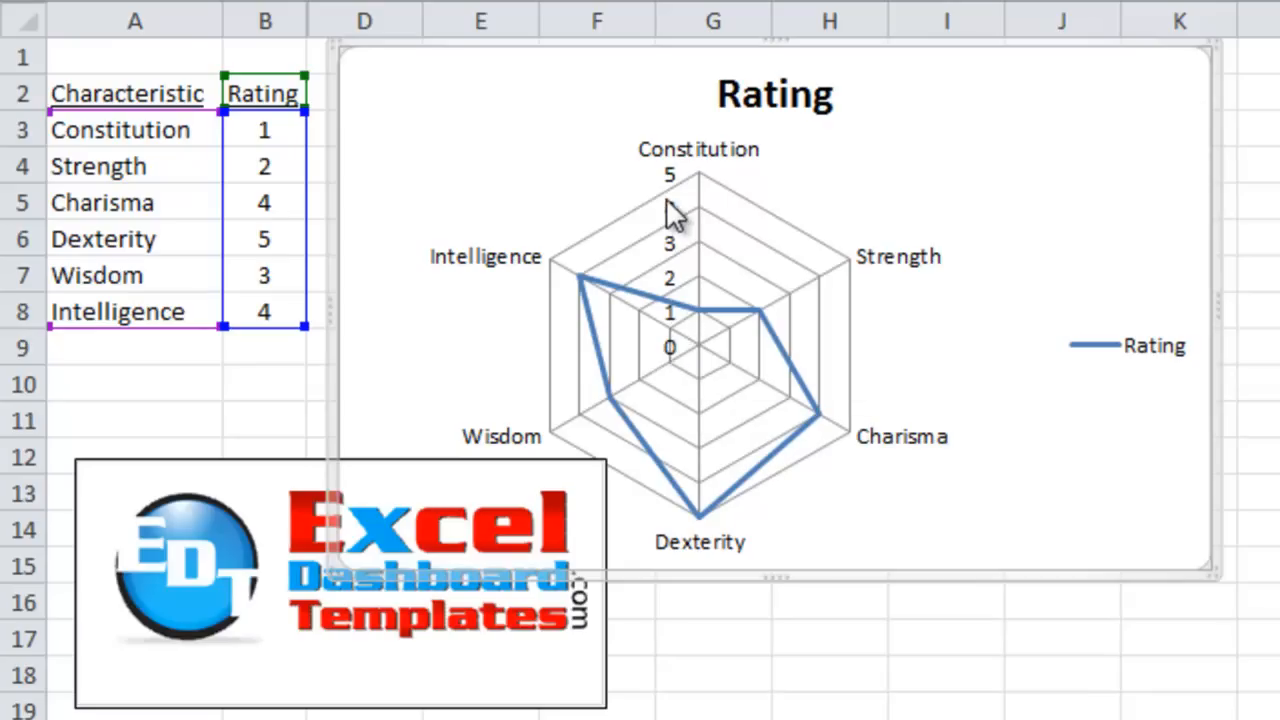
{"action": "mouse_move", "coordinate": [675, 360]}
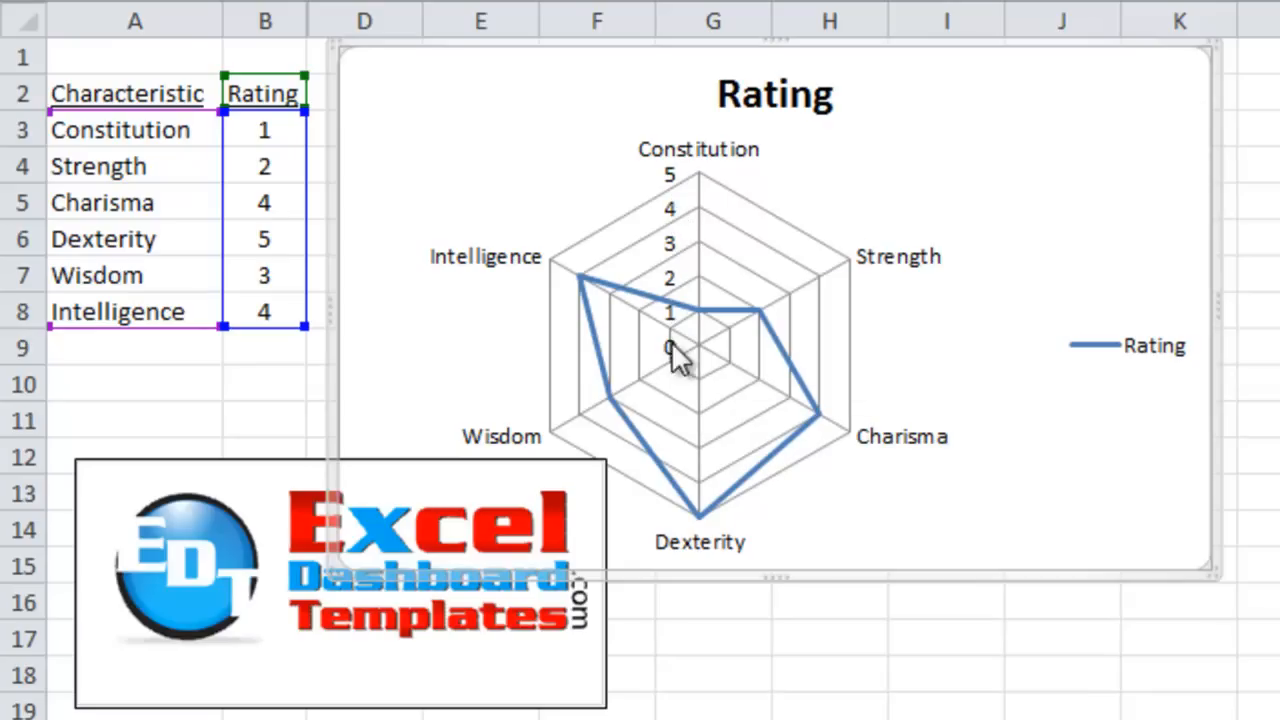
{"action": "mouse_move", "coordinate": [675, 375]}
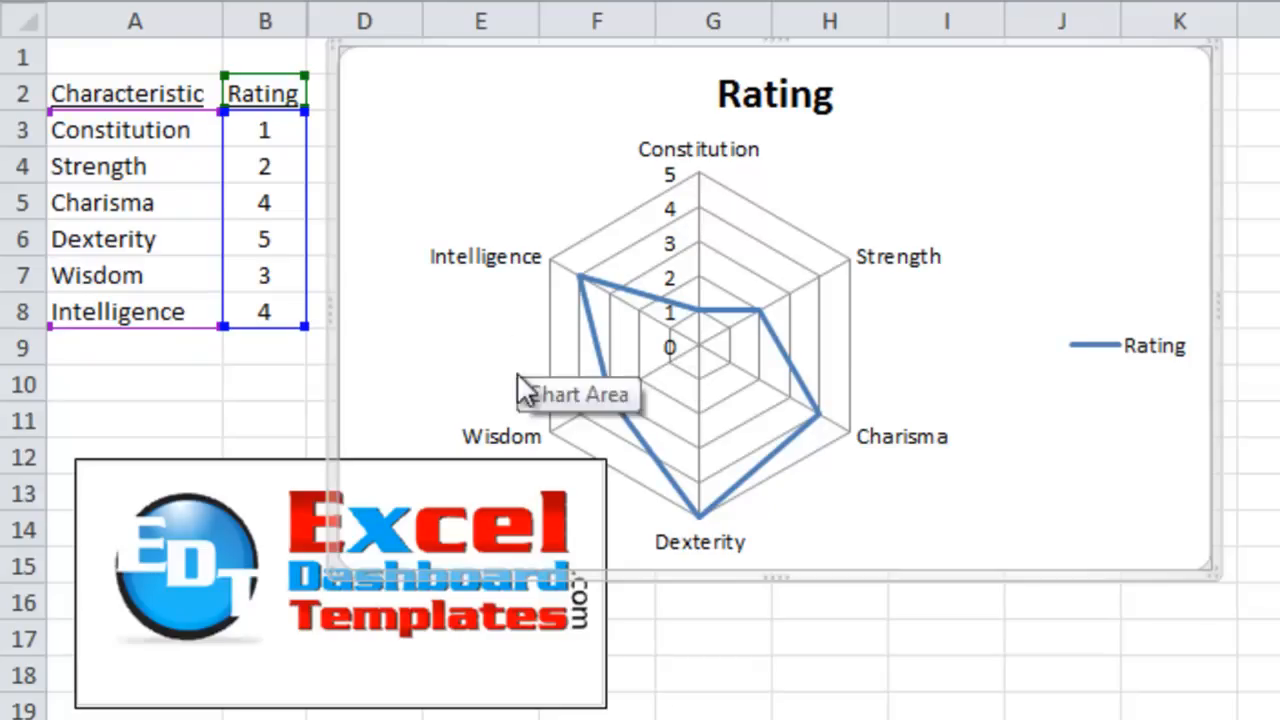
{"action": "mouse_move", "coordinate": [700, 358]}
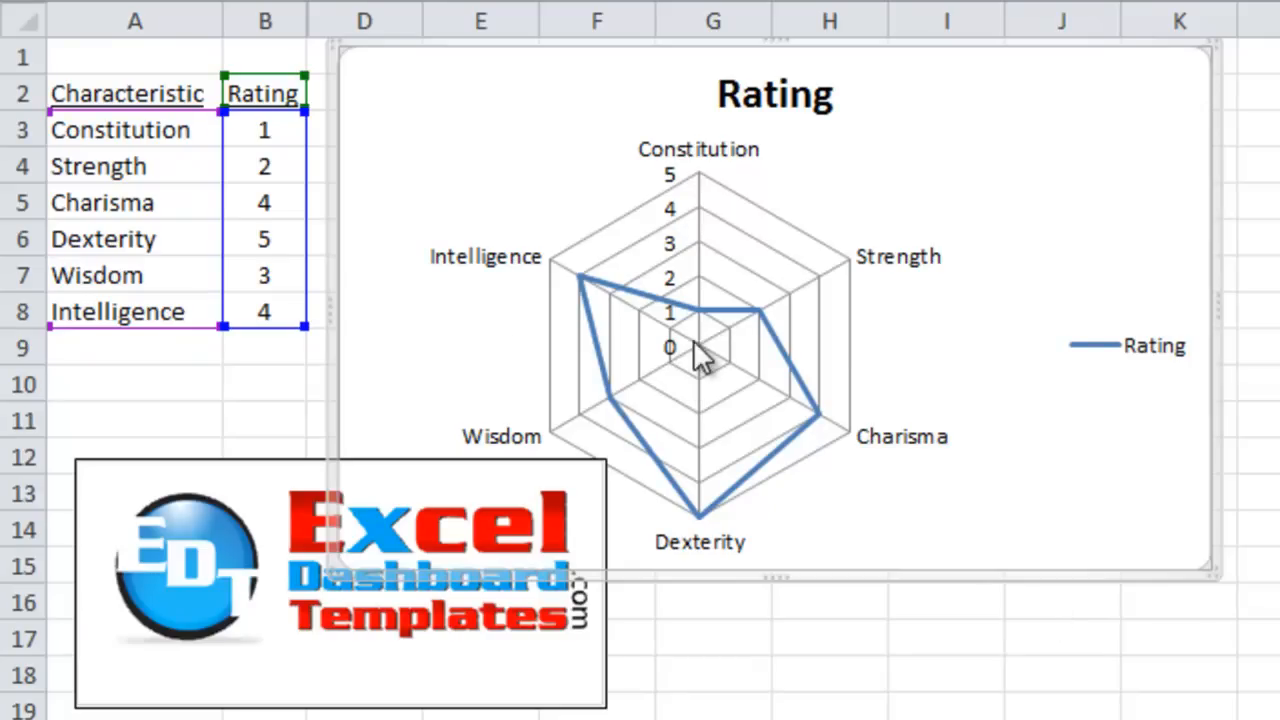
{"action": "mouse_move", "coordinate": [680, 355]}
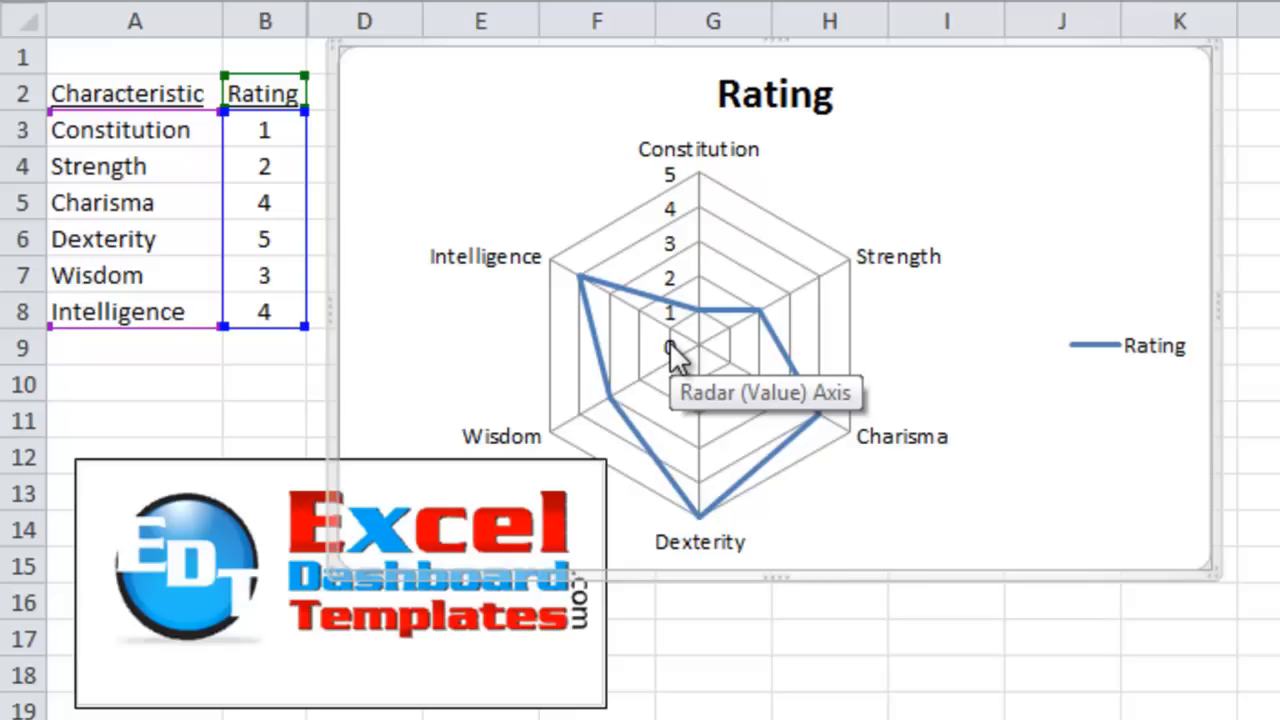
{"action": "mouse_move", "coordinate": [680, 360]}
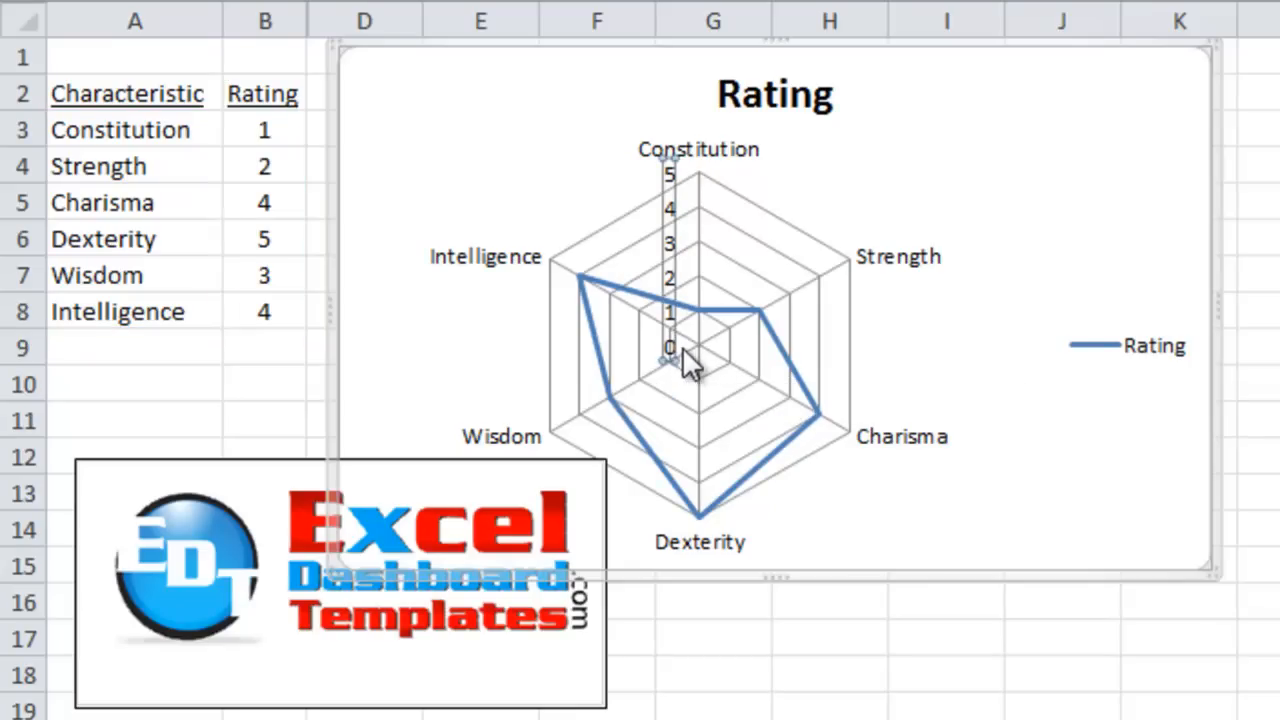
{"action": "mouse_move", "coordinate": [695, 215]}
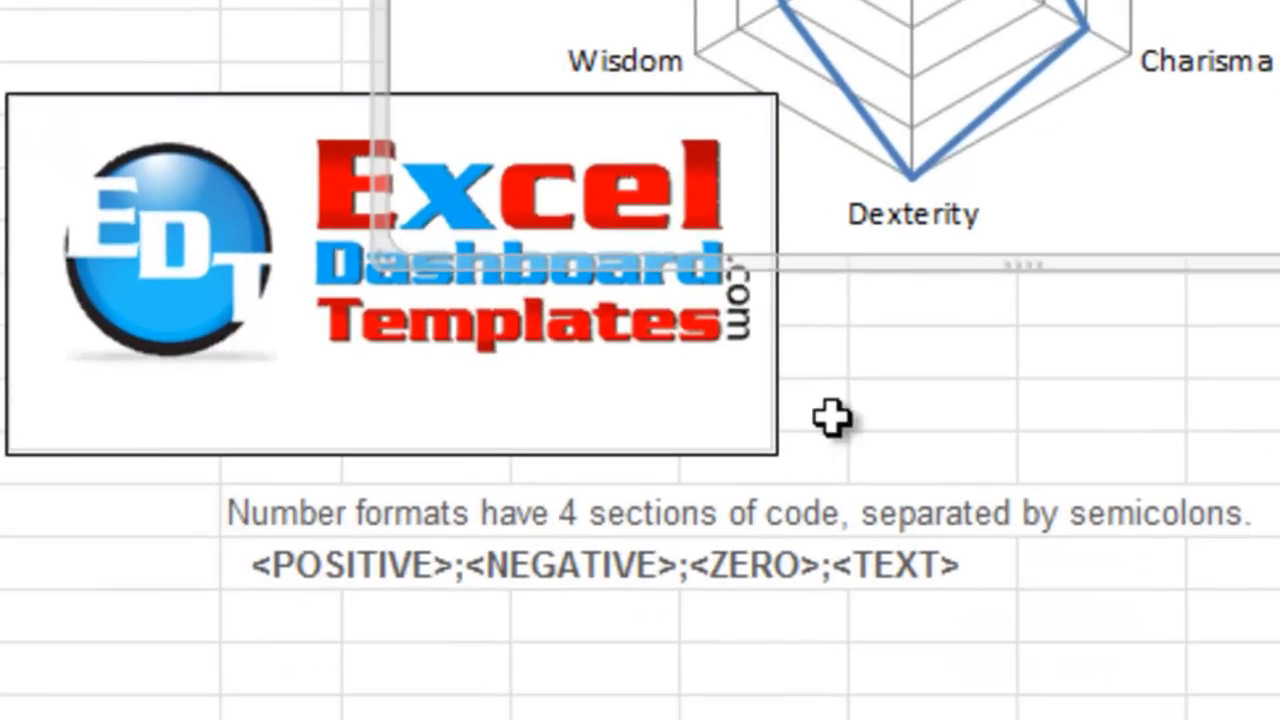
{"action": "mouse_move", "coordinate": [210, 530]}
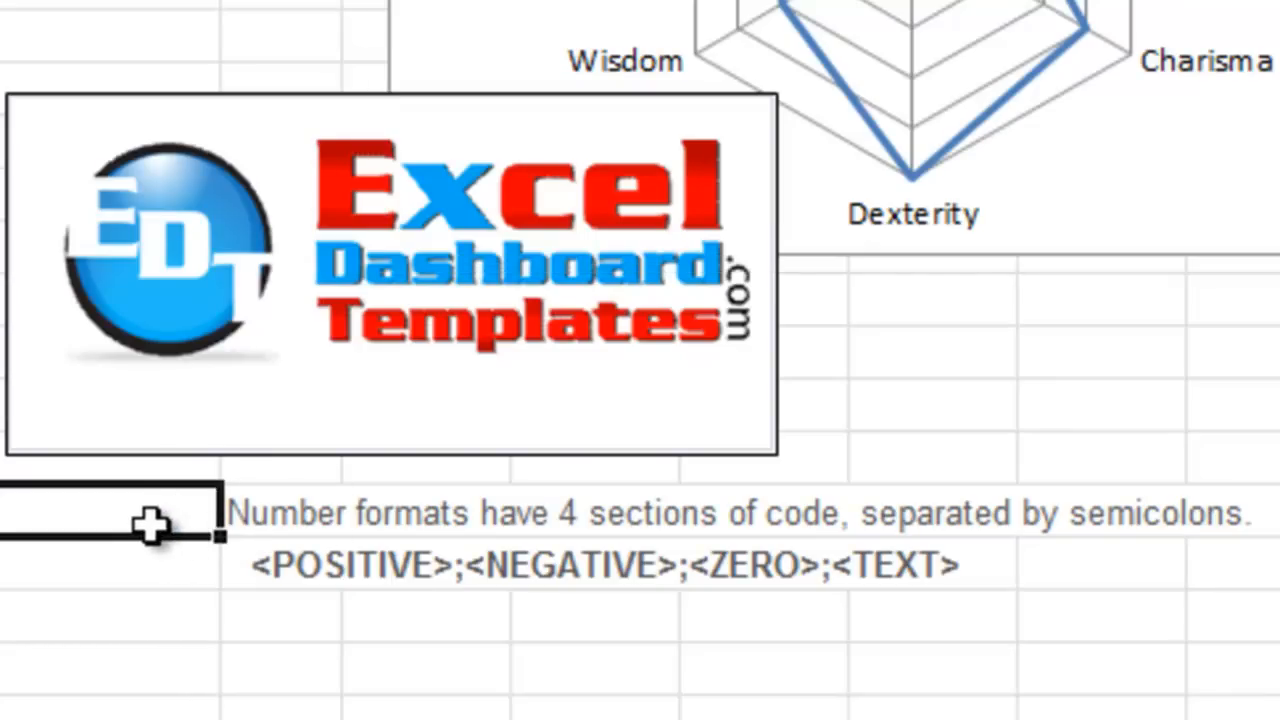
{"action": "mouse_move", "coordinate": [165, 550]}
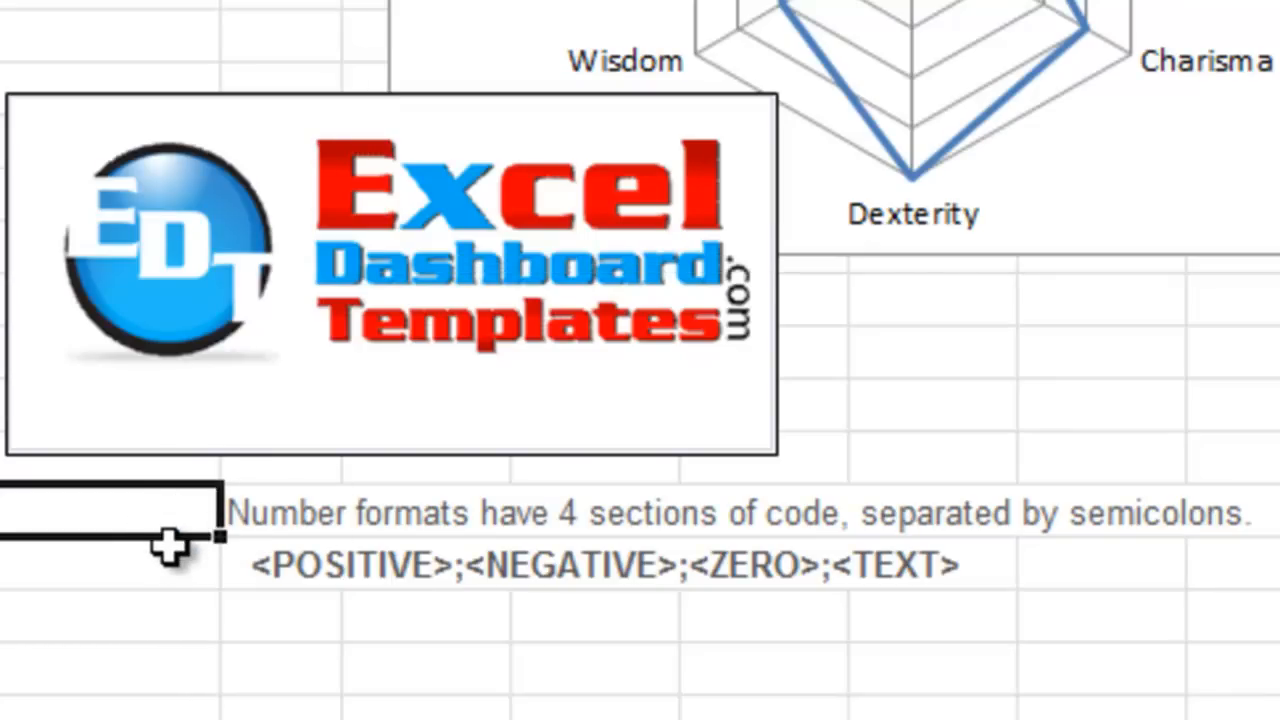
{"action": "mouse_move", "coordinate": [240, 565]}
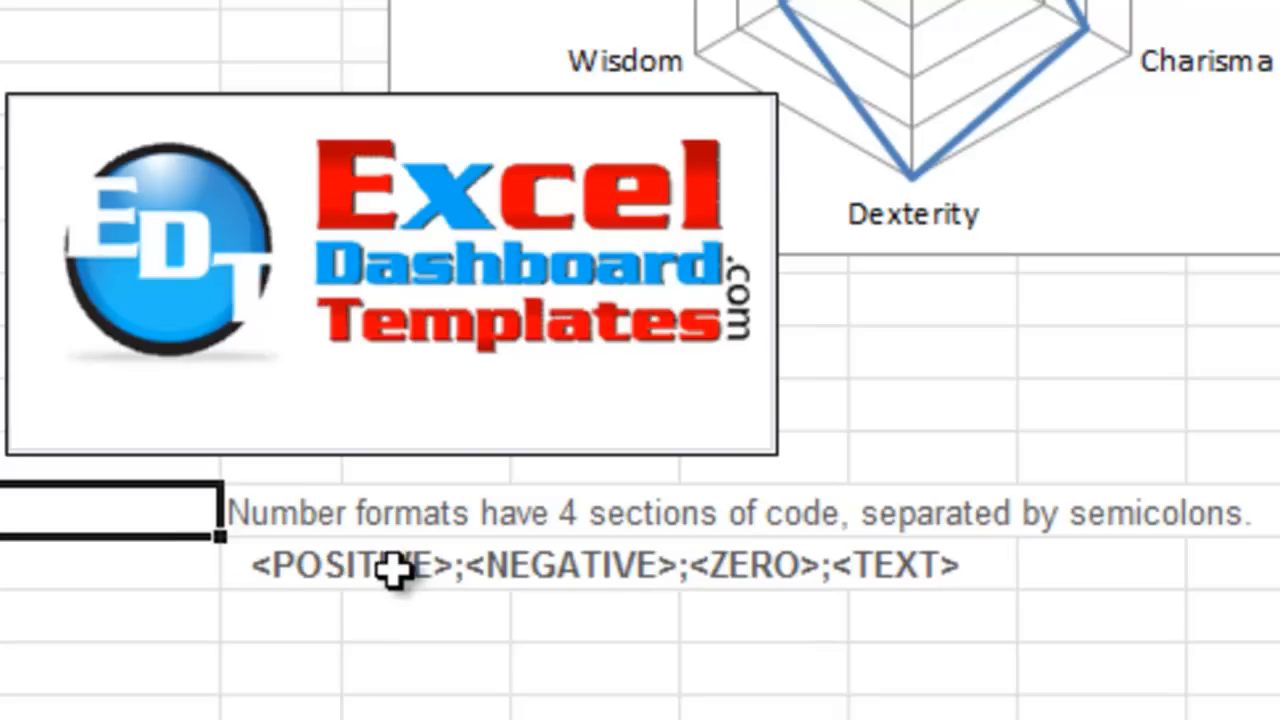
{"action": "mouse_move", "coordinate": [500, 565]}
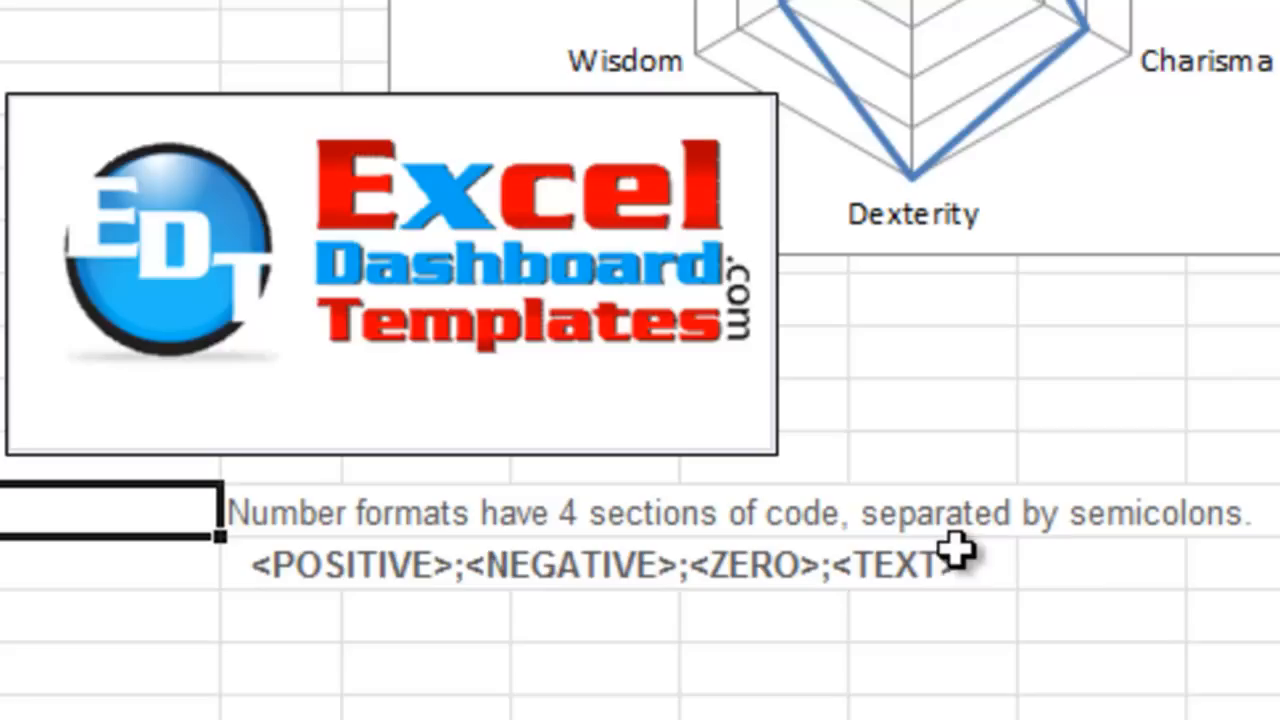
{"action": "mouse_move", "coordinate": [330, 595]}
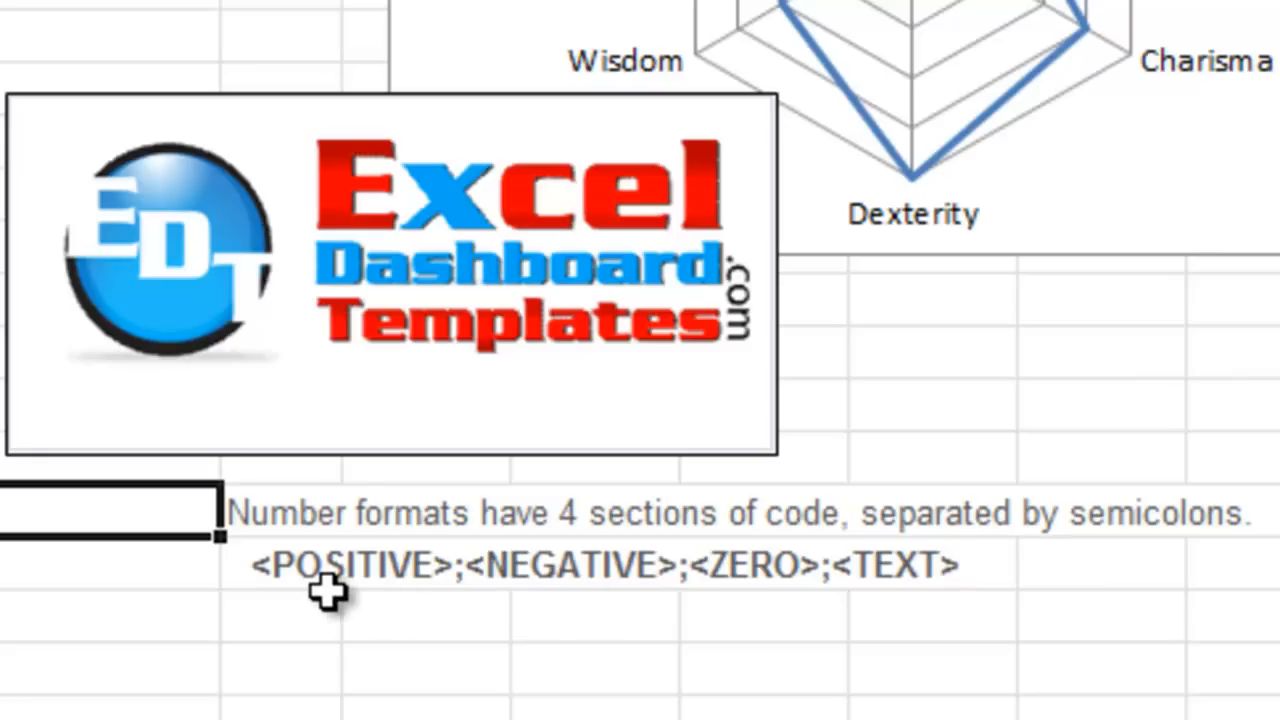
{"action": "mouse_move", "coordinate": [527, 600]}
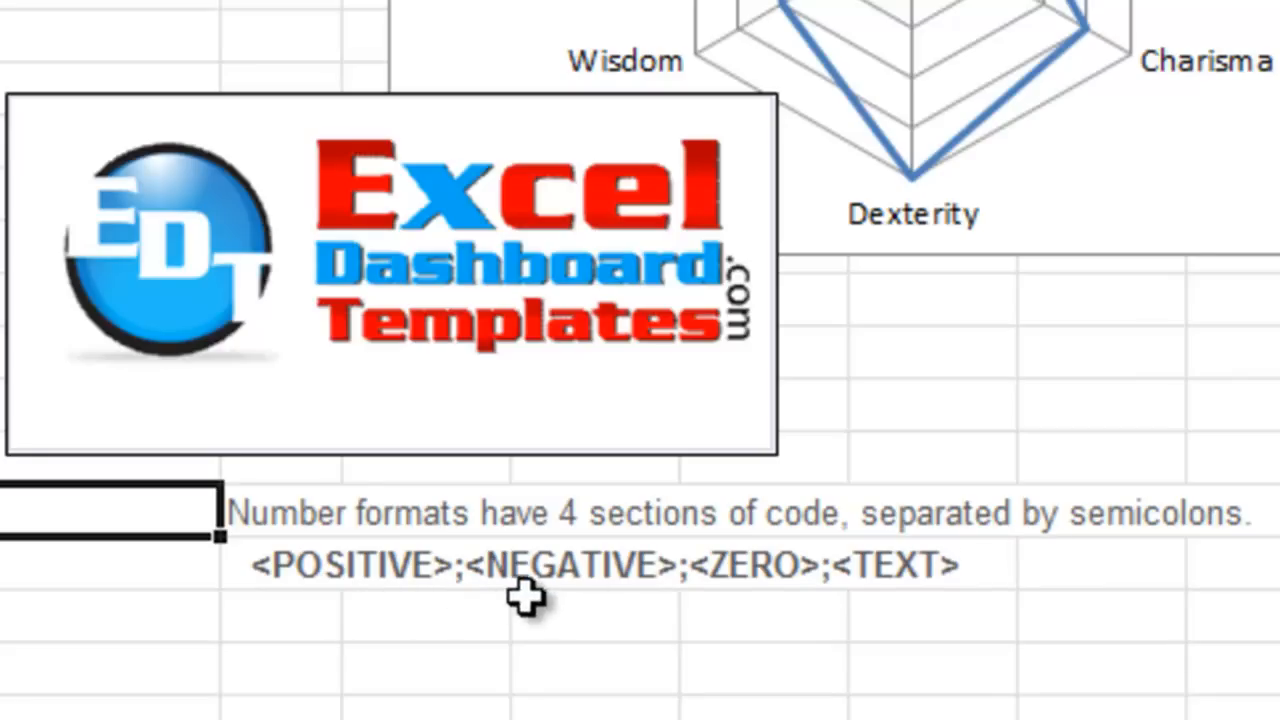
{"action": "mouse_move", "coordinate": [685, 600]}
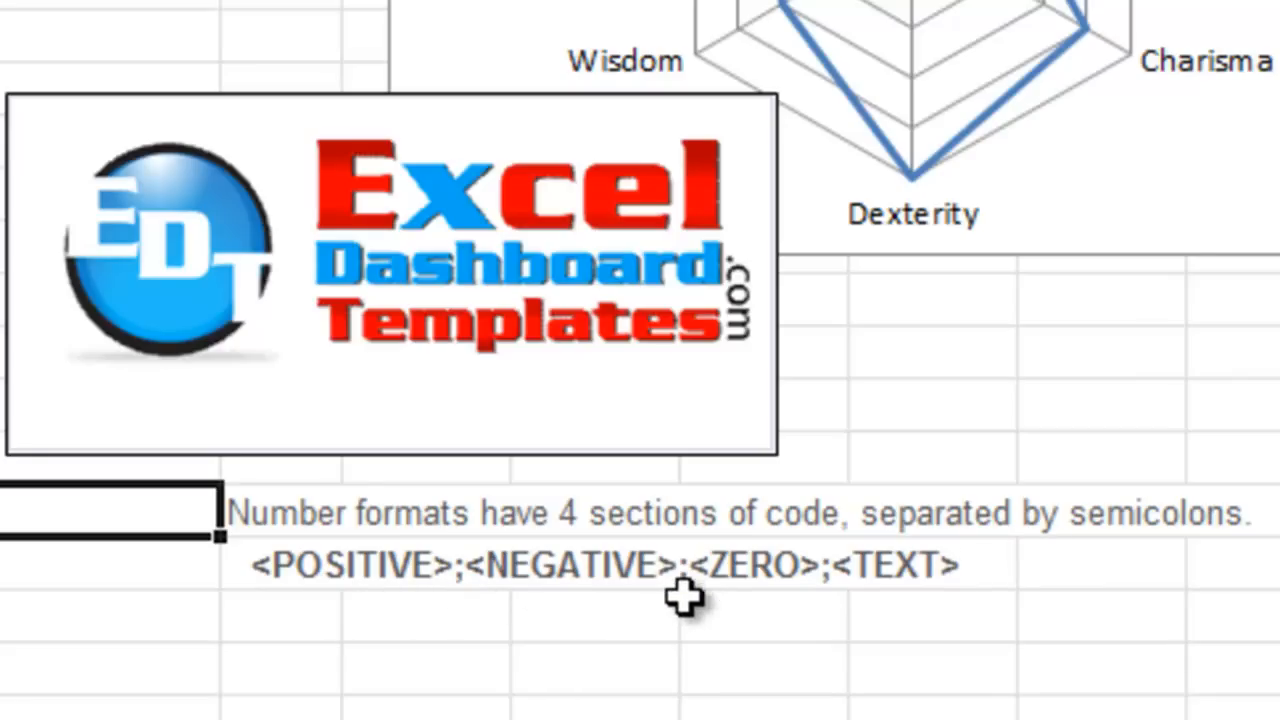
{"action": "mouse_move", "coordinate": [950, 570]}
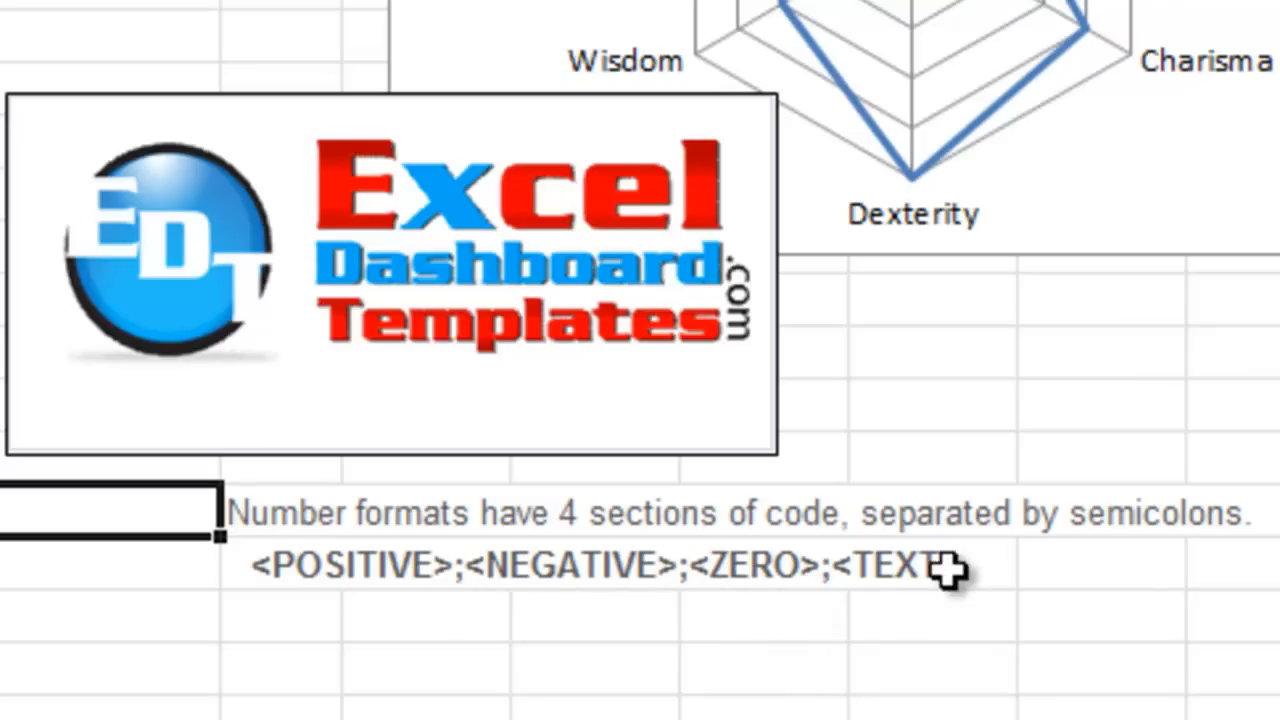
{"action": "mouse_move", "coordinate": [948, 575]}
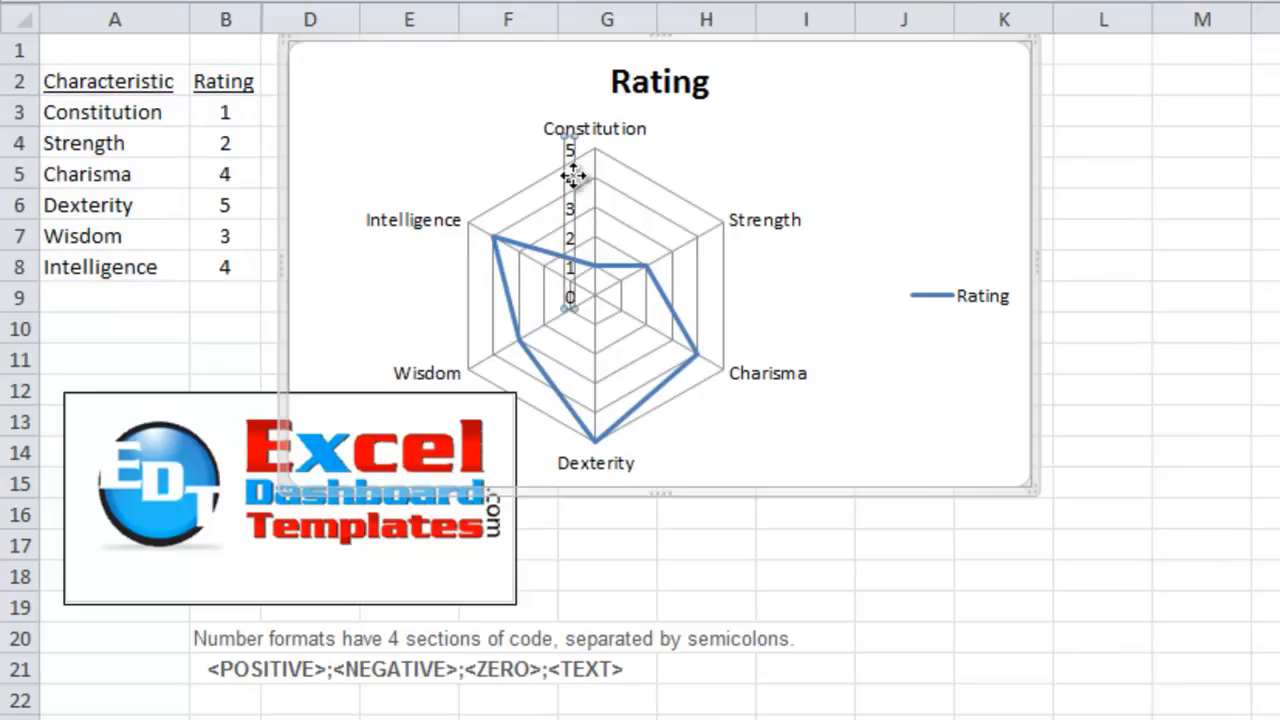
Step: Open Format Axis for the radar chart's value axis from its right-click menu
{"action": "right_click", "coordinate": [570, 170]}
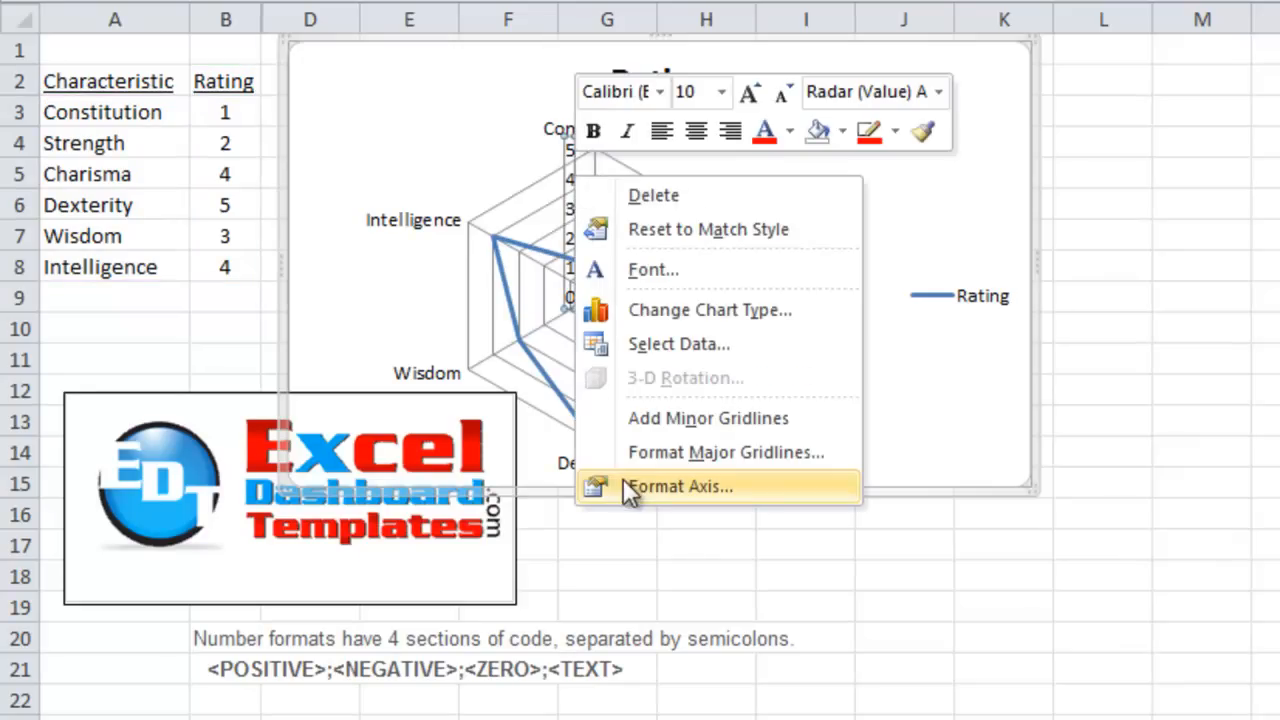
{"action": "mouse_move", "coordinate": [753, 498]}
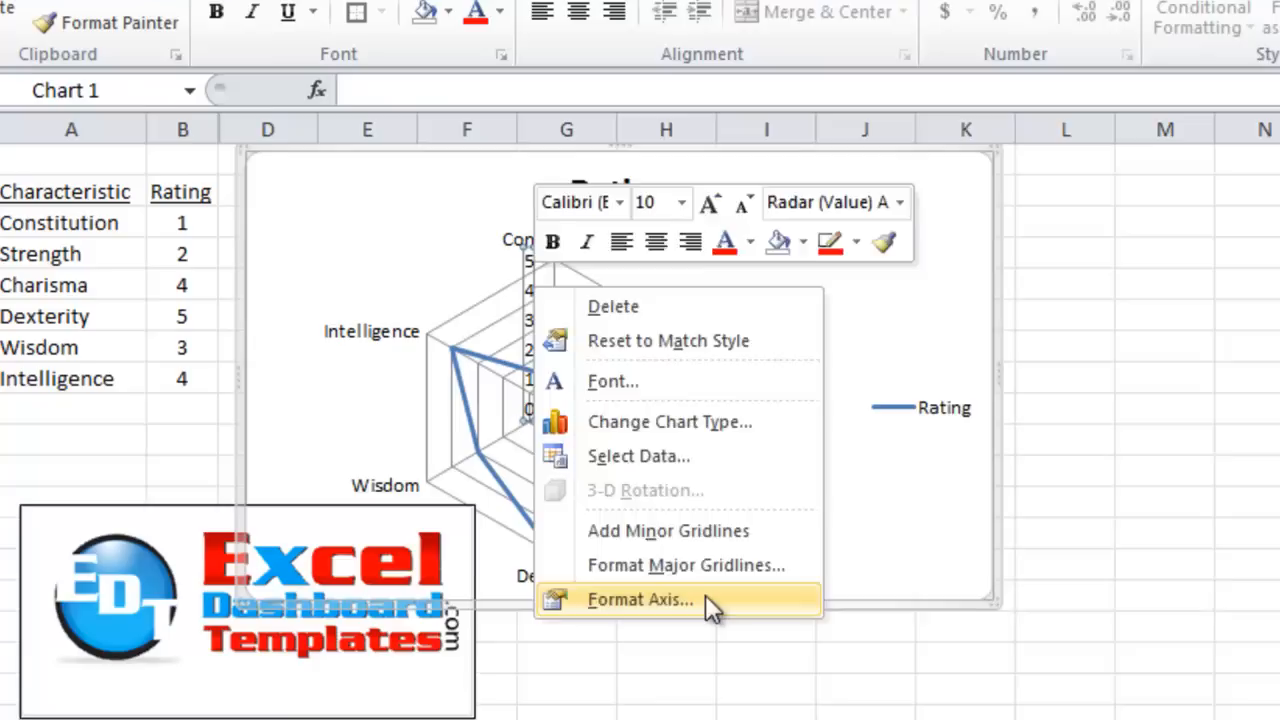
{"action": "left_click", "coordinate": [640, 599]}
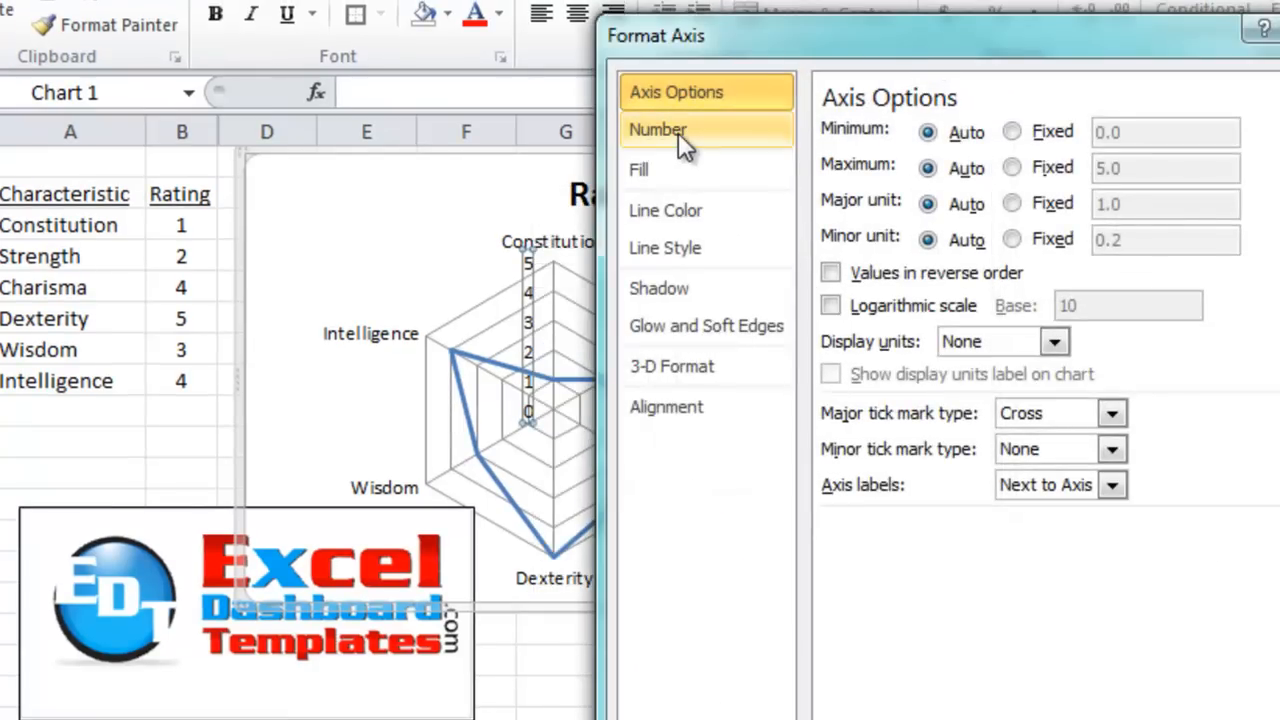
Step: Pick the Custom category in the value axis Number settings
{"action": "left_click", "coordinate": [657, 129]}
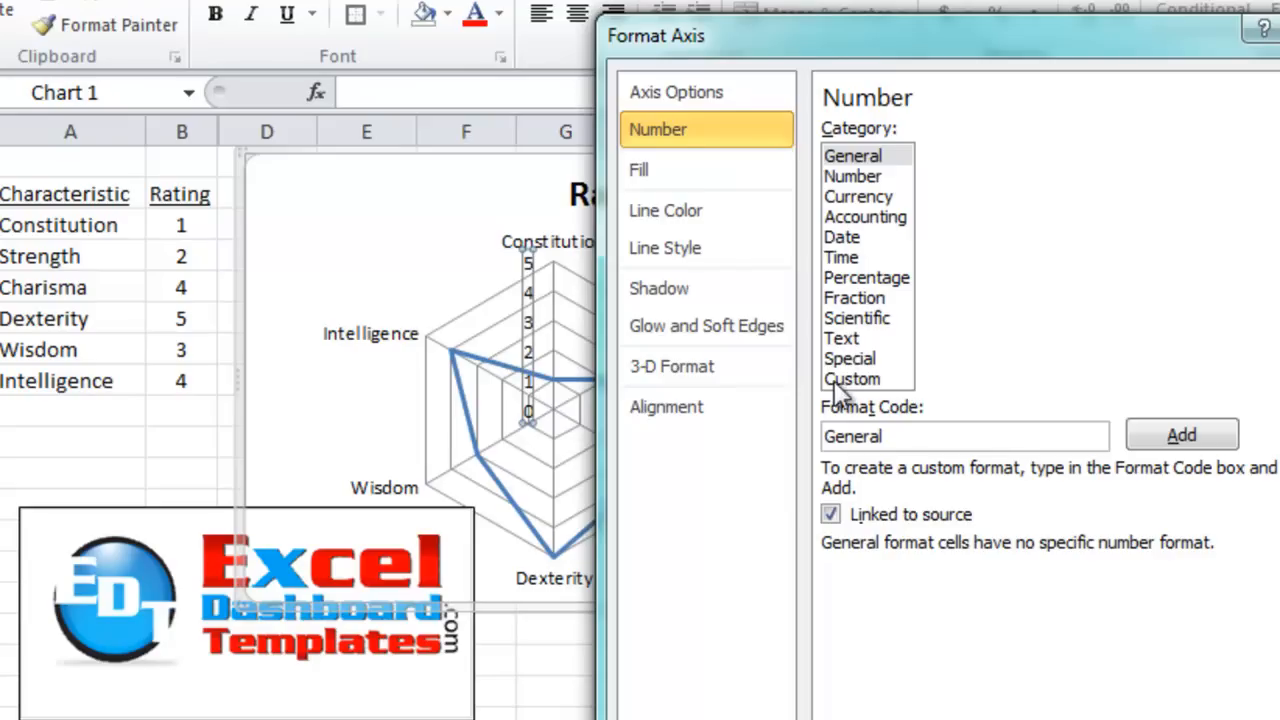
{"action": "left_click", "coordinate": [852, 378]}
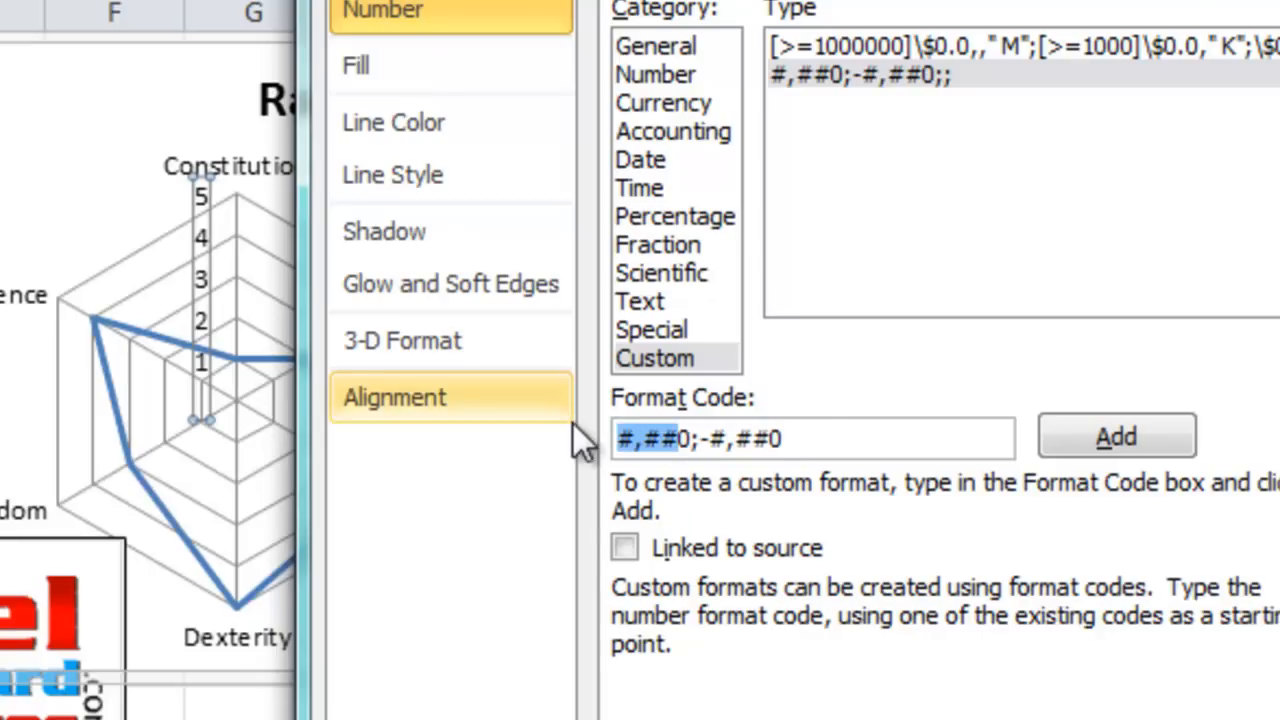
Step: Append a semicolon so the axis format code reads #,##0;-#,##0;; and hides zero
{"action": "left_click", "coordinate": [700, 438]}
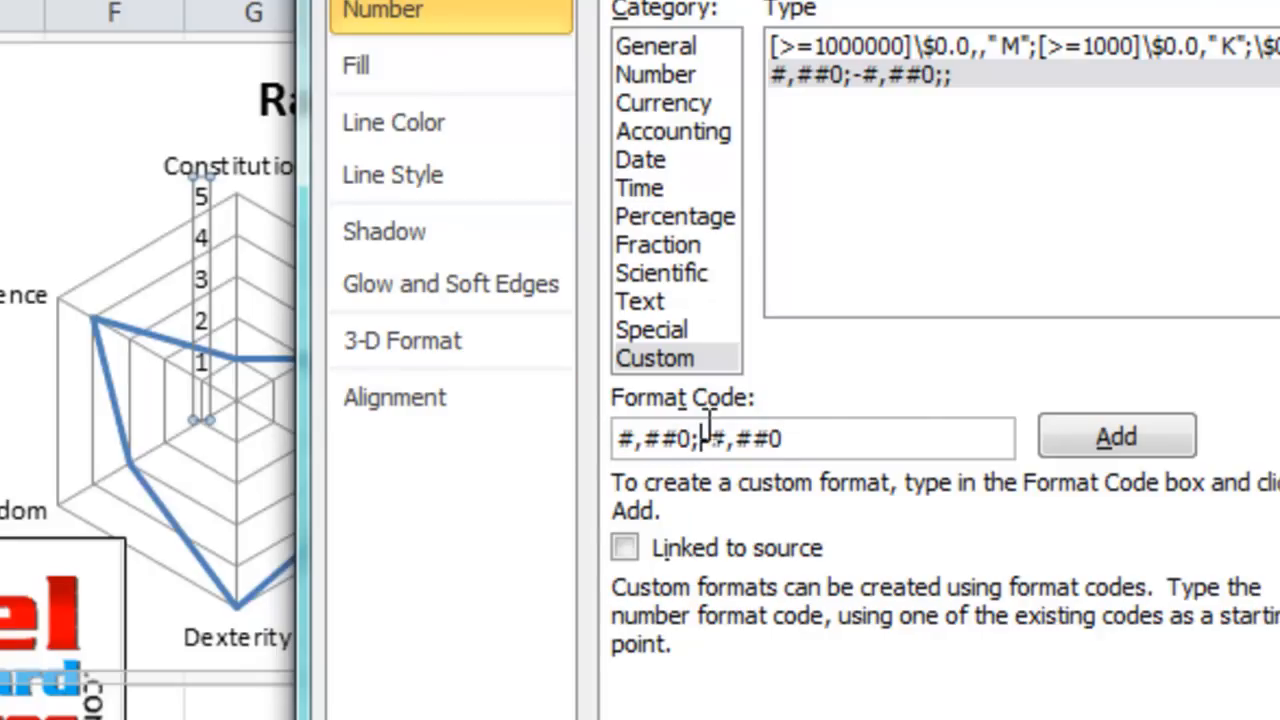
{"action": "left_click_drag", "start_coordinate": [705, 437], "coordinate": [785, 437]}
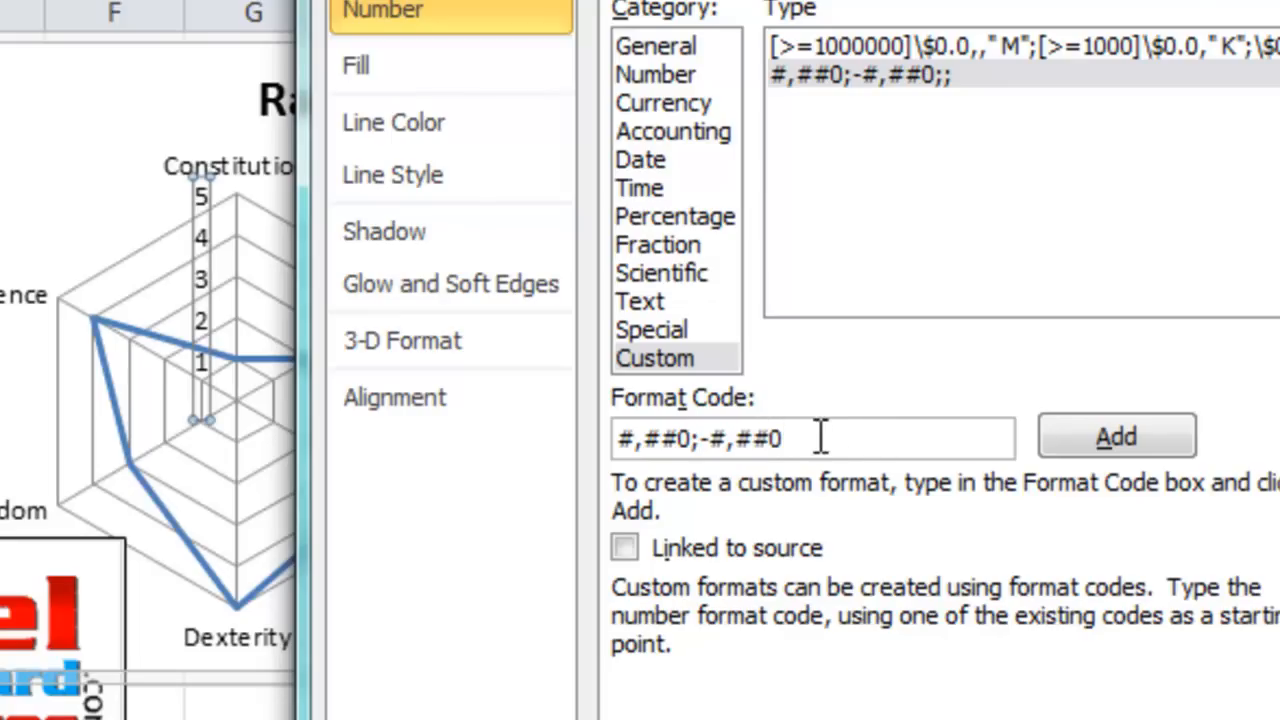
{"action": "mouse_move", "coordinate": [800, 444]}
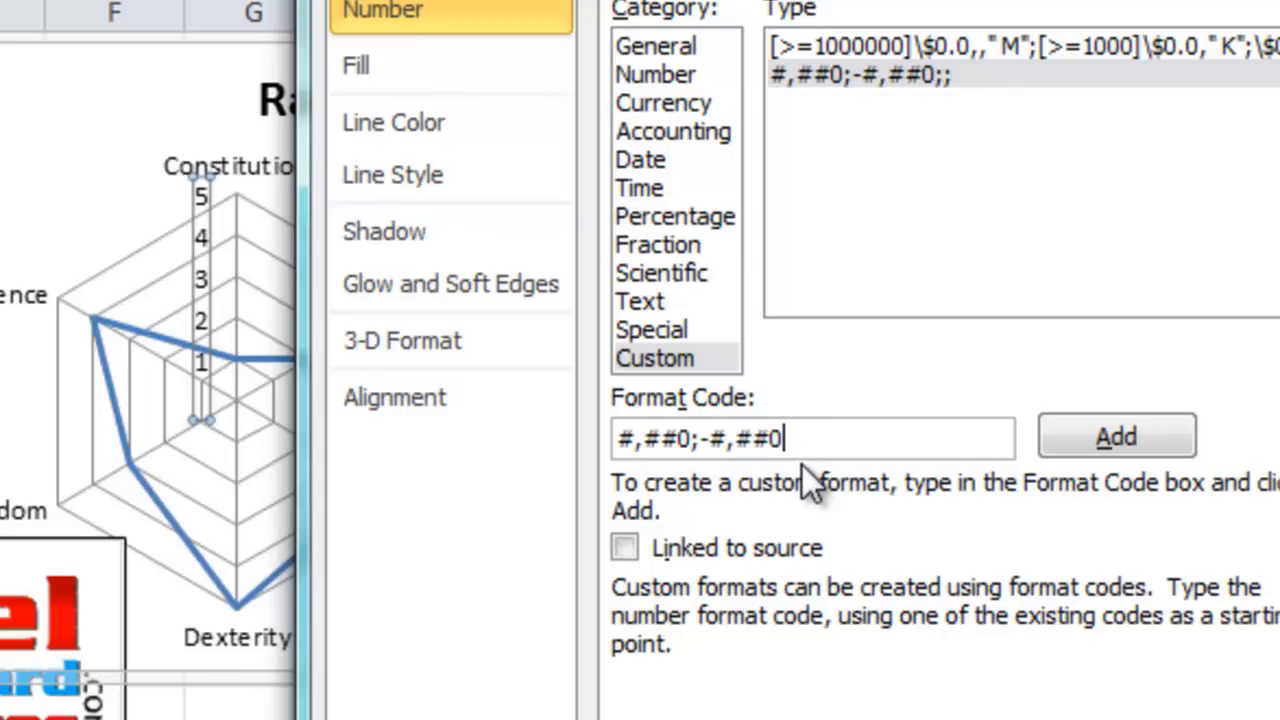
{"action": "type", "text": ";"}
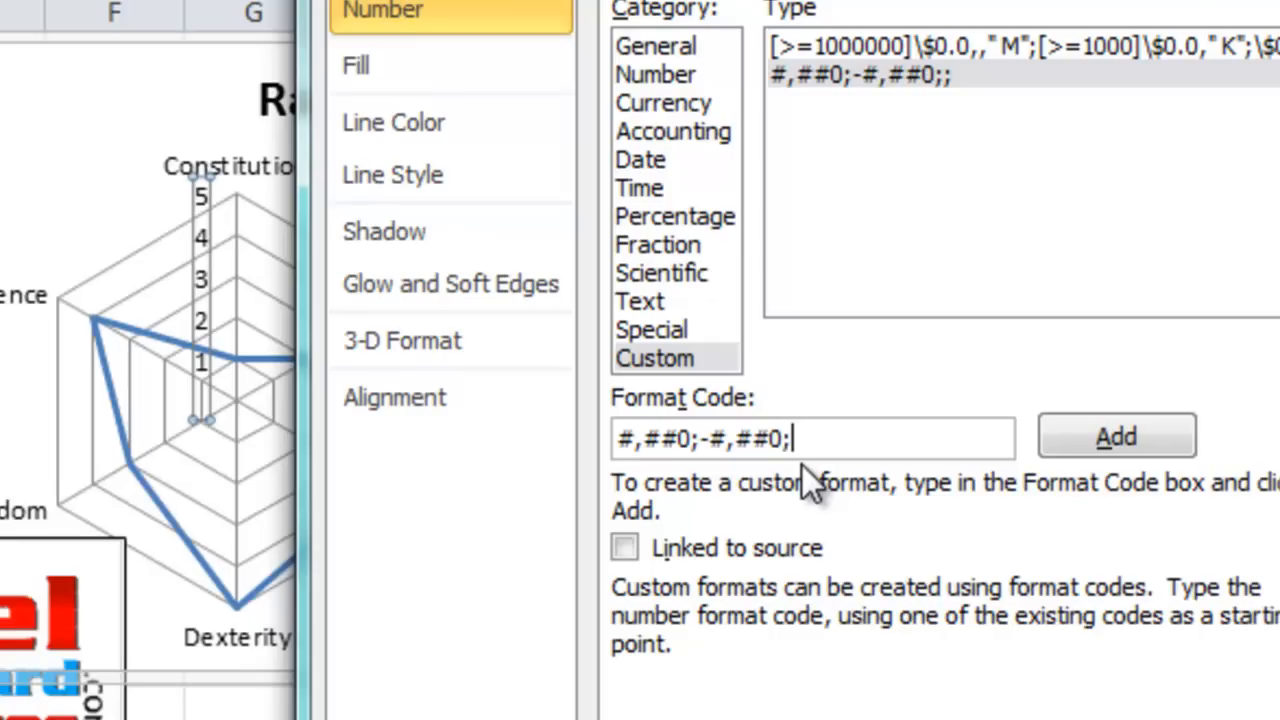
{"action": "left_click", "coordinate": [810, 437]}
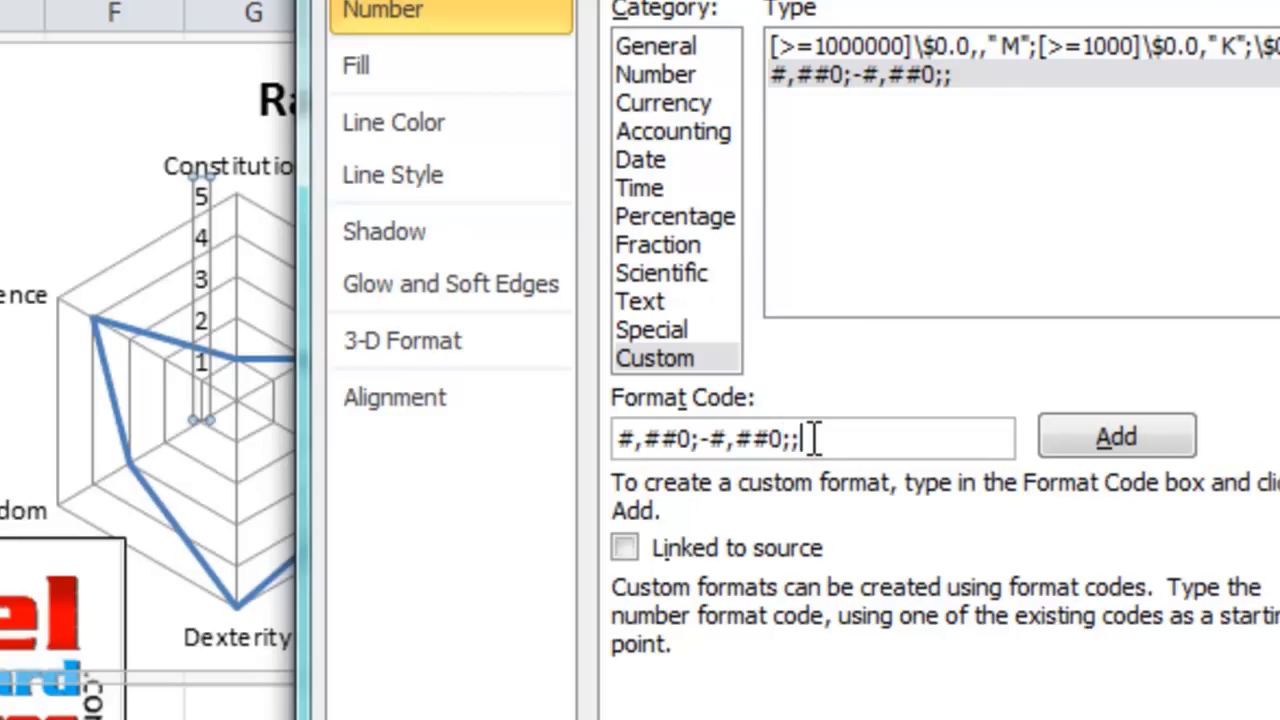
{"action": "mouse_move", "coordinate": [825, 447]}
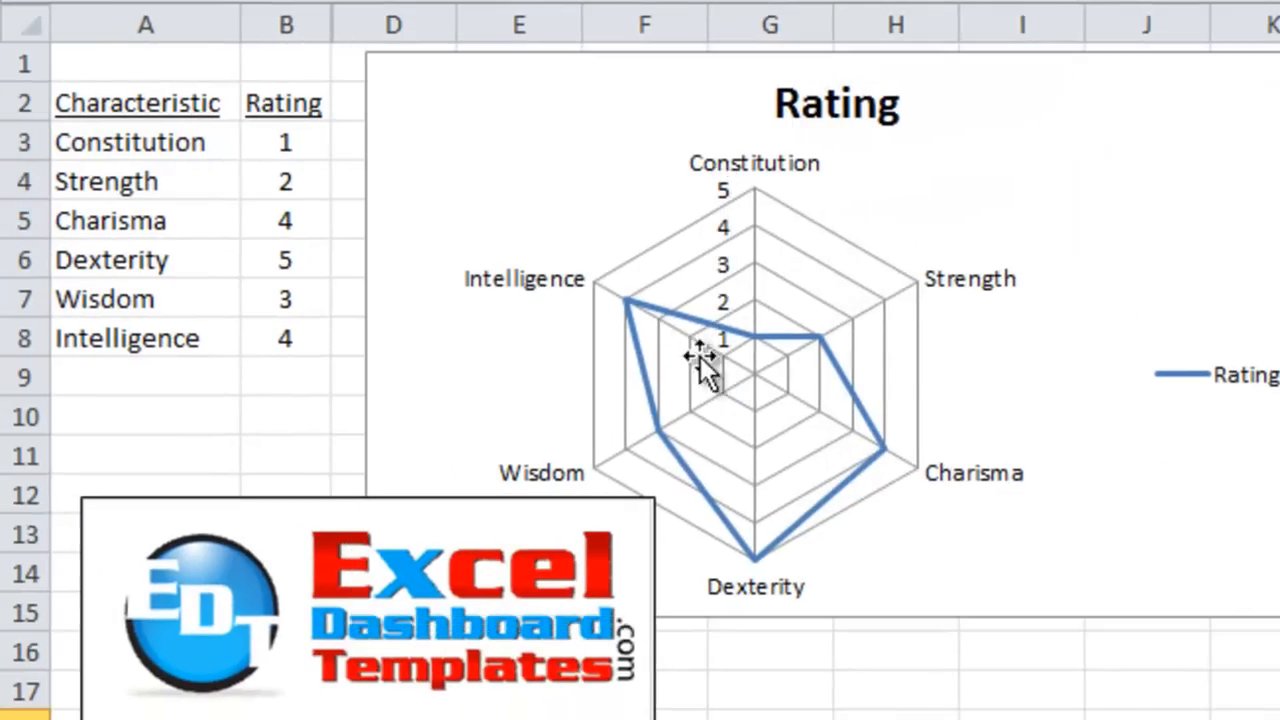
{"action": "mouse_move", "coordinate": [770, 395]}
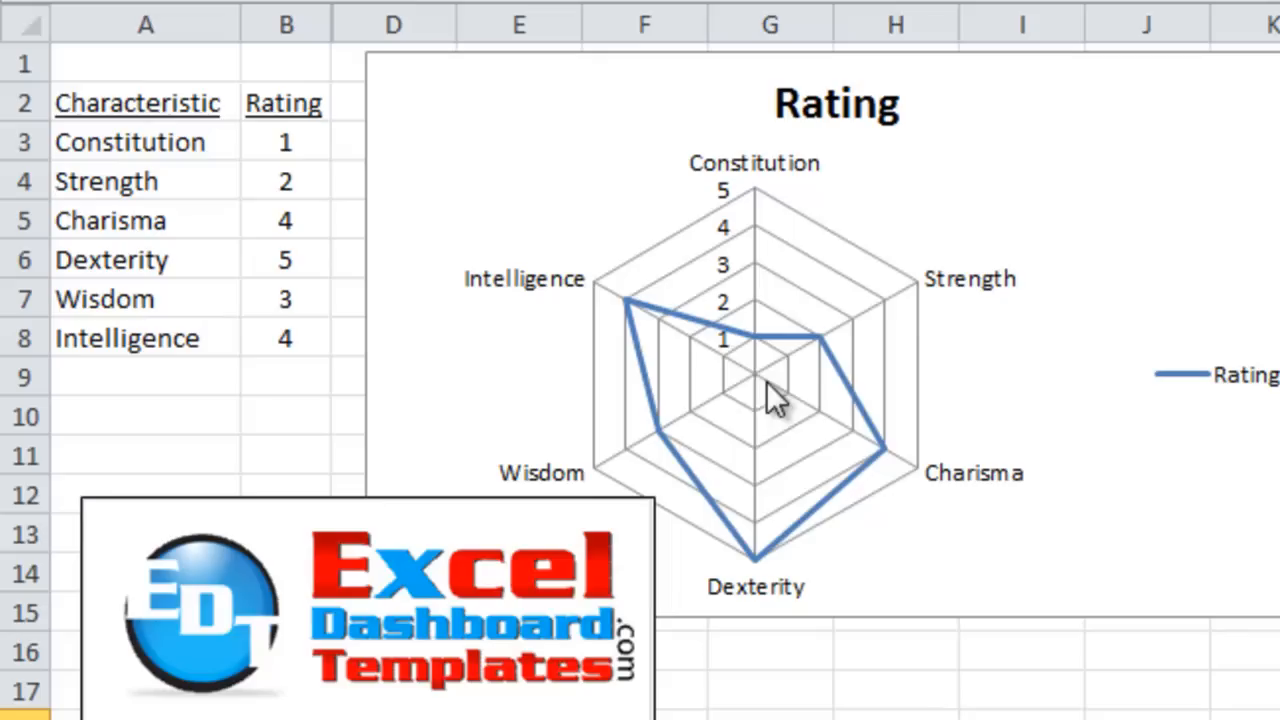
{"action": "mouse_move", "coordinate": [752, 398]}
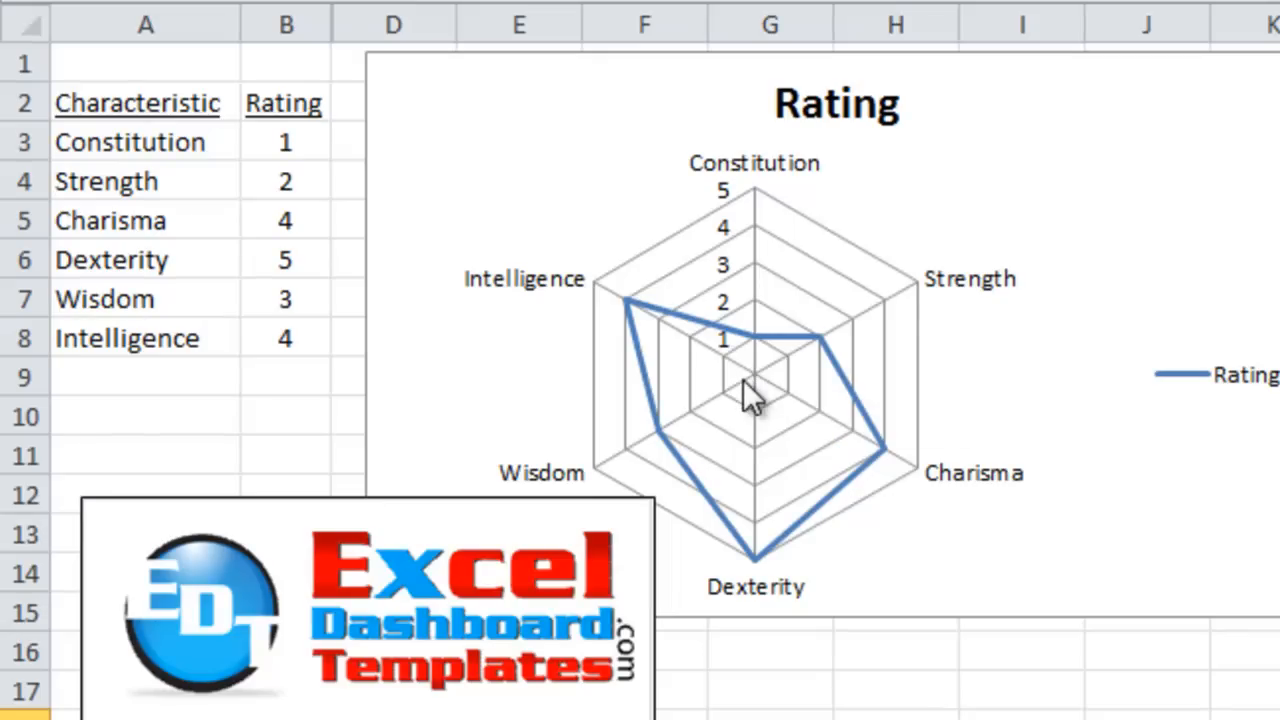
{"action": "mouse_move", "coordinate": [752, 400]}
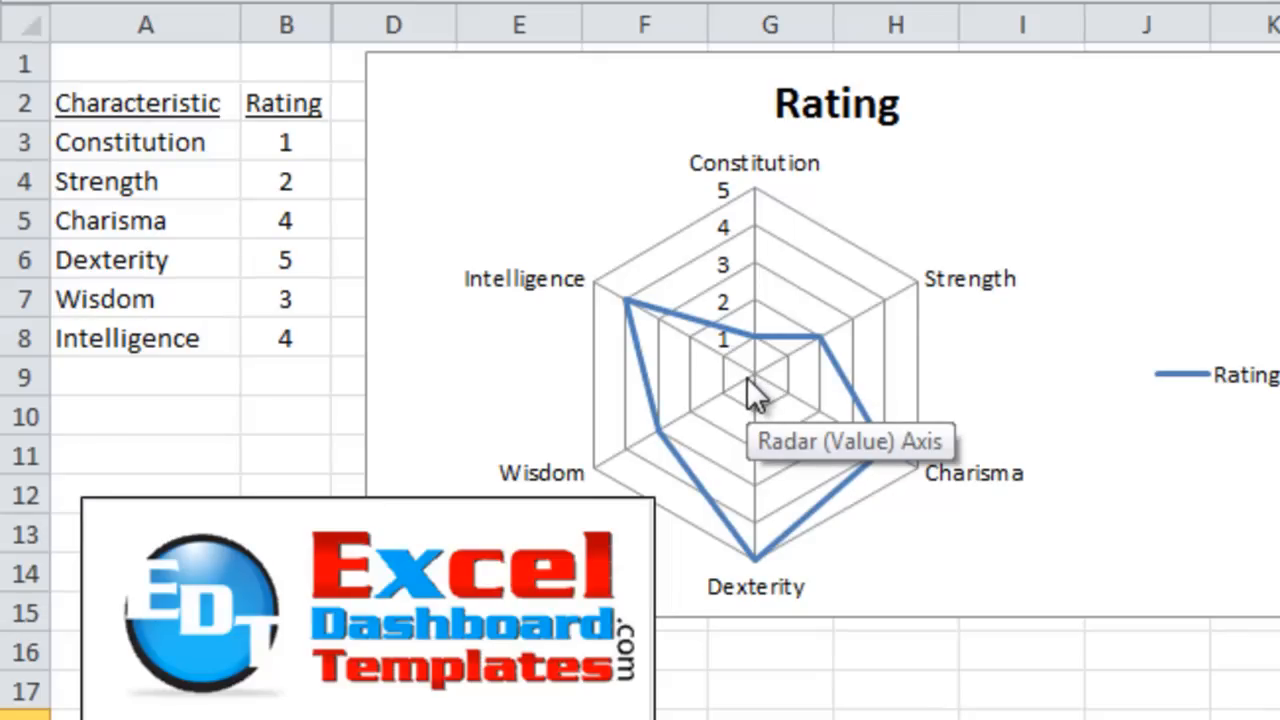
{"action": "mouse_move", "coordinate": [780, 435]}
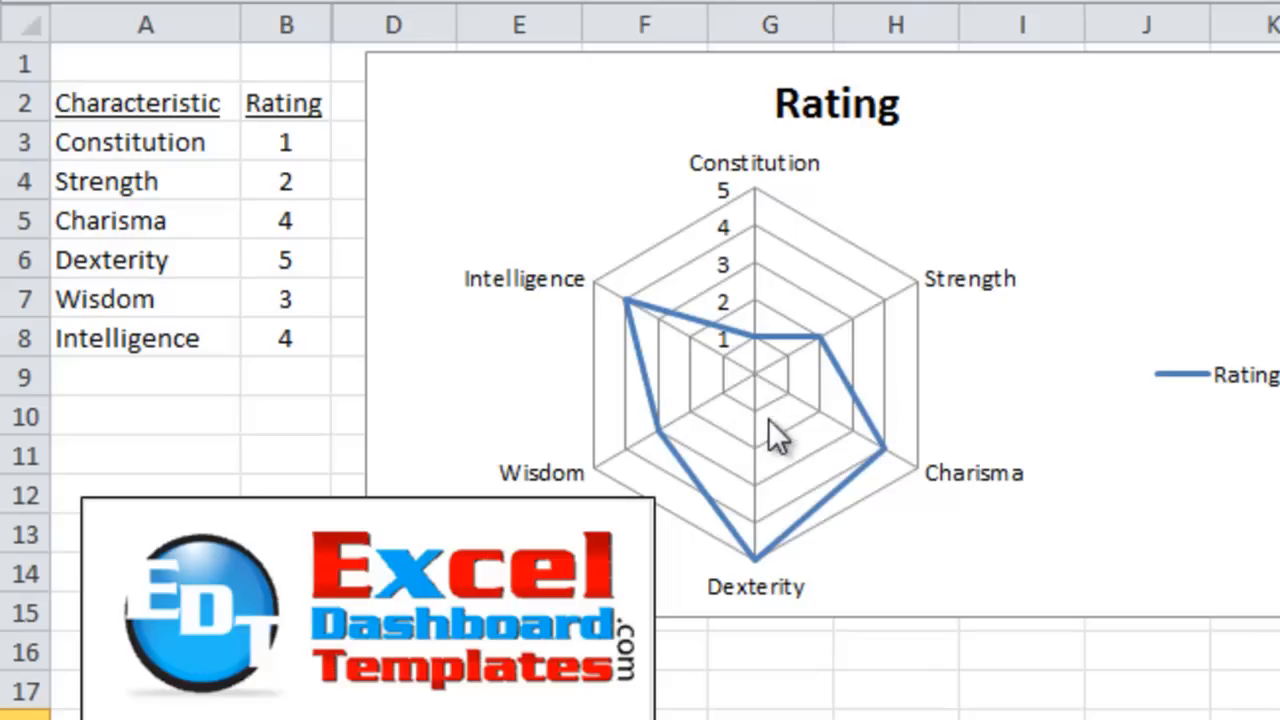
{"action": "mouse_move", "coordinate": [765, 365]}
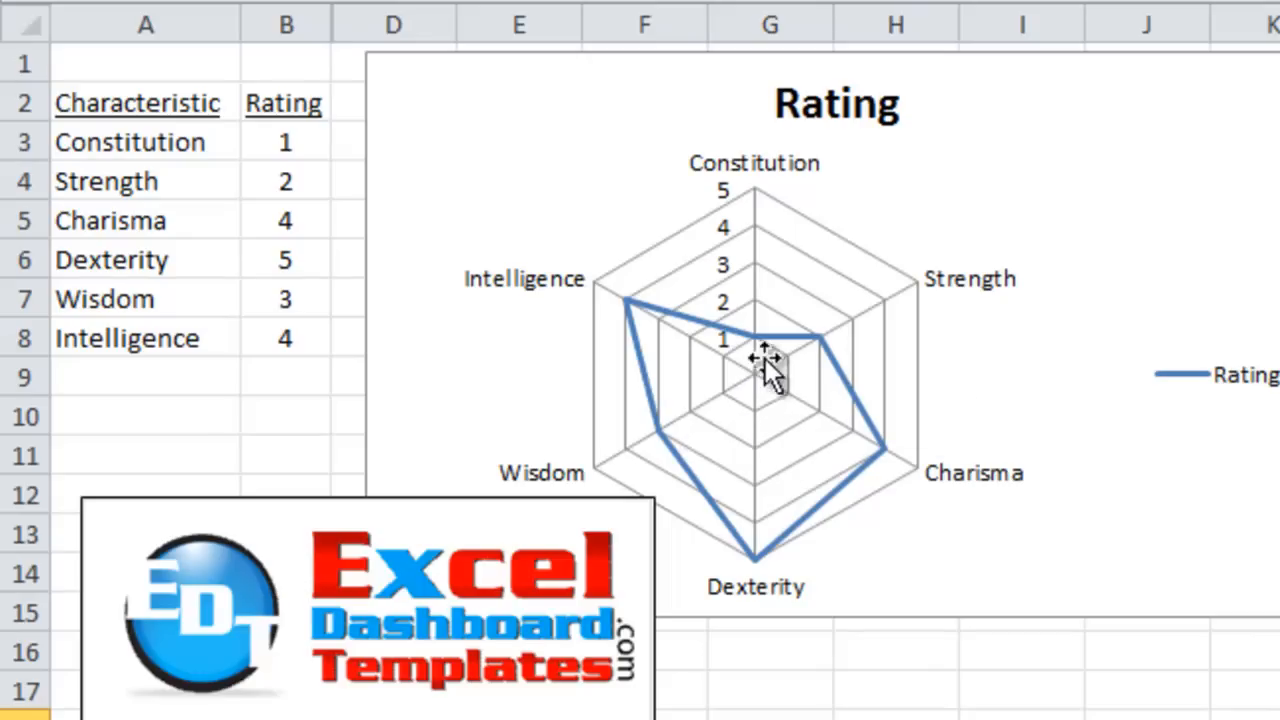
{"action": "mouse_move", "coordinate": [780, 390]}
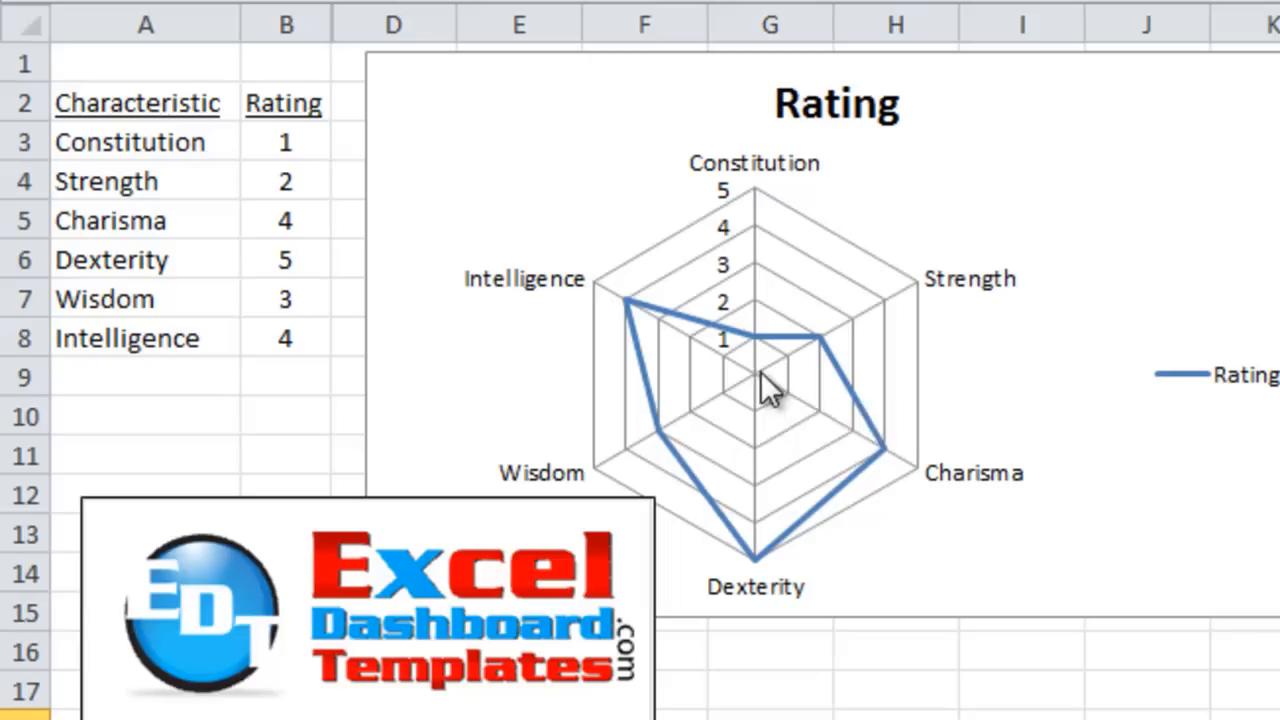
{"action": "mouse_move", "coordinate": [762, 400]}
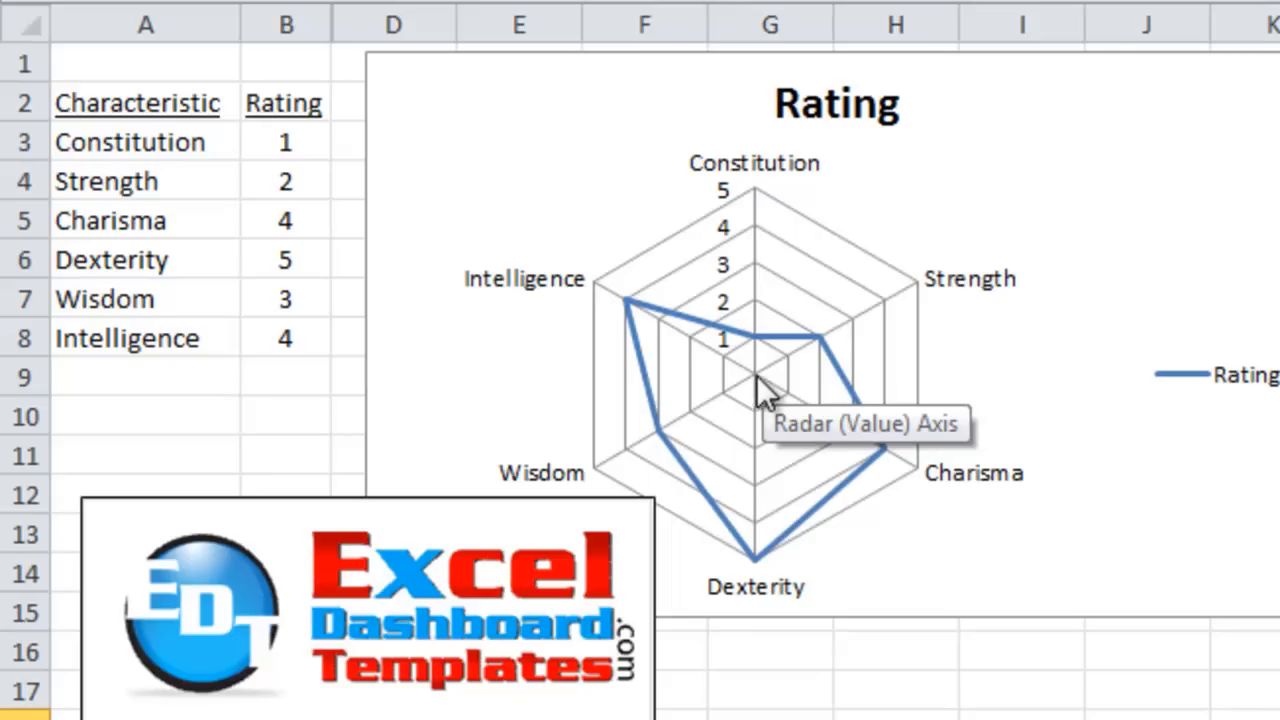
{"action": "mouse_move", "coordinate": [765, 390]}
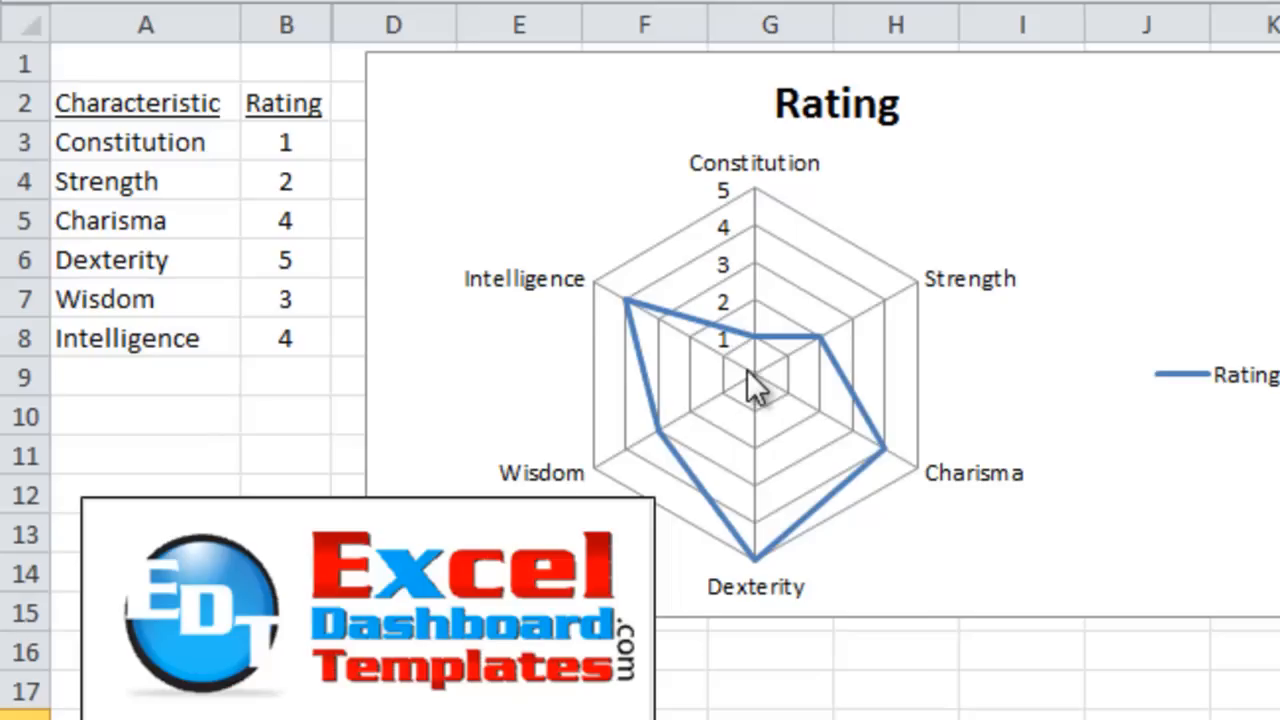
{"action": "mouse_move", "coordinate": [760, 400]}
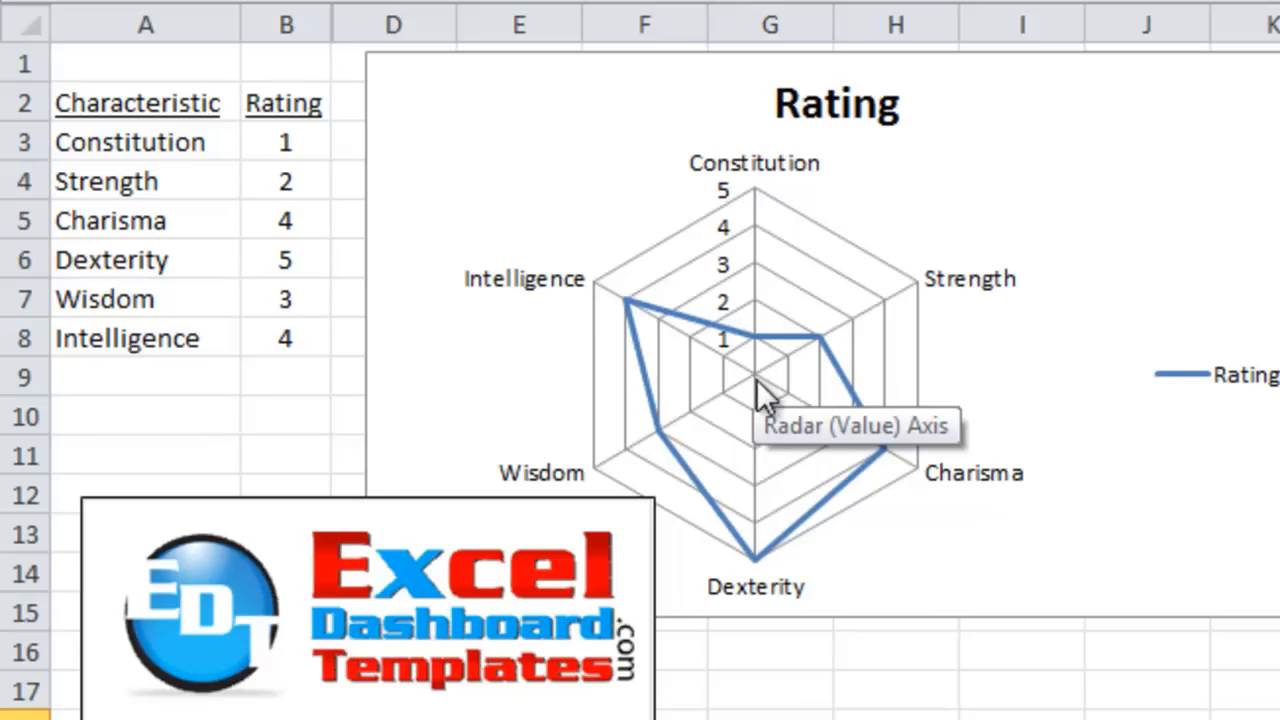
{"action": "mouse_move", "coordinate": [748, 392]}
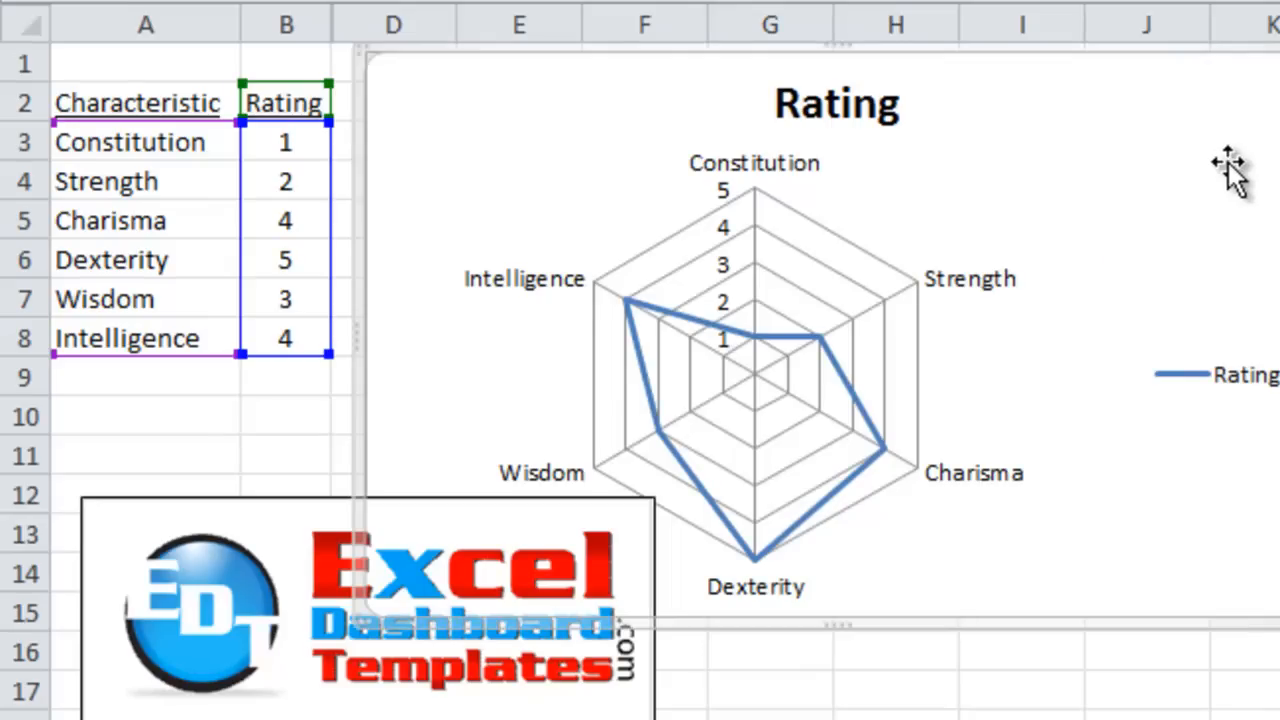
Step: Select and right-click the column header to unhide the Hide Zero Range column
{"action": "left_click", "coordinate": [393, 24]}
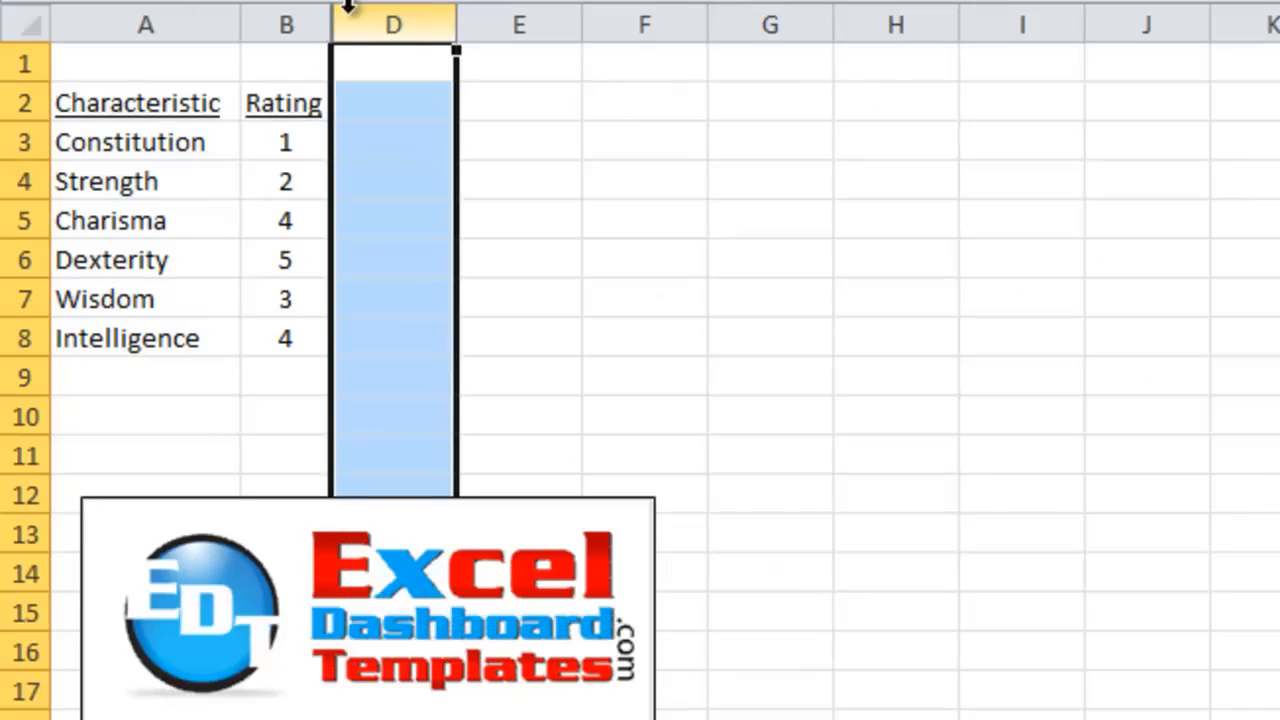
{"action": "right_click", "coordinate": [393, 22]}
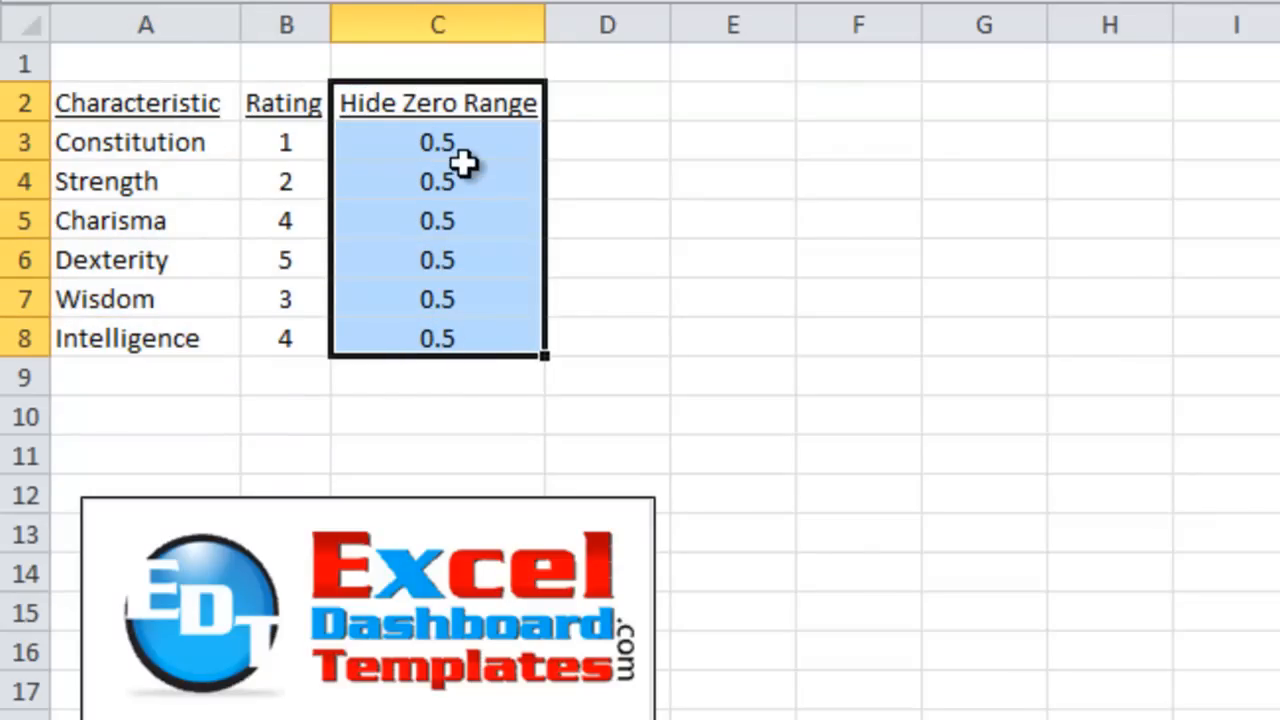
{"action": "mouse_move", "coordinate": [483, 127]}
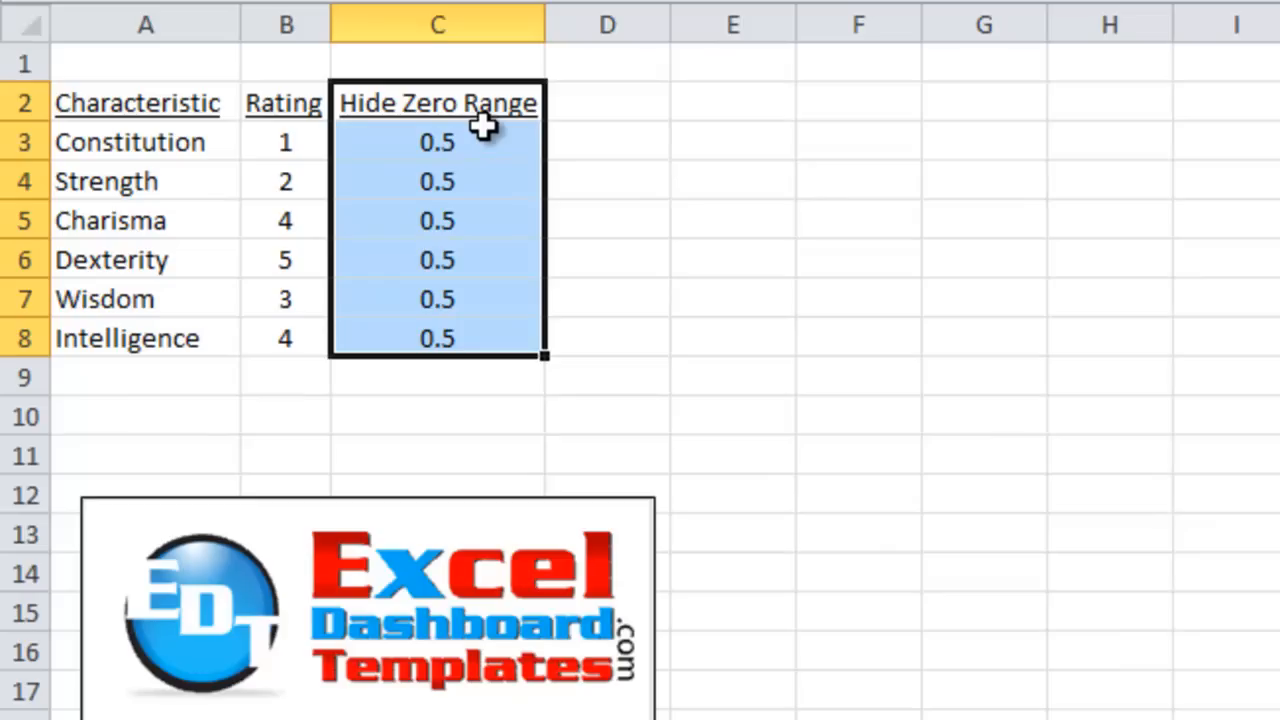
{"action": "mouse_move", "coordinate": [497, 141]}
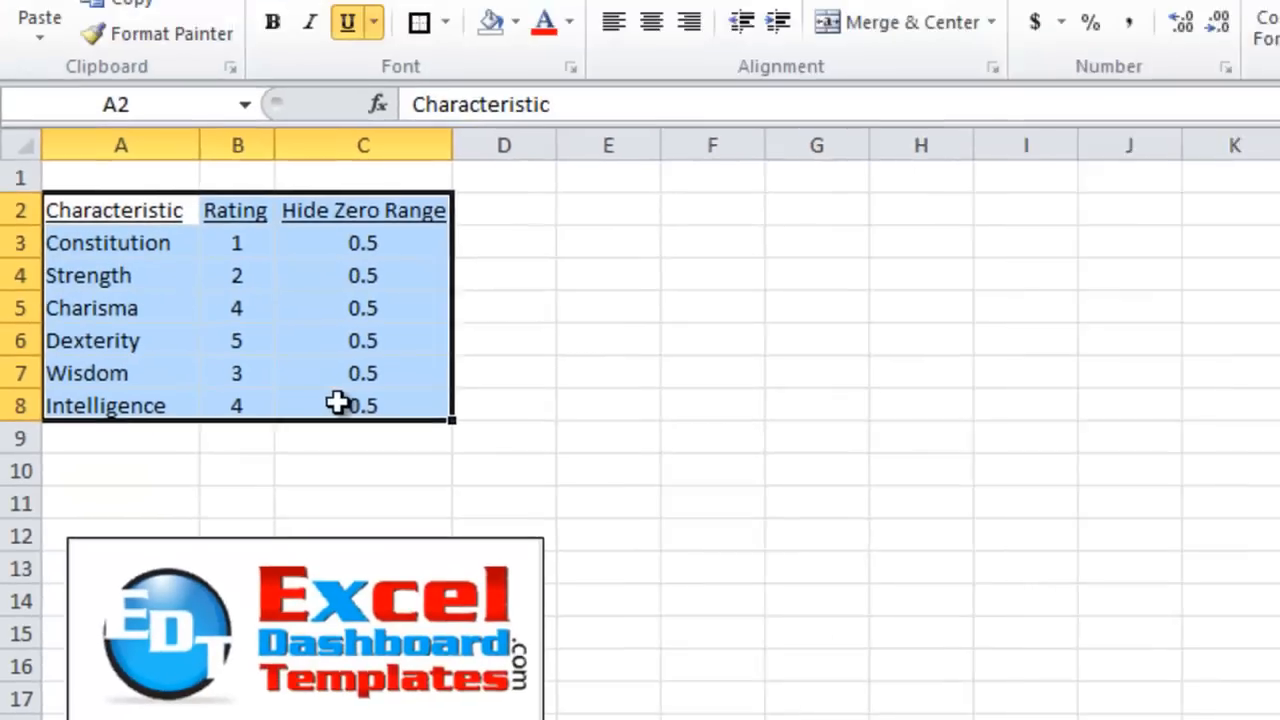
Step: Insert a plain radar chart from A2:C8 via Insert > Other Charts
{"action": "left_click", "coordinate": [207, 21]}
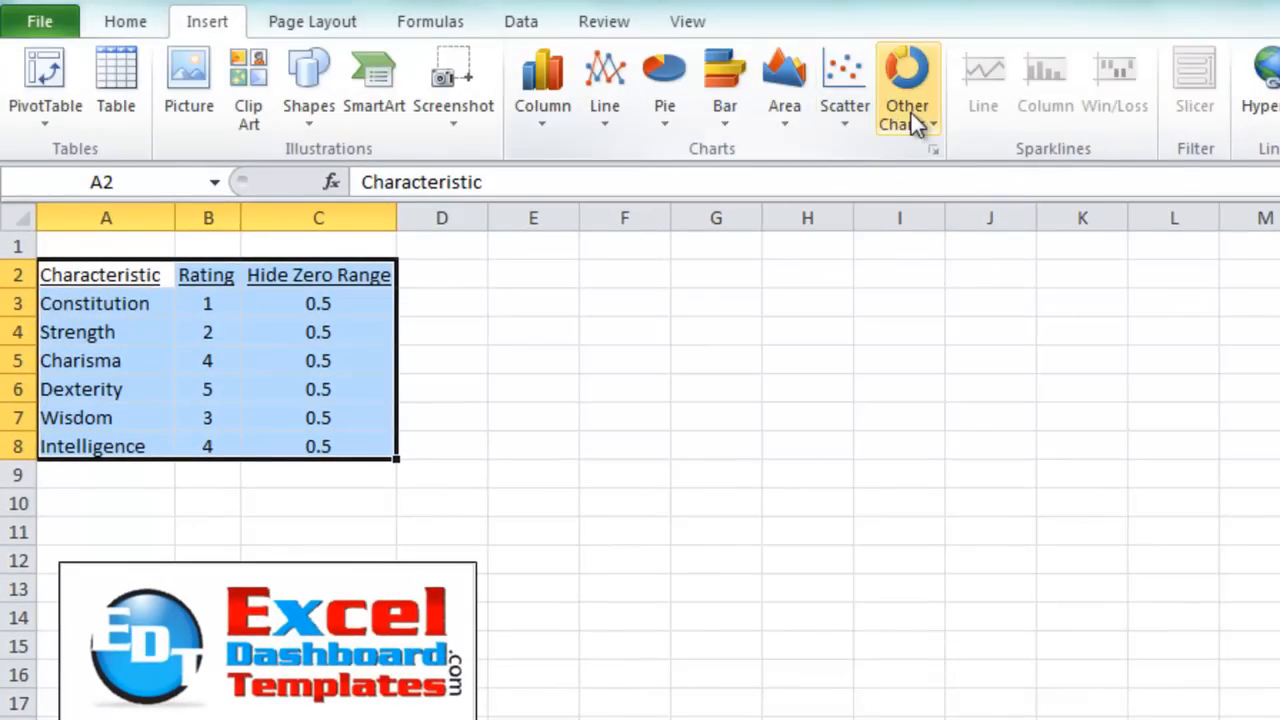
{"action": "left_click", "coordinate": [906, 88]}
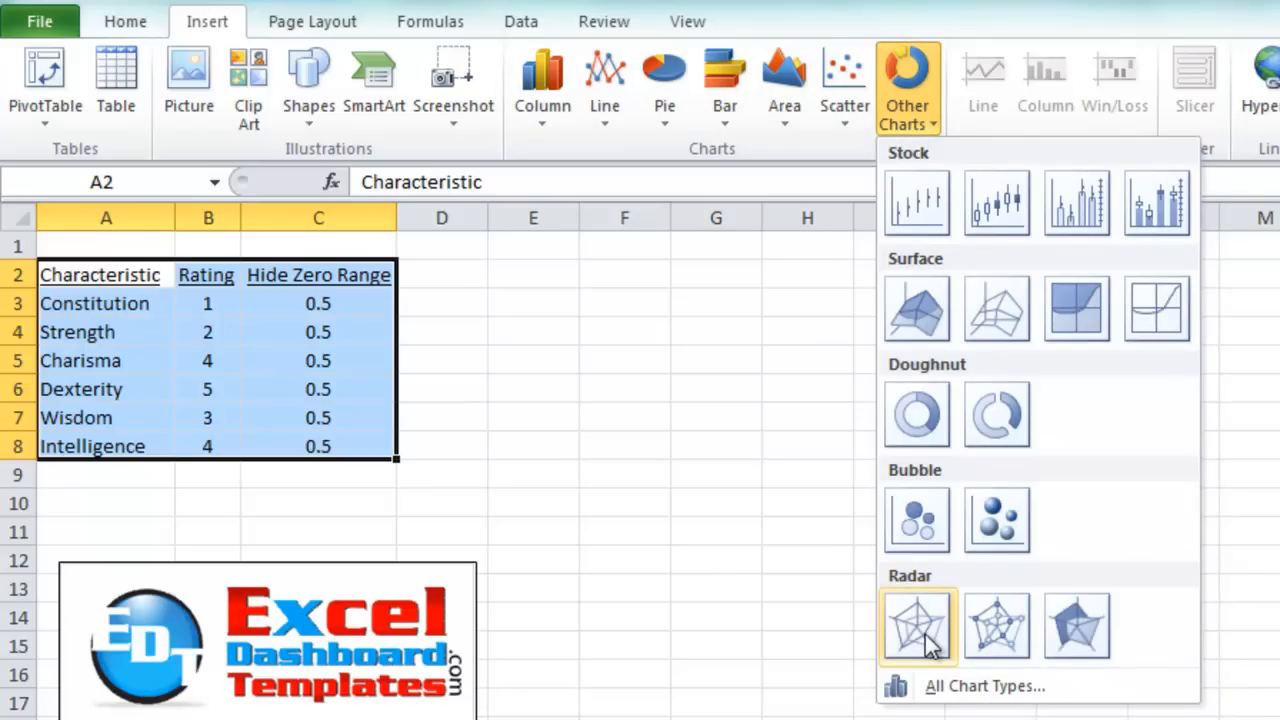
{"action": "left_click", "coordinate": [916, 626]}
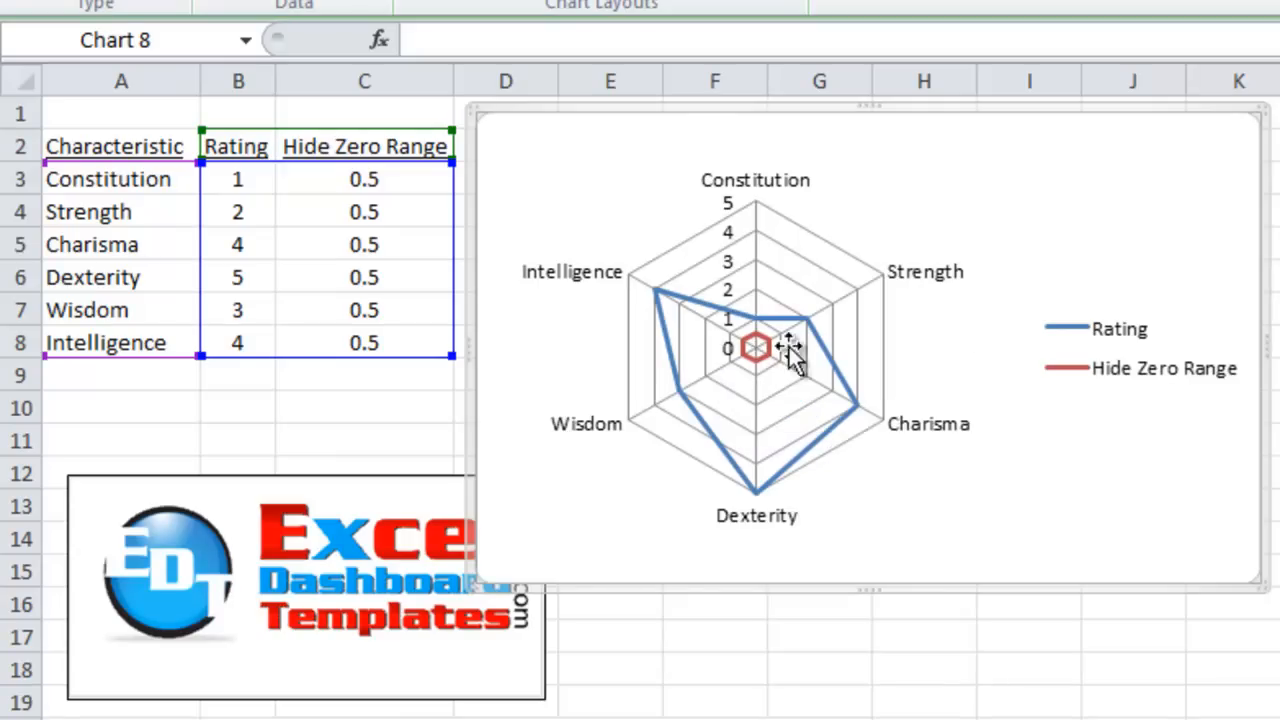
{"action": "mouse_move", "coordinate": [1115, 390]}
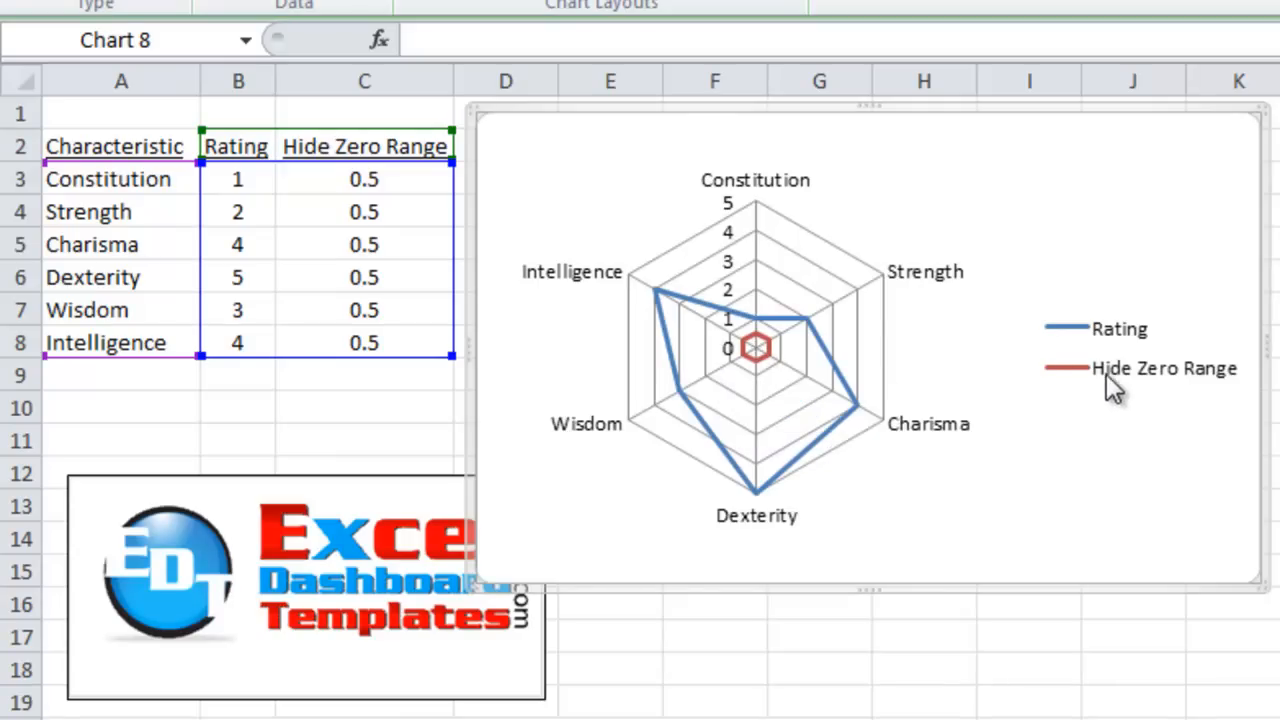
{"action": "mouse_move", "coordinate": [760, 355]}
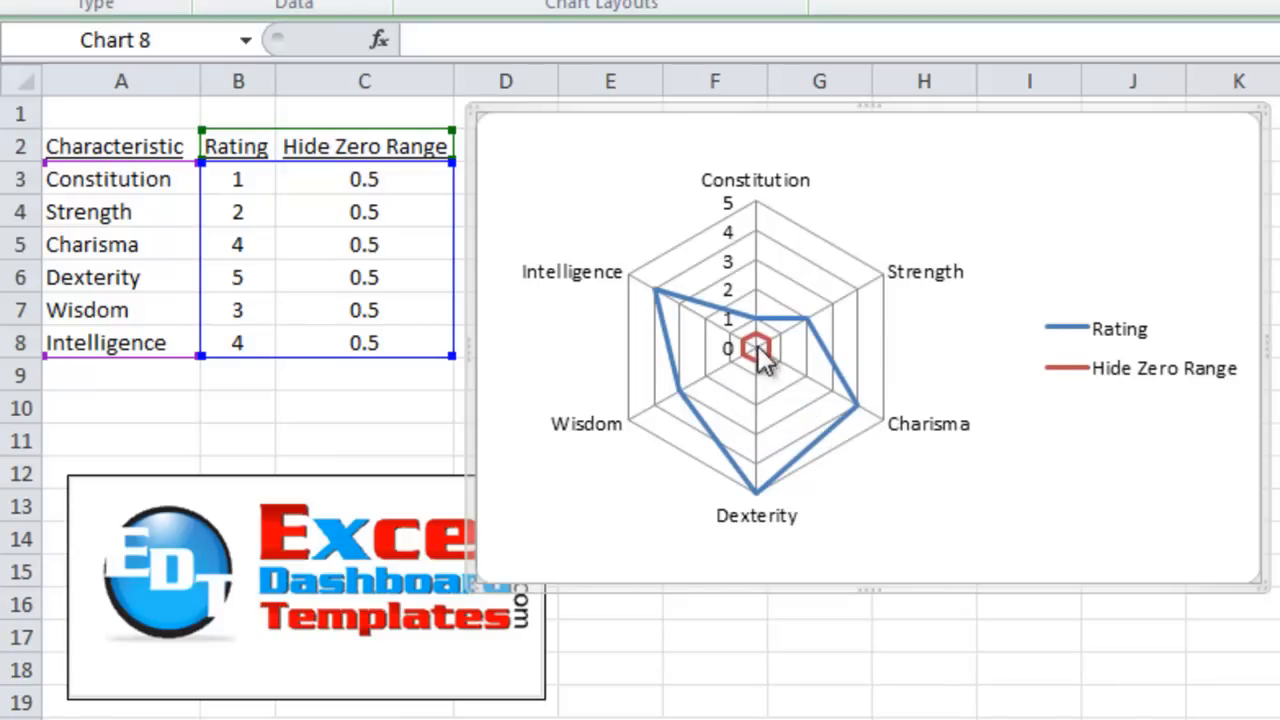
{"action": "mouse_move", "coordinate": [1050, 330]}
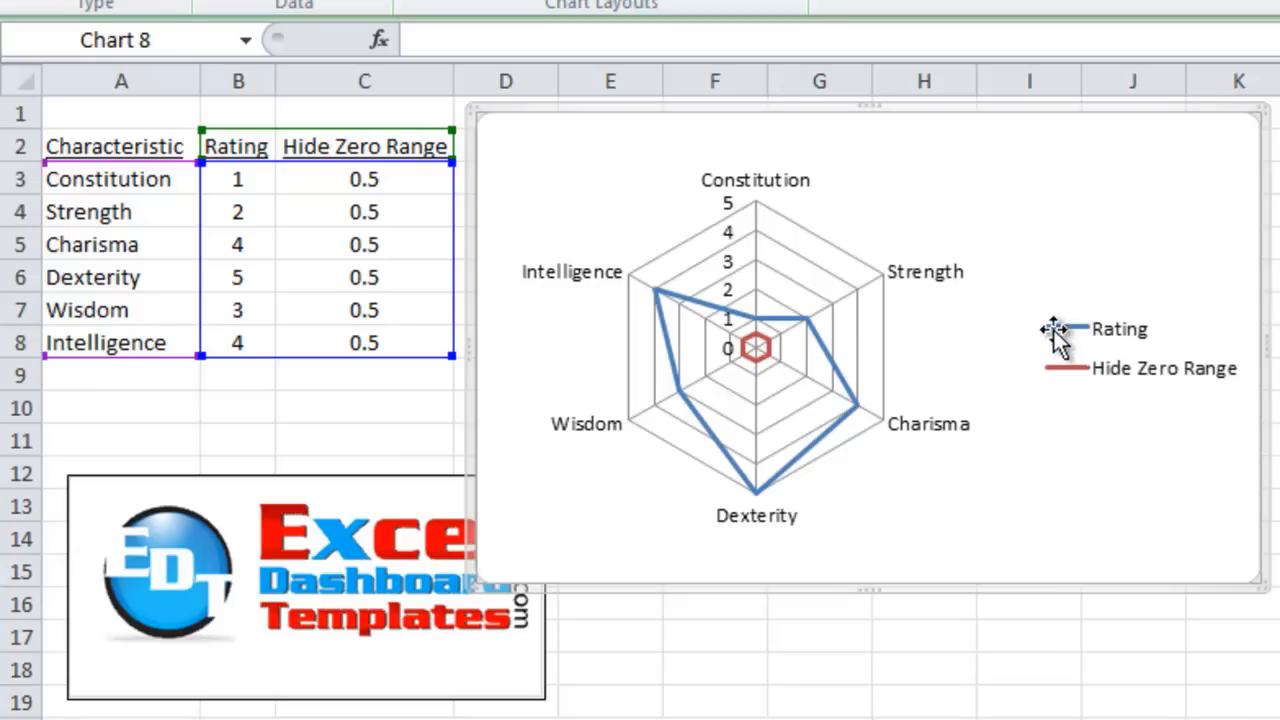
{"action": "mouse_move", "coordinate": [1075, 340]}
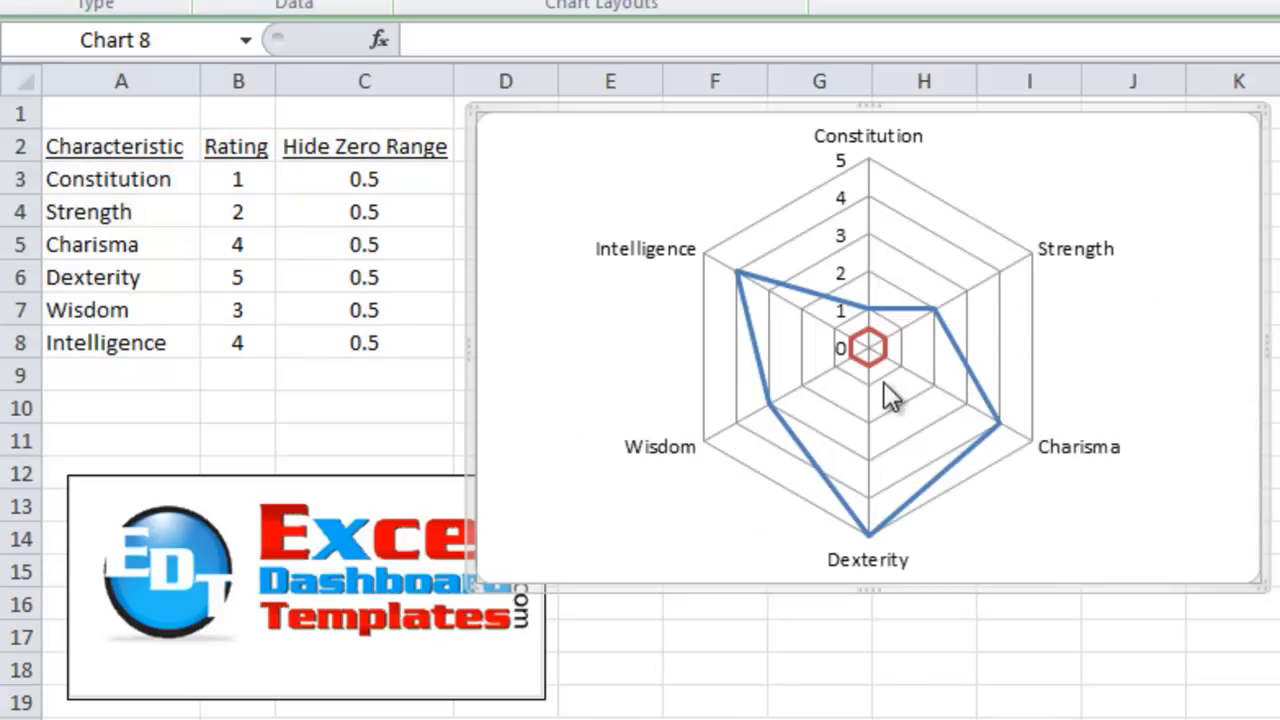
{"action": "mouse_move", "coordinate": [840, 310]}
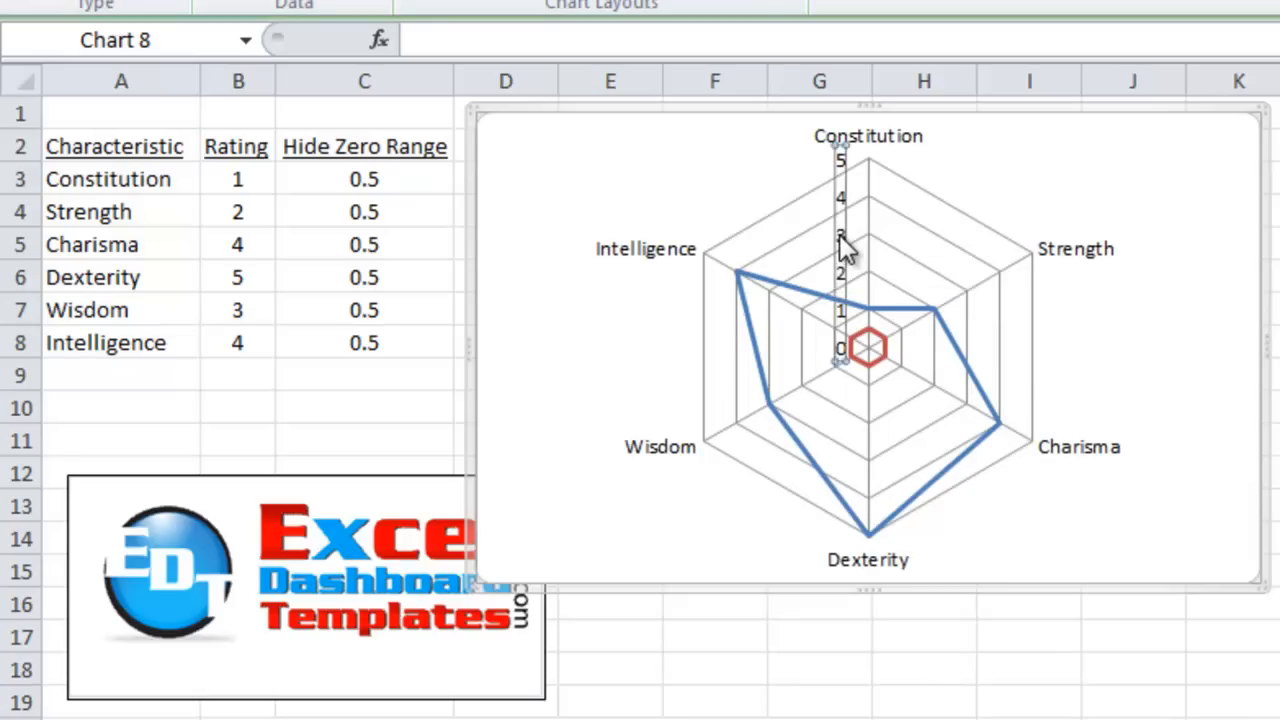
Step: Open the new chart's value axis Format Axis and choose a Custom number format
{"action": "right_click", "coordinate": [843, 250]}
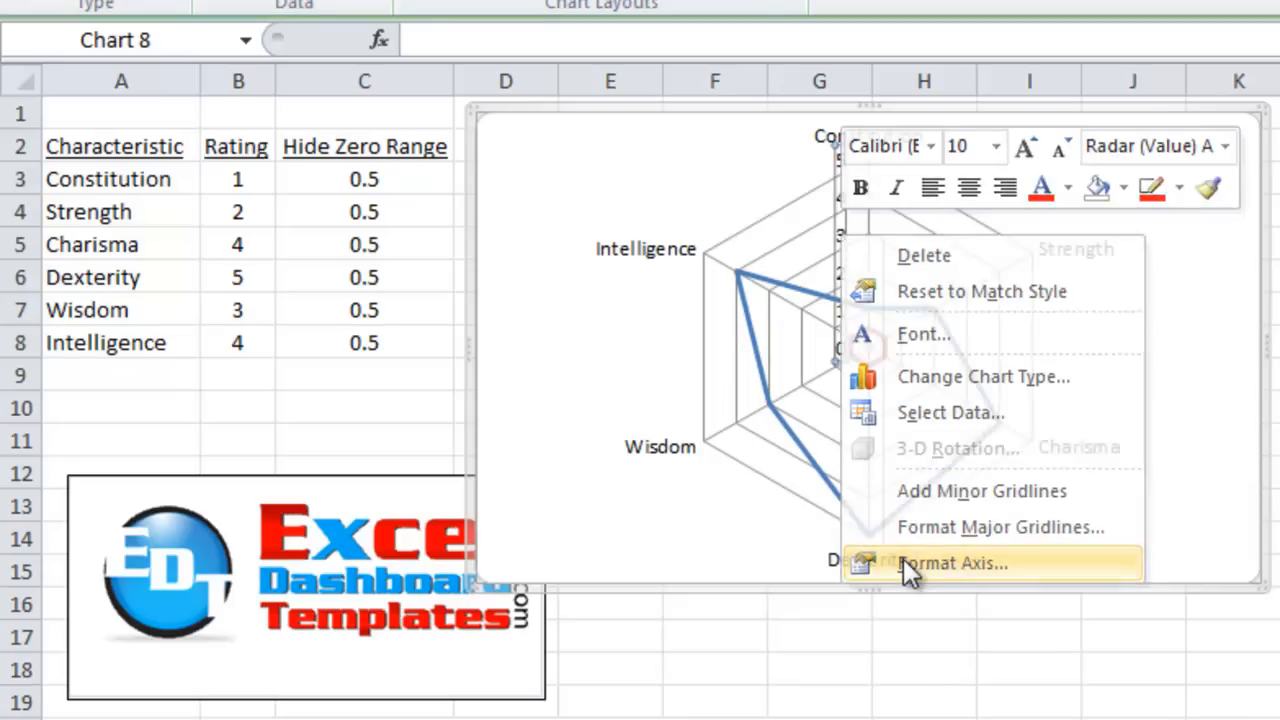
{"action": "left_click", "coordinate": [951, 562]}
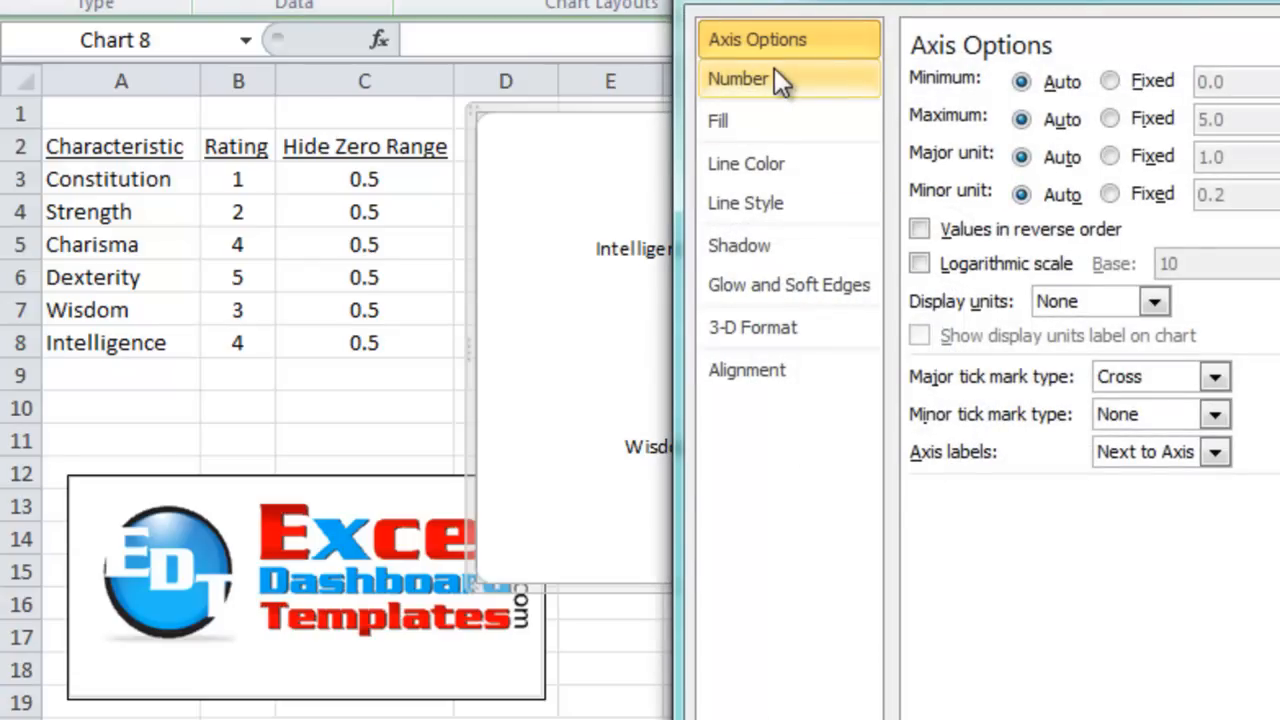
{"action": "left_click", "coordinate": [738, 78]}
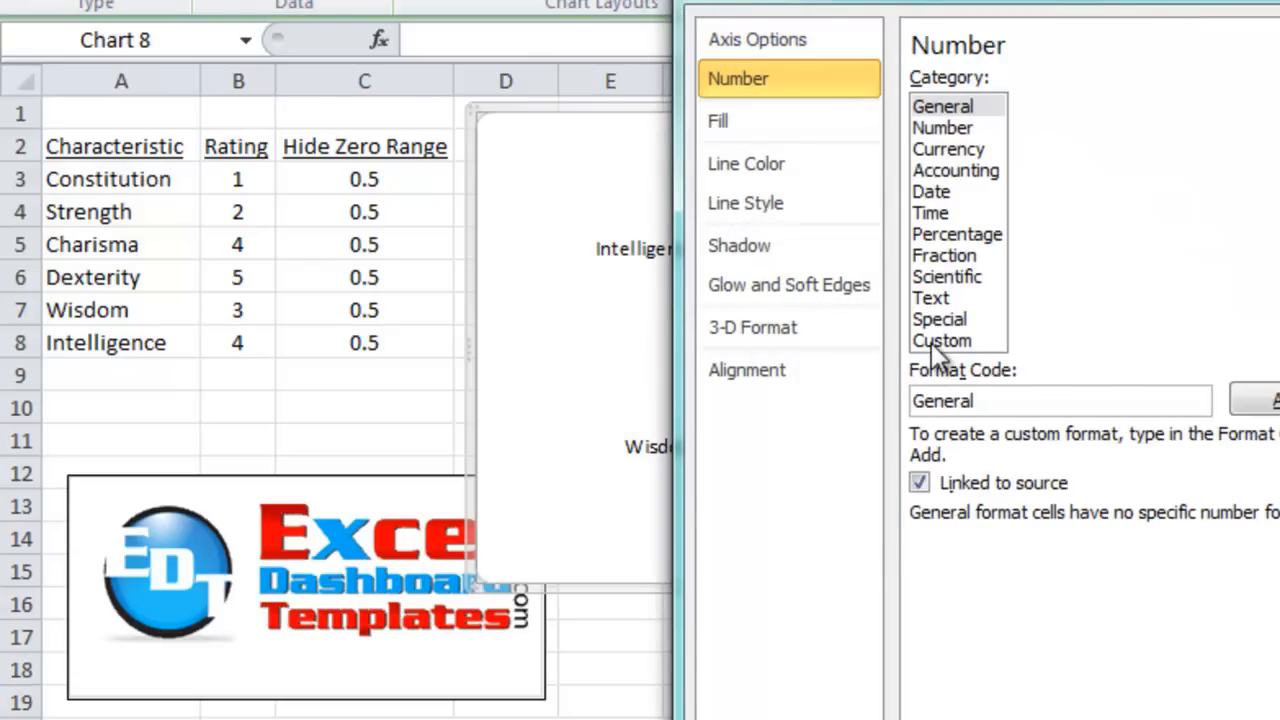
{"action": "left_click", "coordinate": [940, 341]}
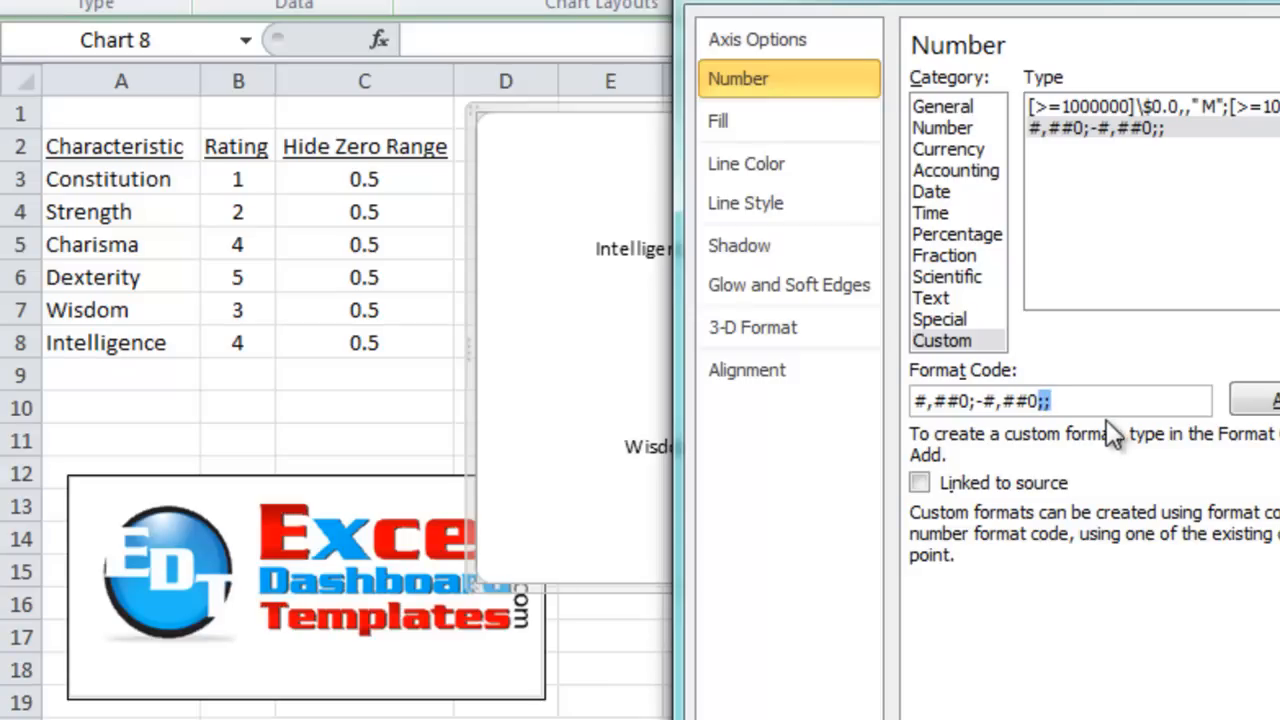
{"action": "mouse_move", "coordinate": [1235, 415]}
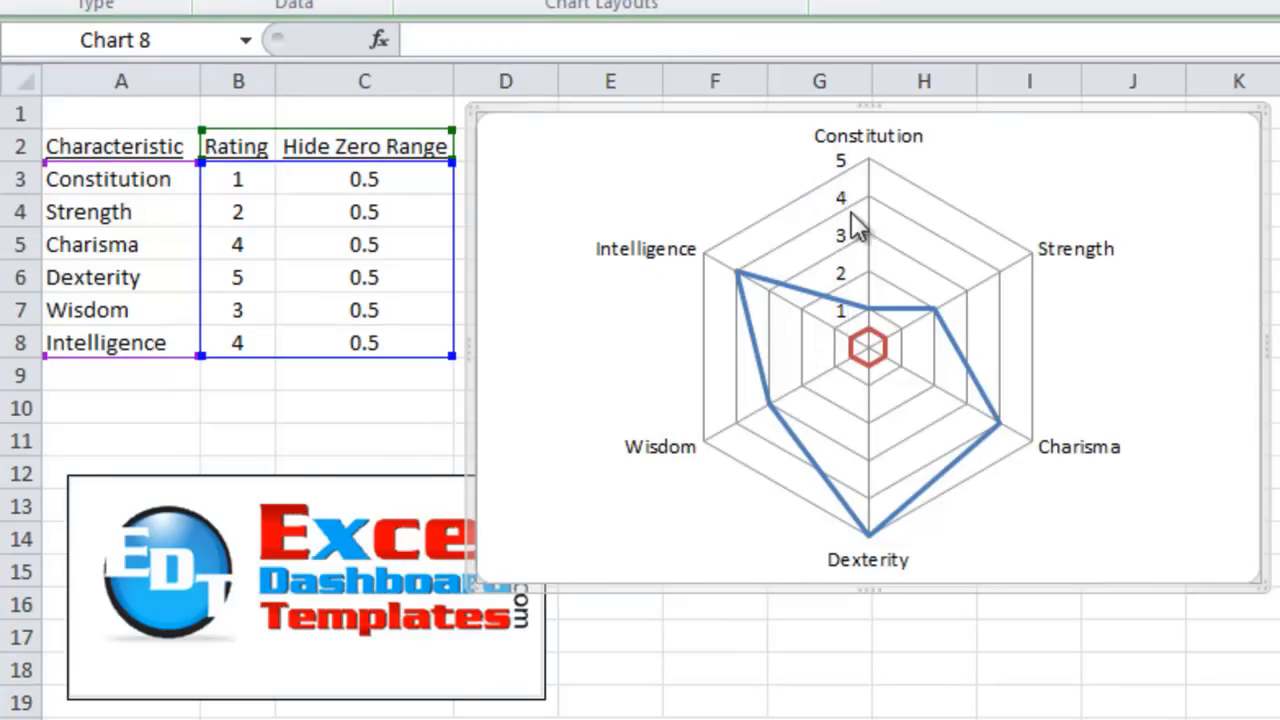
{"action": "mouse_move", "coordinate": [872, 347]}
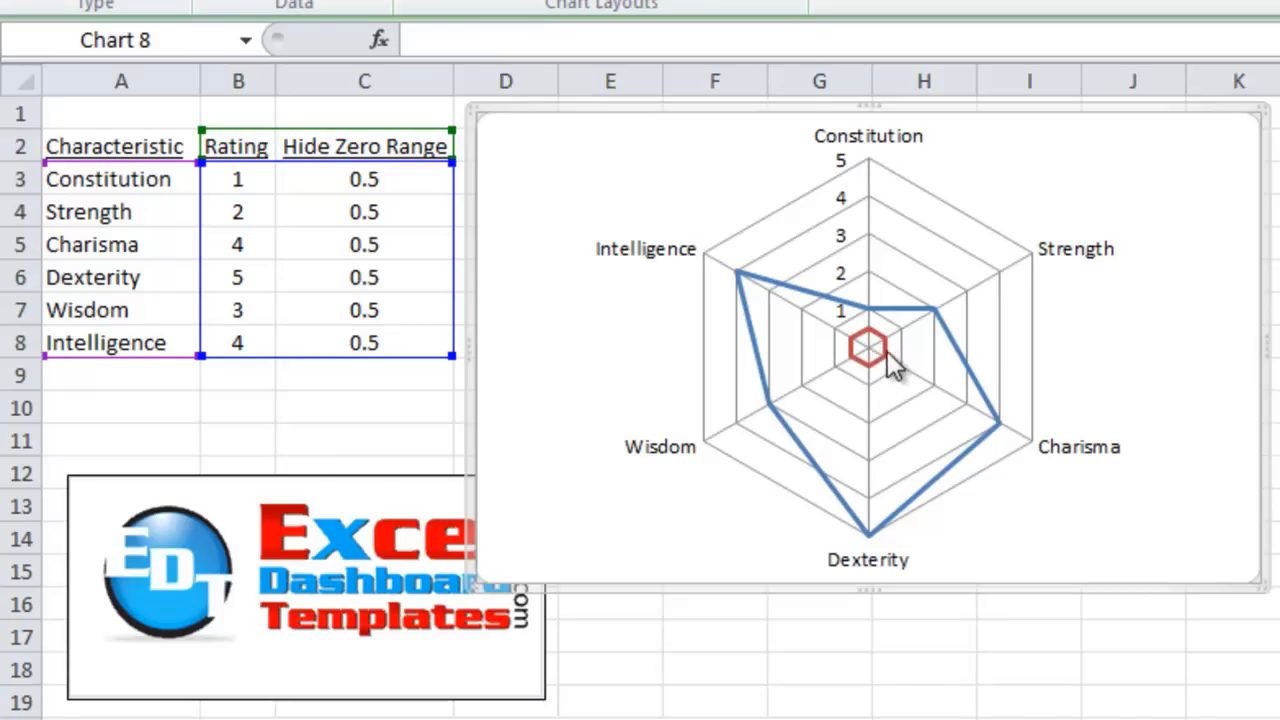
{"action": "mouse_move", "coordinate": [862, 362]}
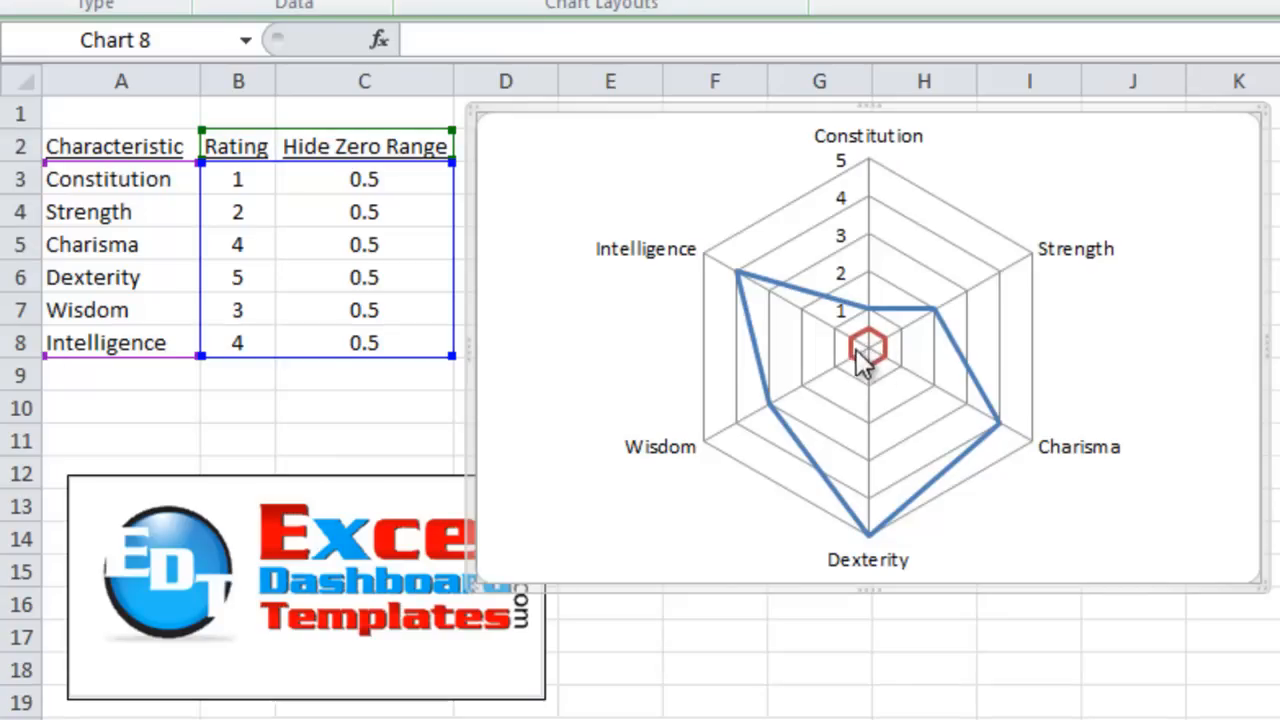
{"action": "mouse_move", "coordinate": [868, 348]}
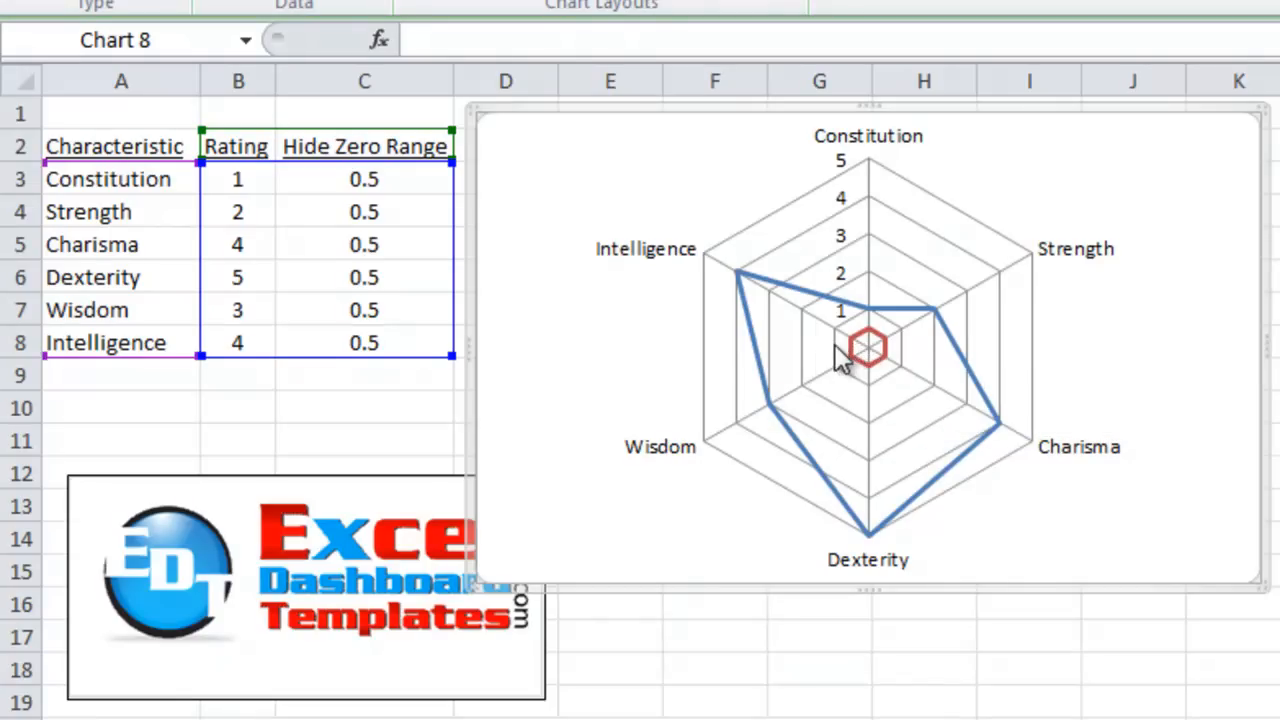
{"action": "mouse_move", "coordinate": [870, 355]}
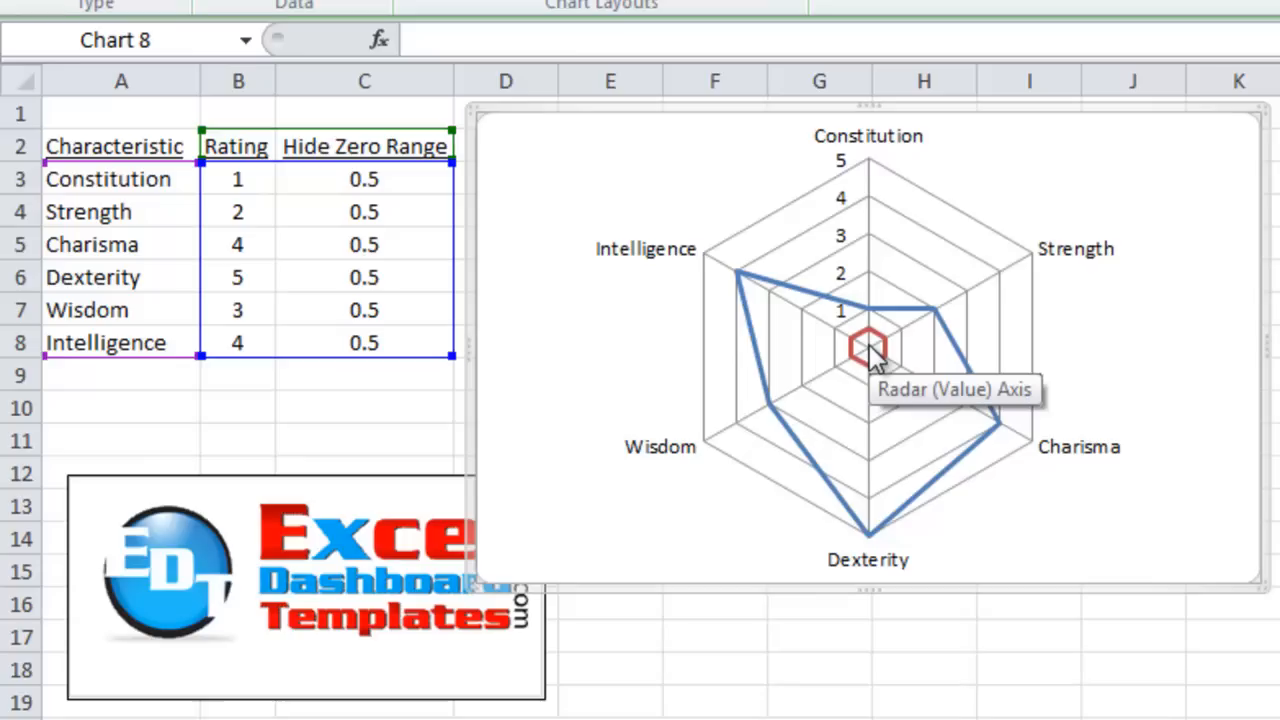
{"action": "mouse_move", "coordinate": [838, 363]}
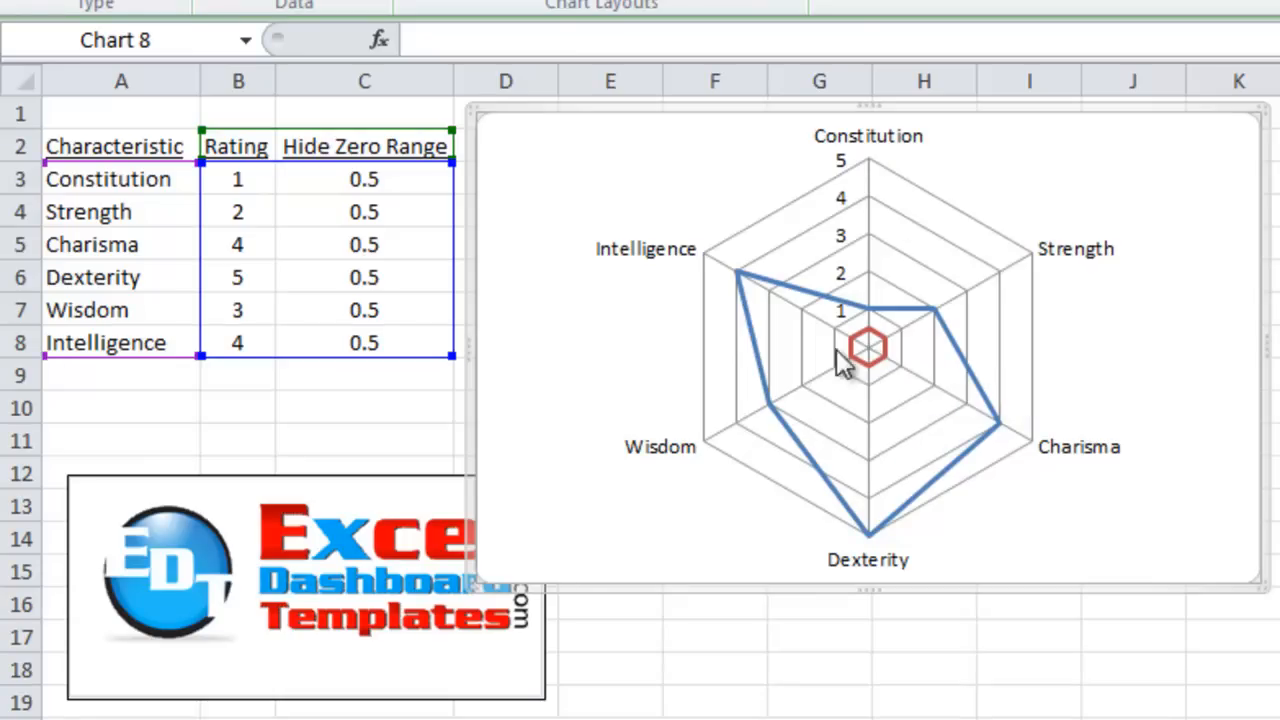
{"action": "mouse_move", "coordinate": [882, 375]}
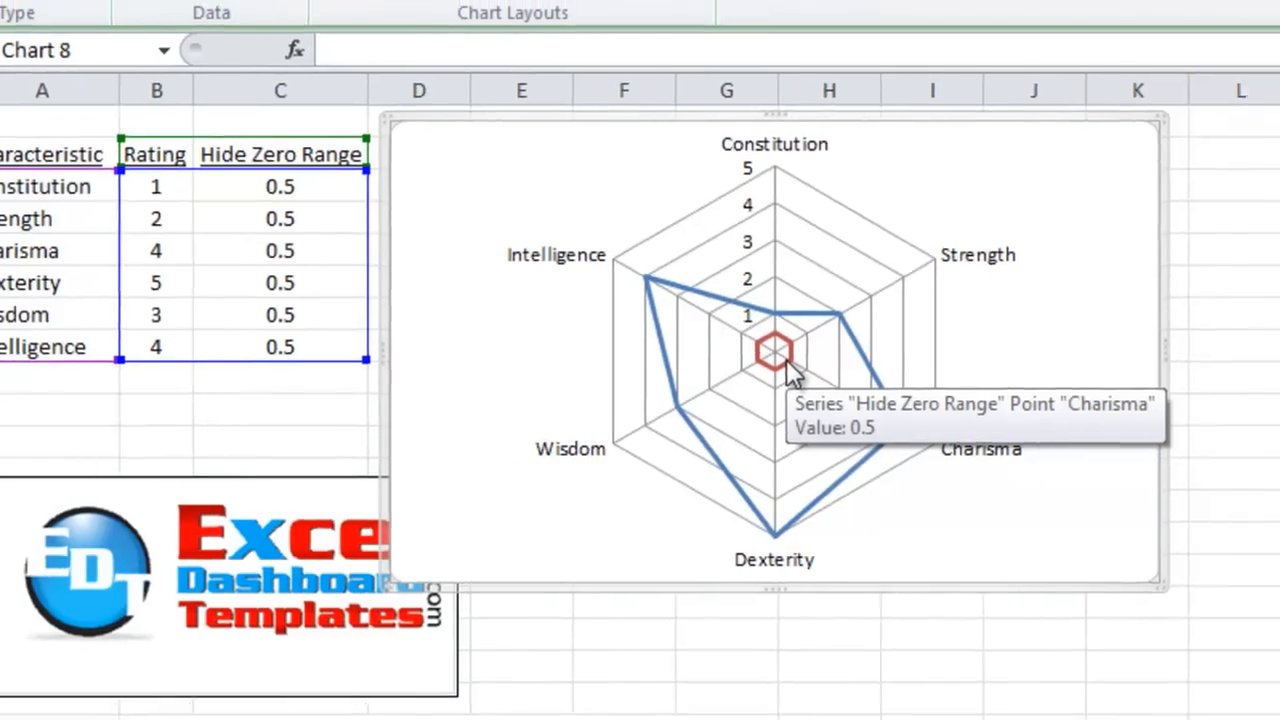
Step: Give the Hide Zero Range series a solid white line colour in Format Data Series
{"action": "right_click", "coordinate": [775, 350]}
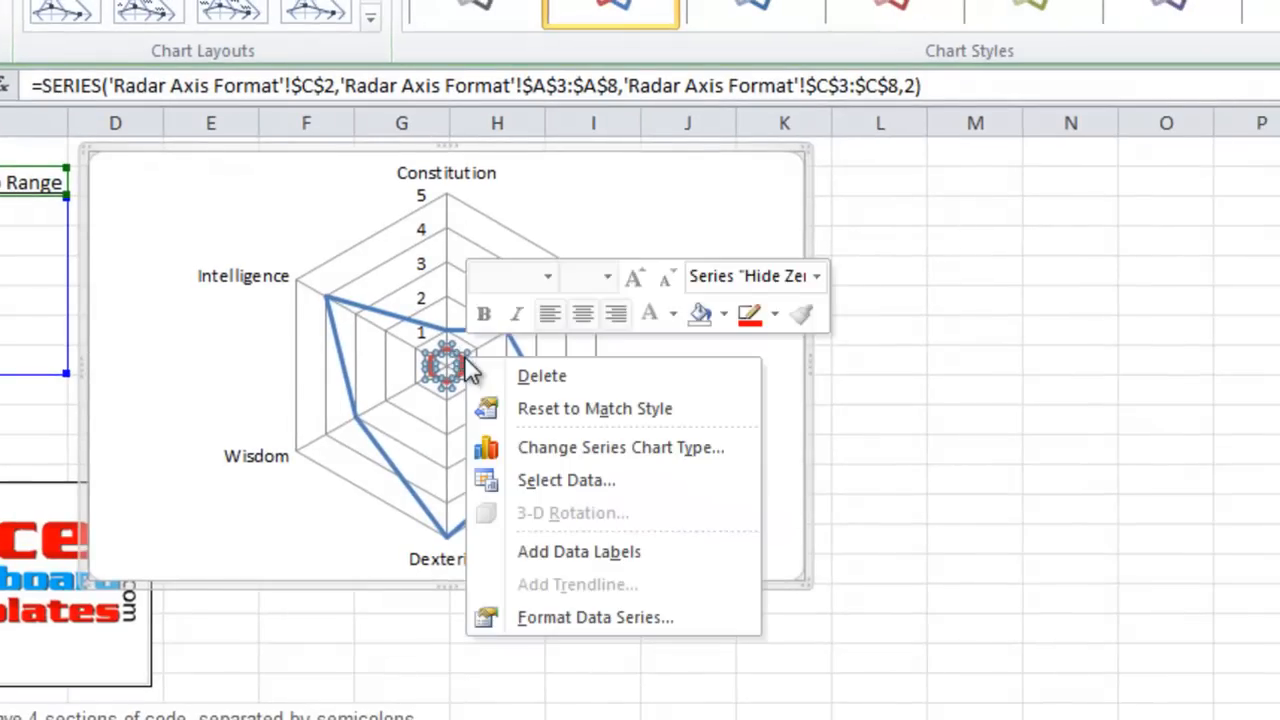
{"action": "mouse_move", "coordinate": [556, 617]}
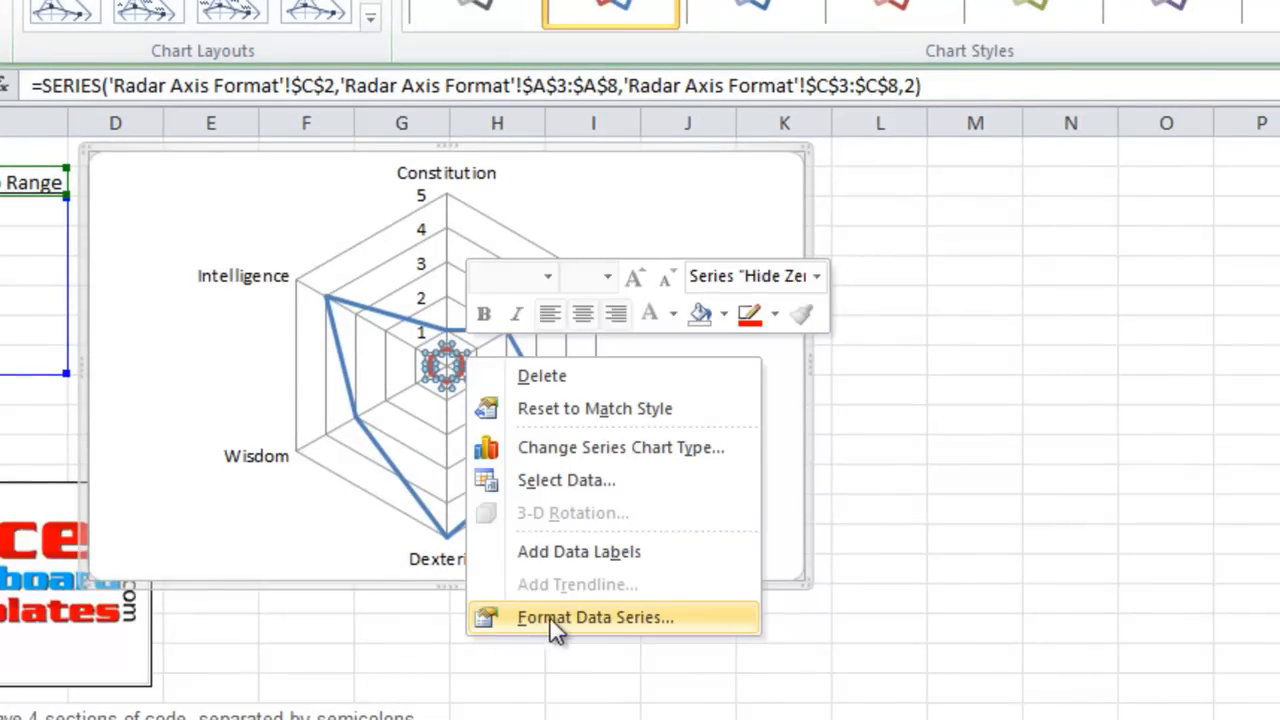
{"action": "mouse_move", "coordinate": [588, 625]}
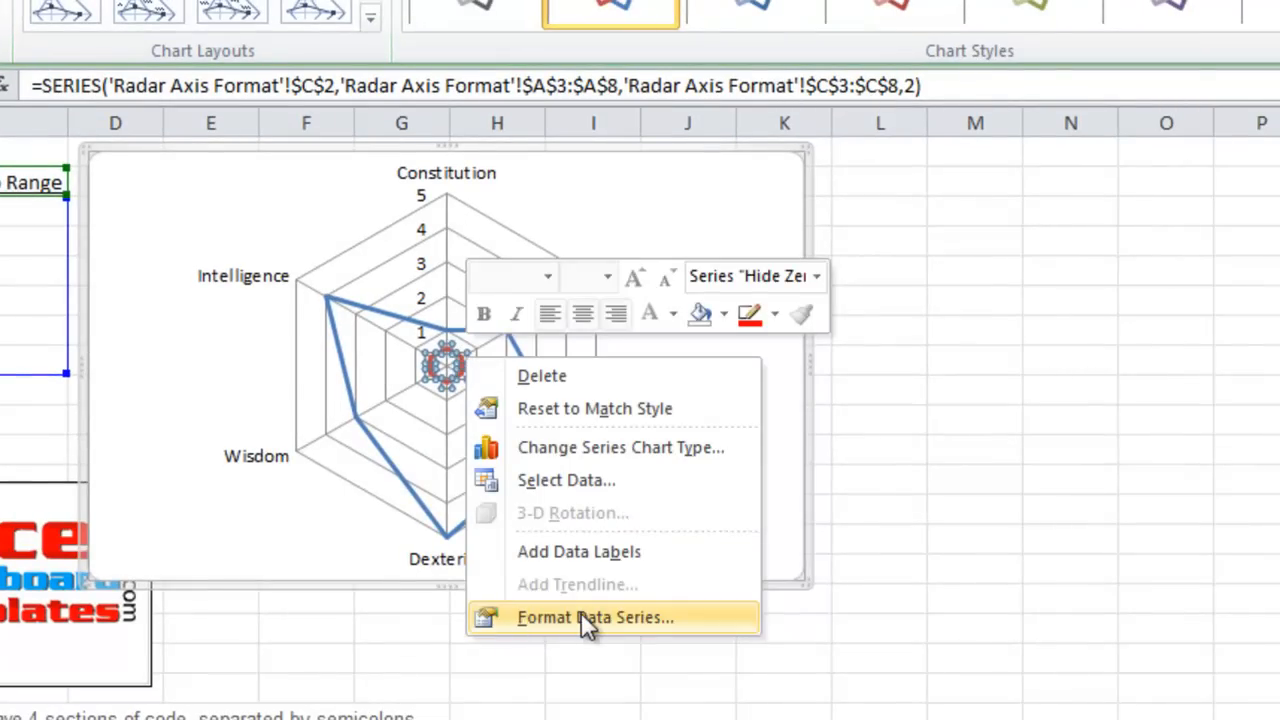
{"action": "left_click", "coordinate": [595, 617]}
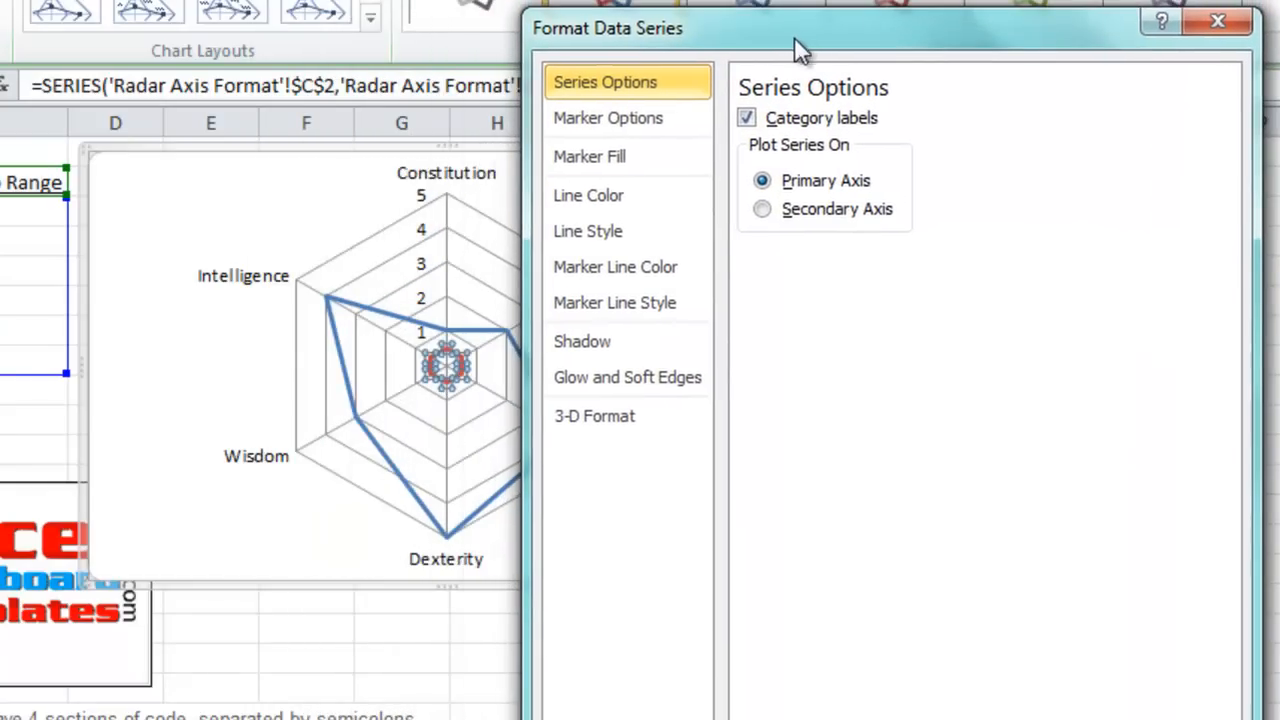
{"action": "mouse_move", "coordinate": [588, 195]}
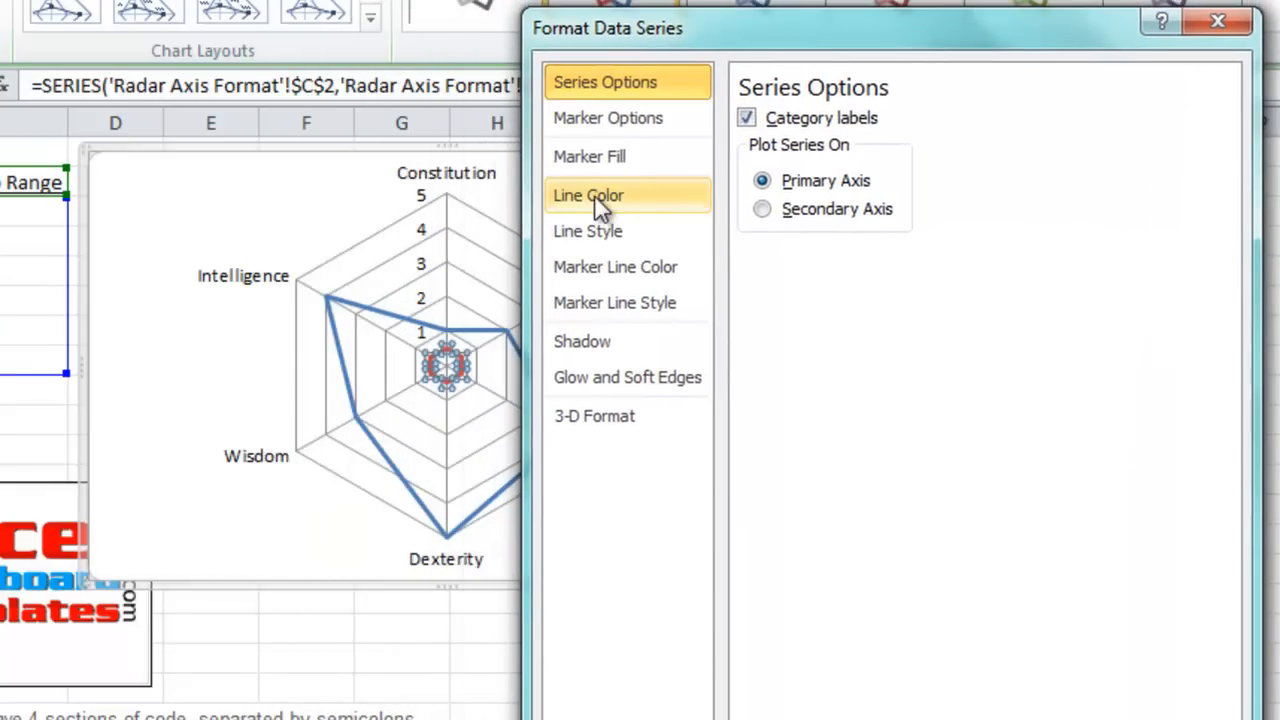
{"action": "left_click", "coordinate": [588, 195]}
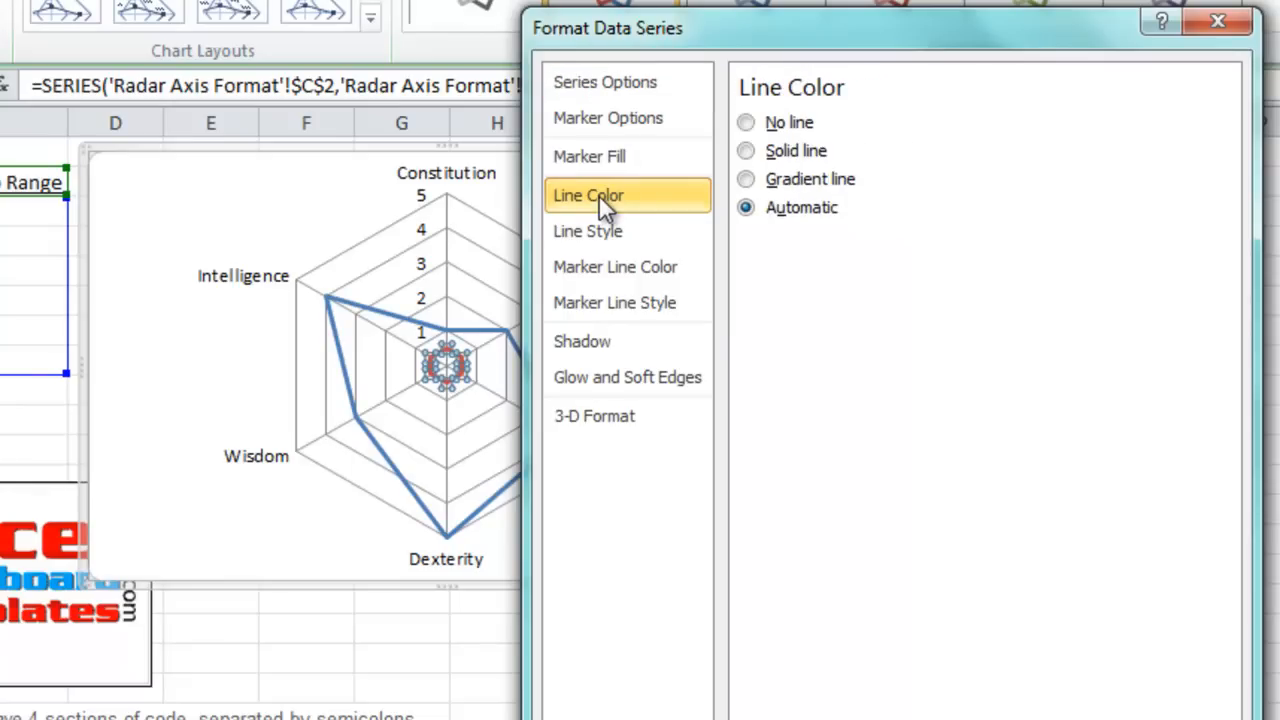
{"action": "mouse_move", "coordinate": [790, 151]}
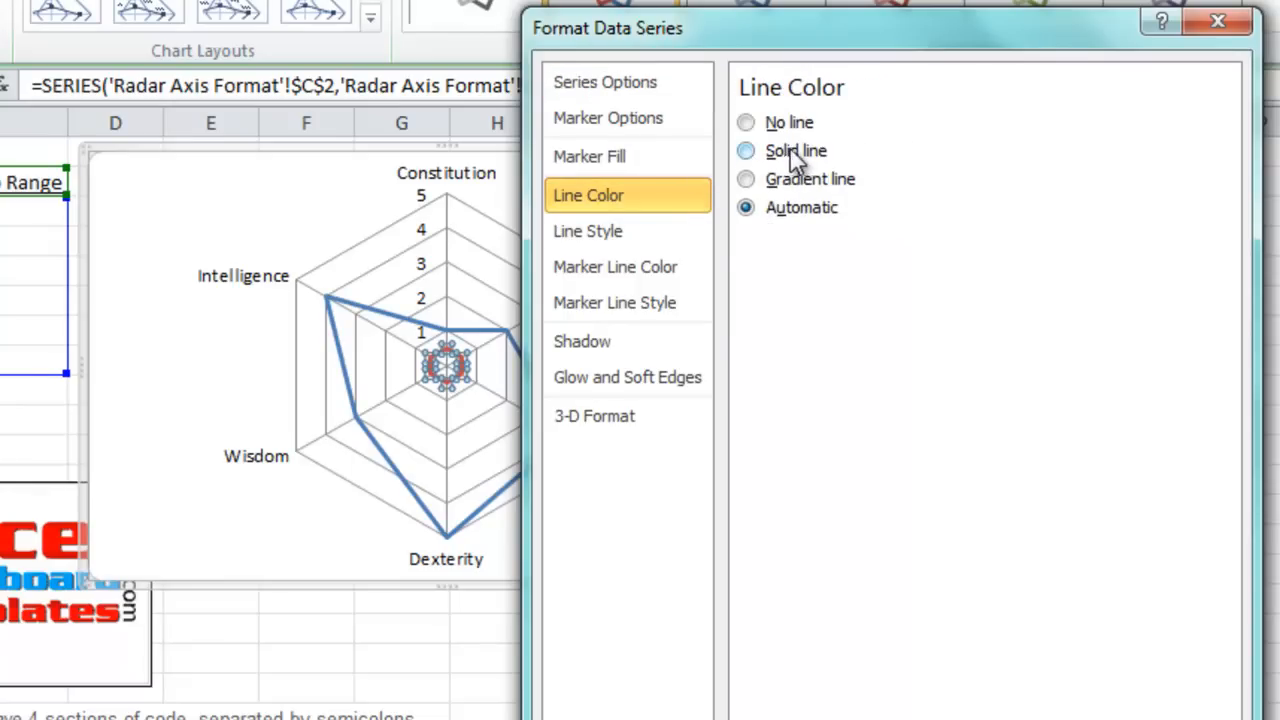
{"action": "left_click", "coordinate": [745, 151]}
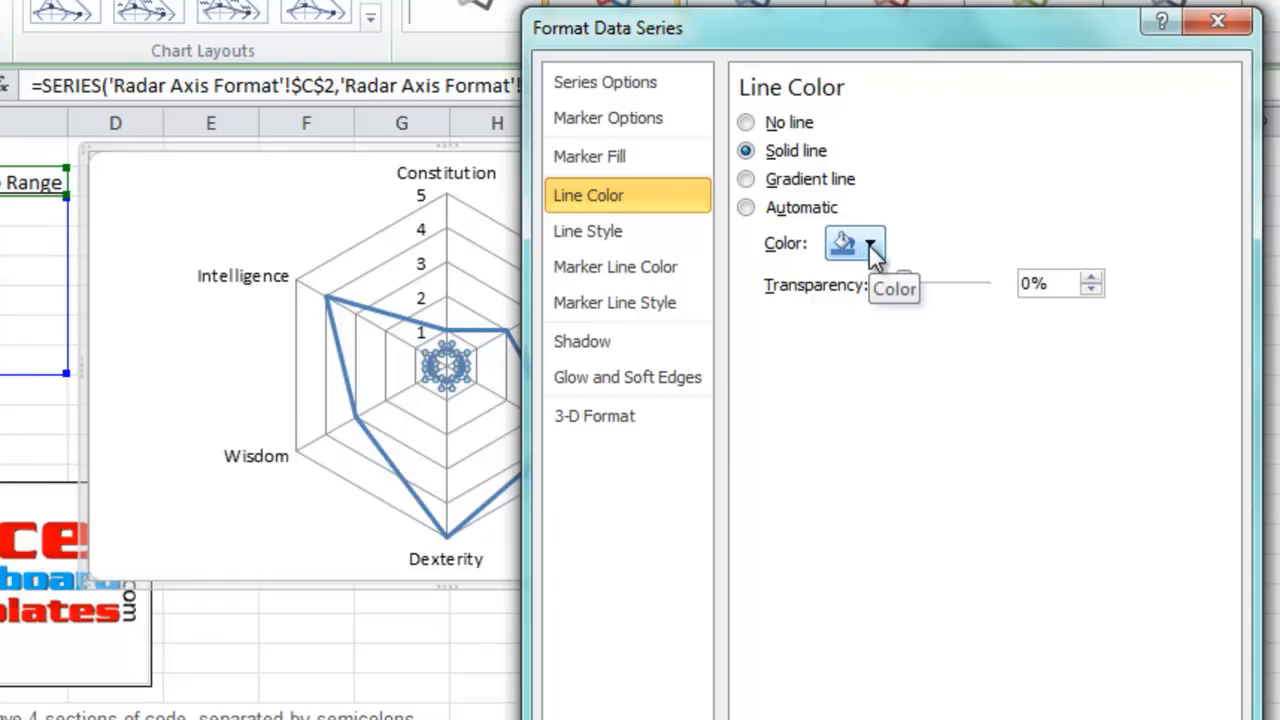
{"action": "left_click", "coordinate": [869, 242]}
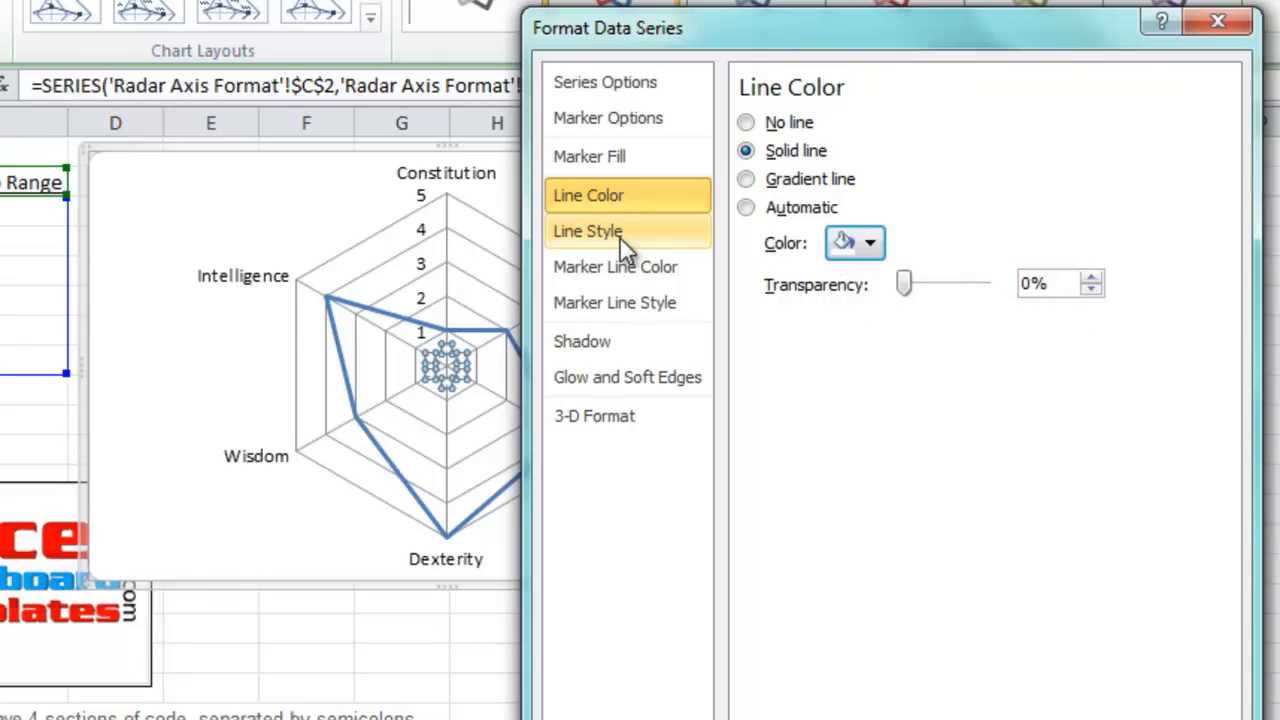
{"action": "left_click", "coordinate": [588, 231]}
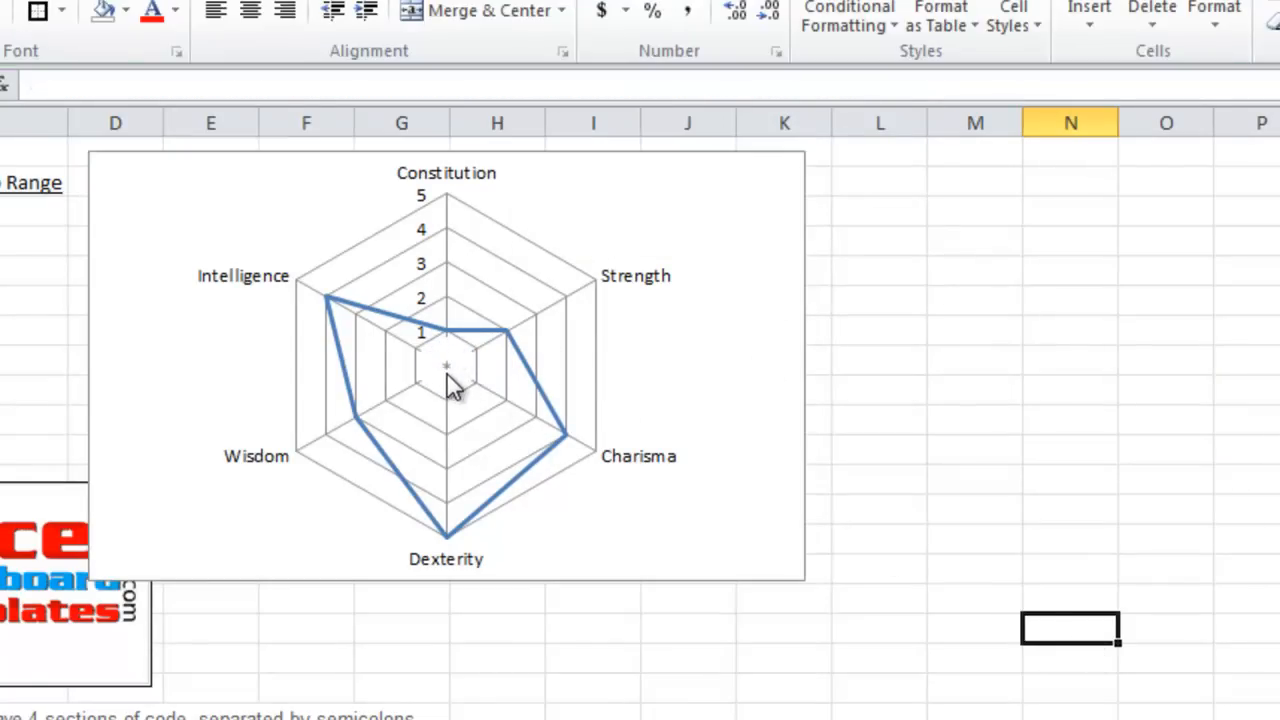
{"action": "mouse_move", "coordinate": [450, 385]}
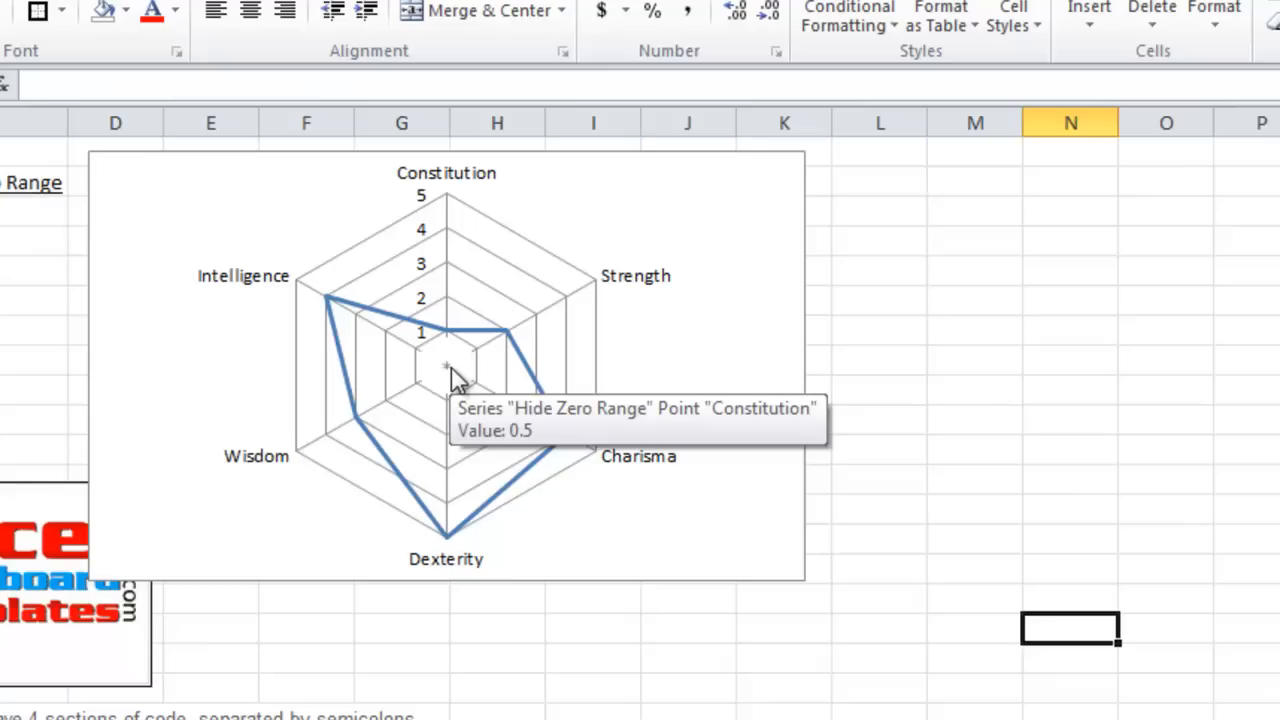
{"action": "mouse_move", "coordinate": [470, 365]}
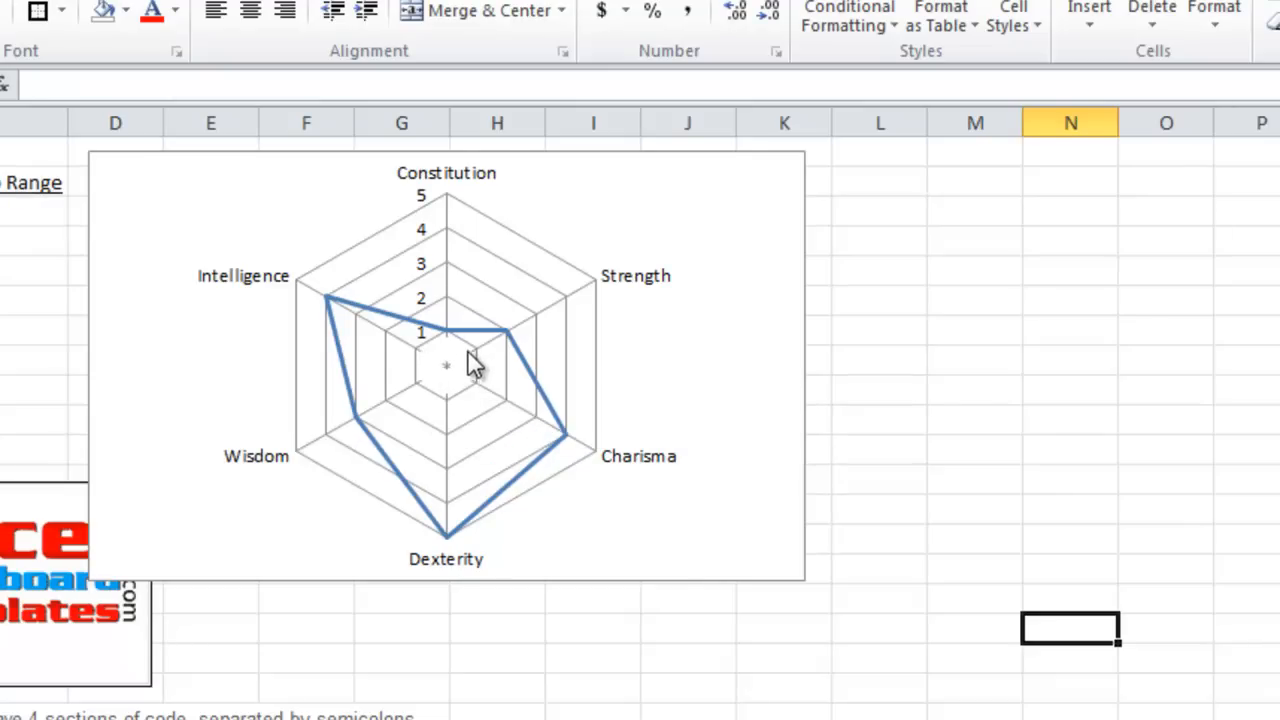
{"action": "mouse_move", "coordinate": [447, 402]}
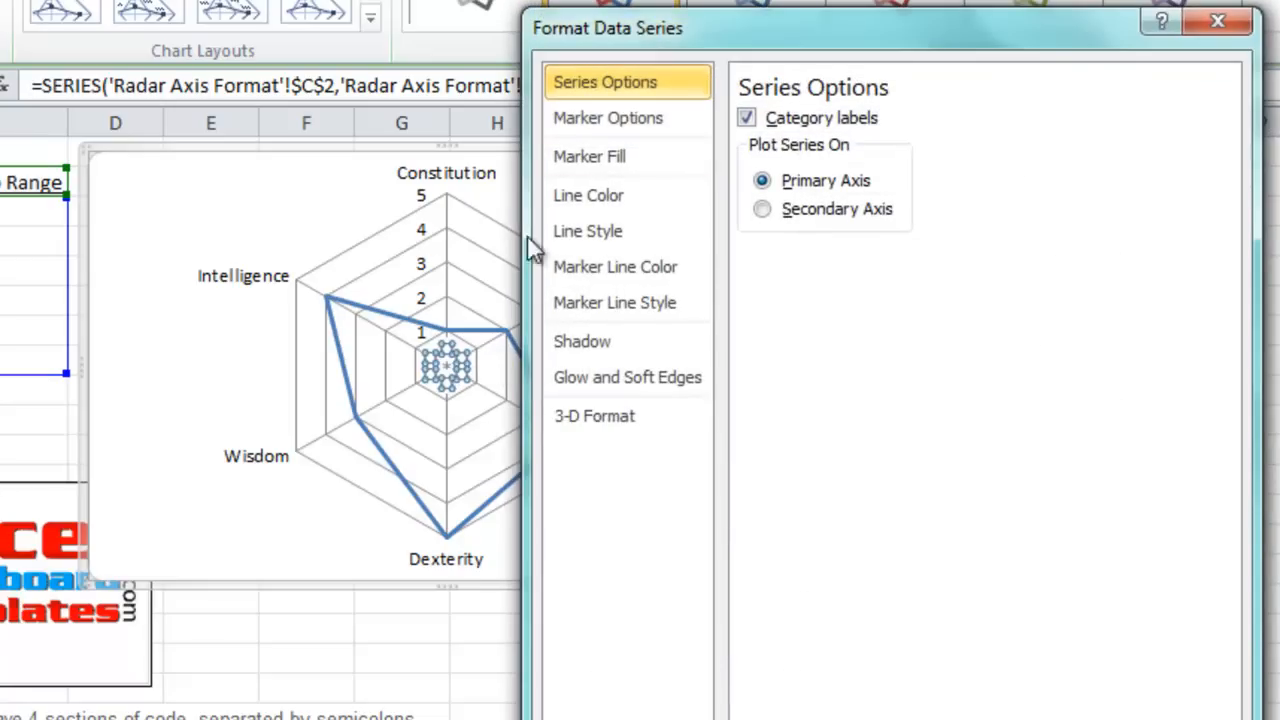
Step: Raise the Hide Zero Range line width step by step to 14 pt, checking the chart centre
{"action": "left_click", "coordinate": [588, 231]}
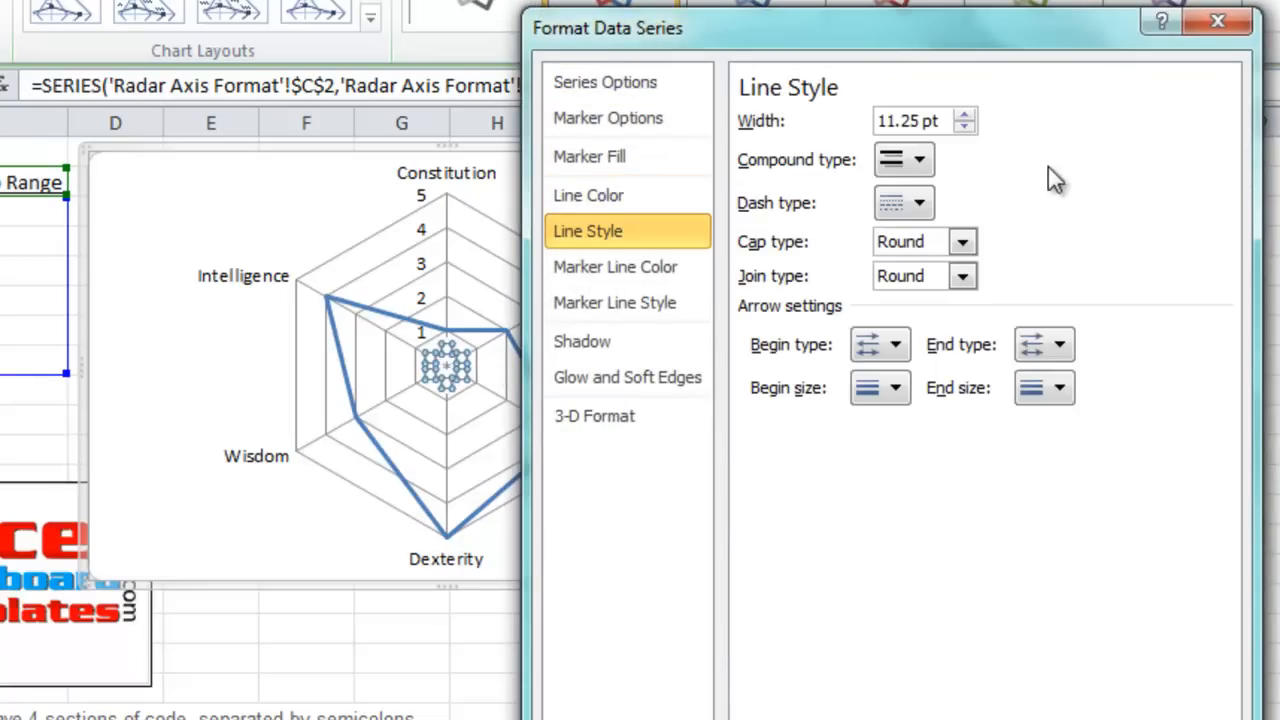
{"action": "left_click", "coordinate": [963, 113]}
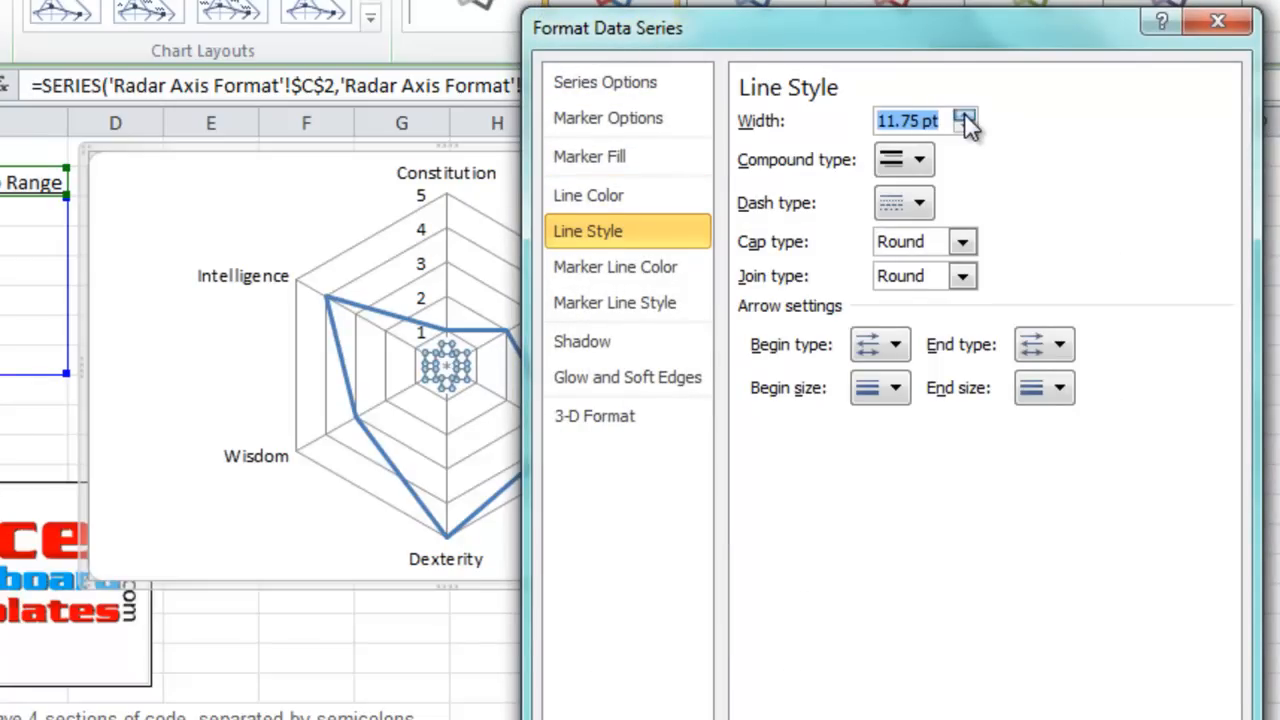
{"action": "left_click", "coordinate": [963, 113]}
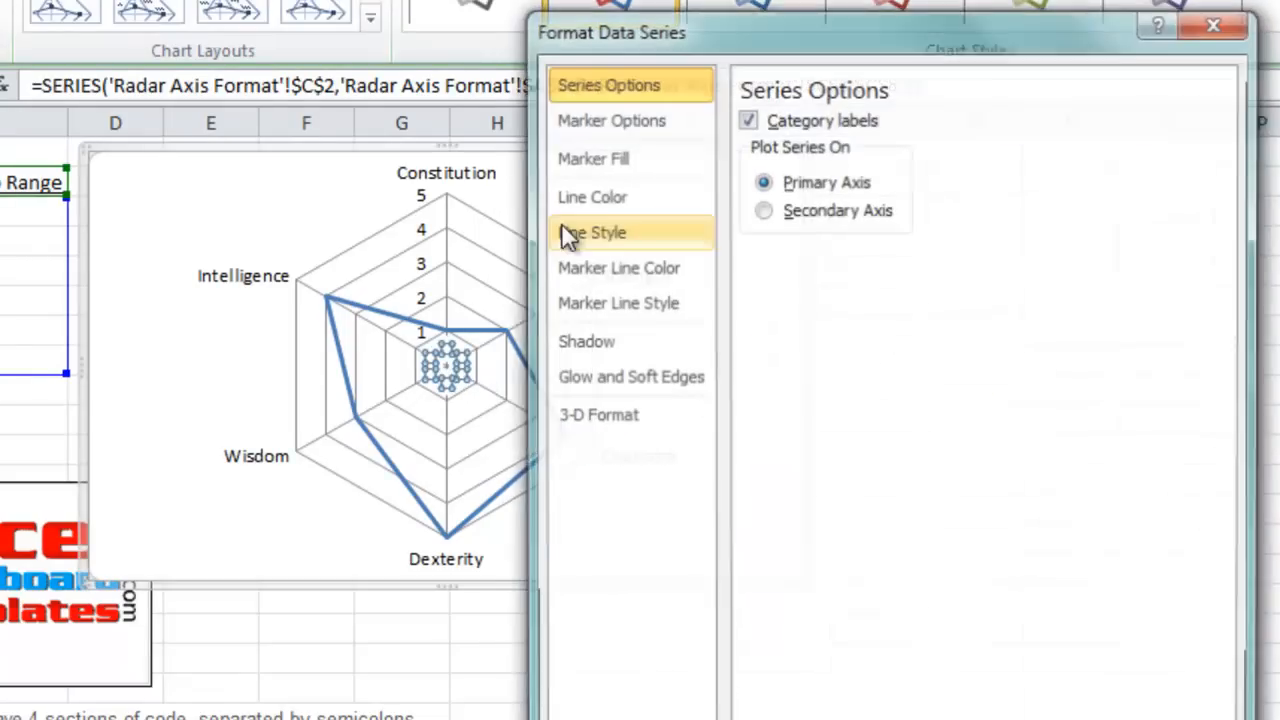
{"action": "left_click", "coordinate": [593, 231]}
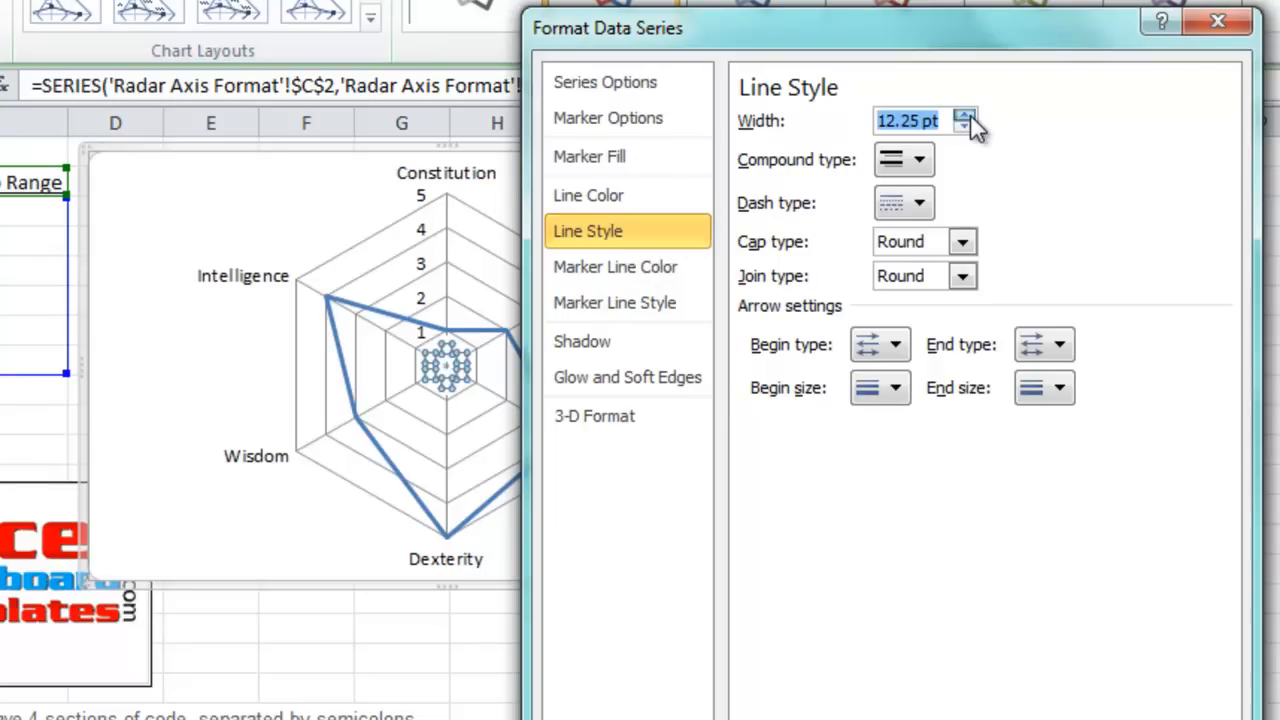
{"action": "left_click", "coordinate": [963, 113]}
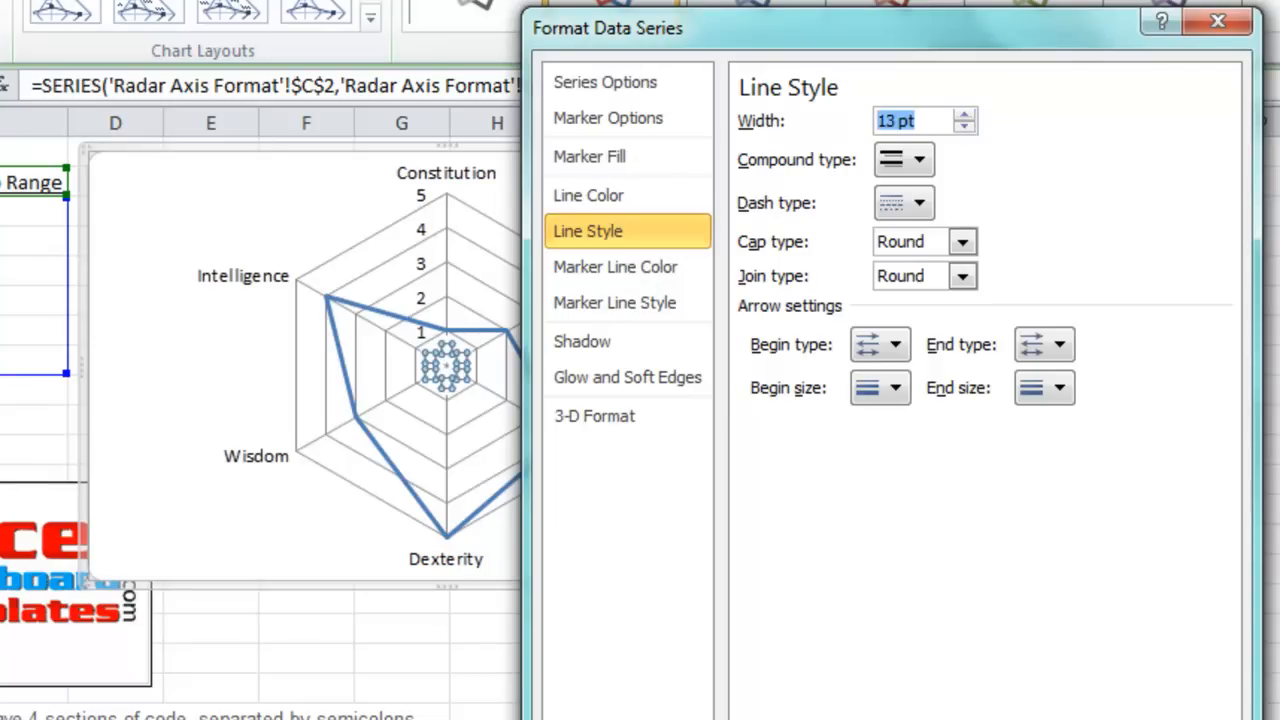
{"action": "left_click", "coordinate": [588, 195]}
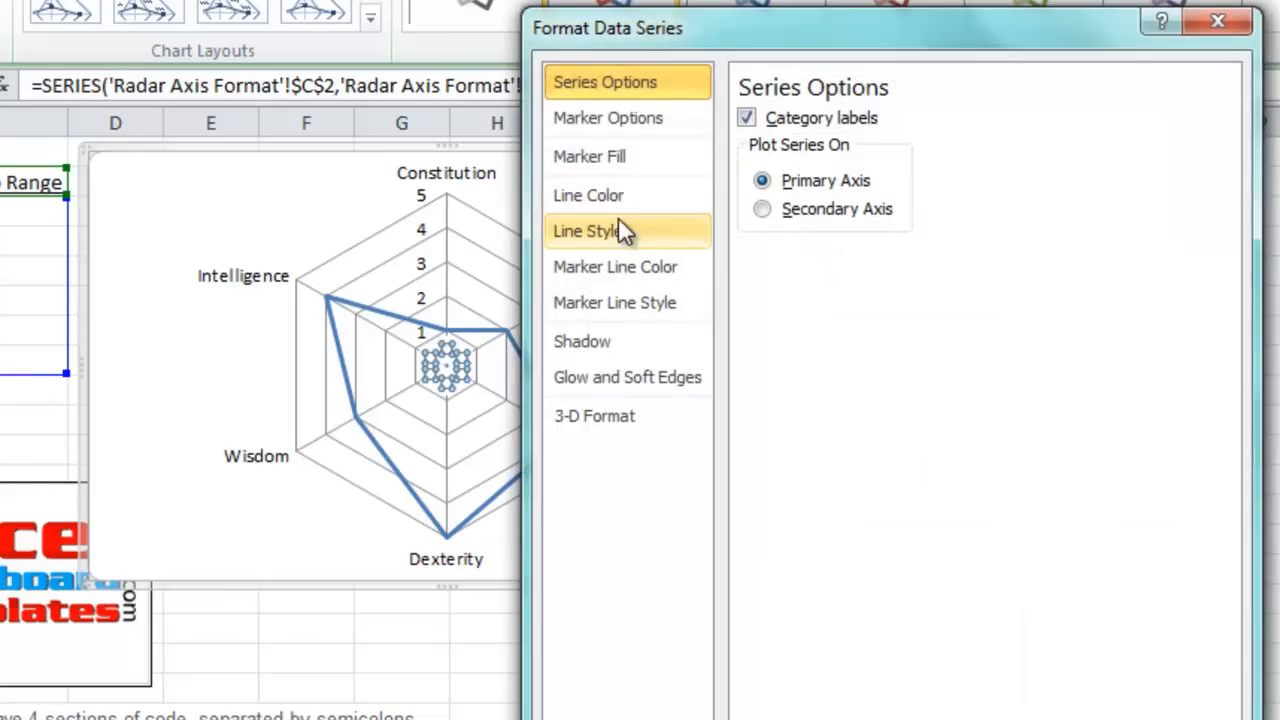
{"action": "left_click", "coordinate": [588, 231]}
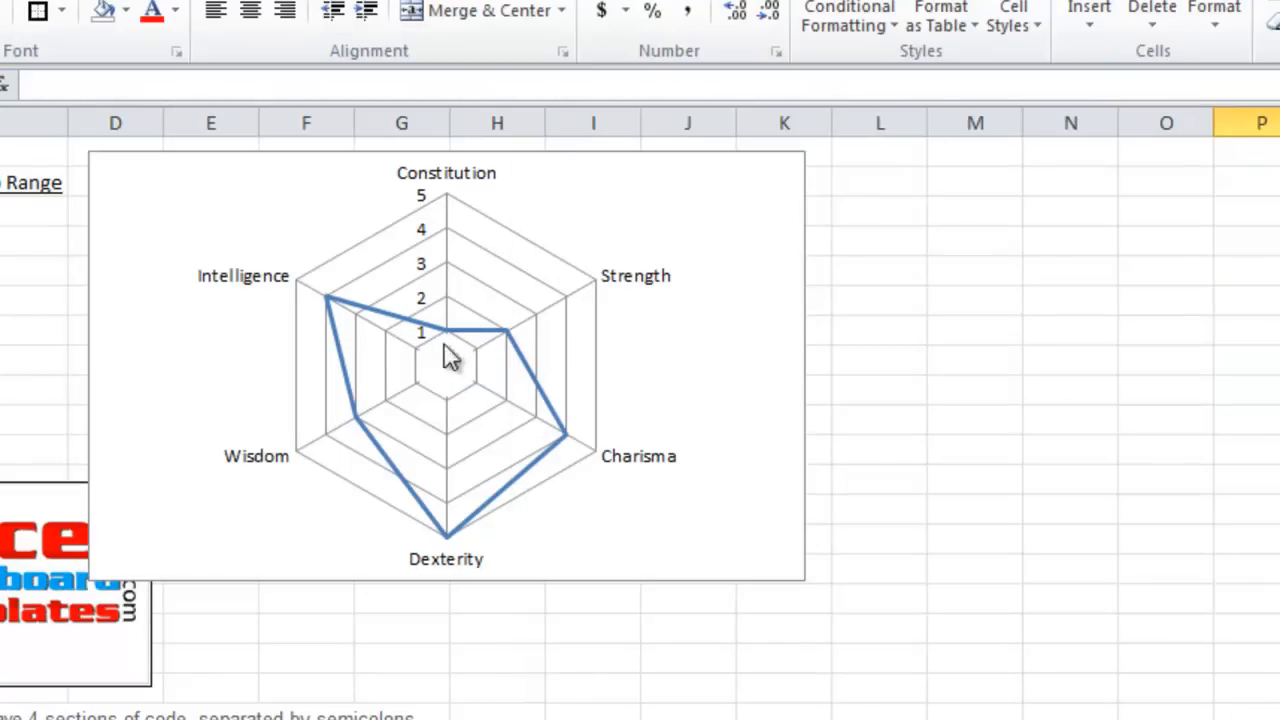
{"action": "left_click", "coordinate": [460, 348]}
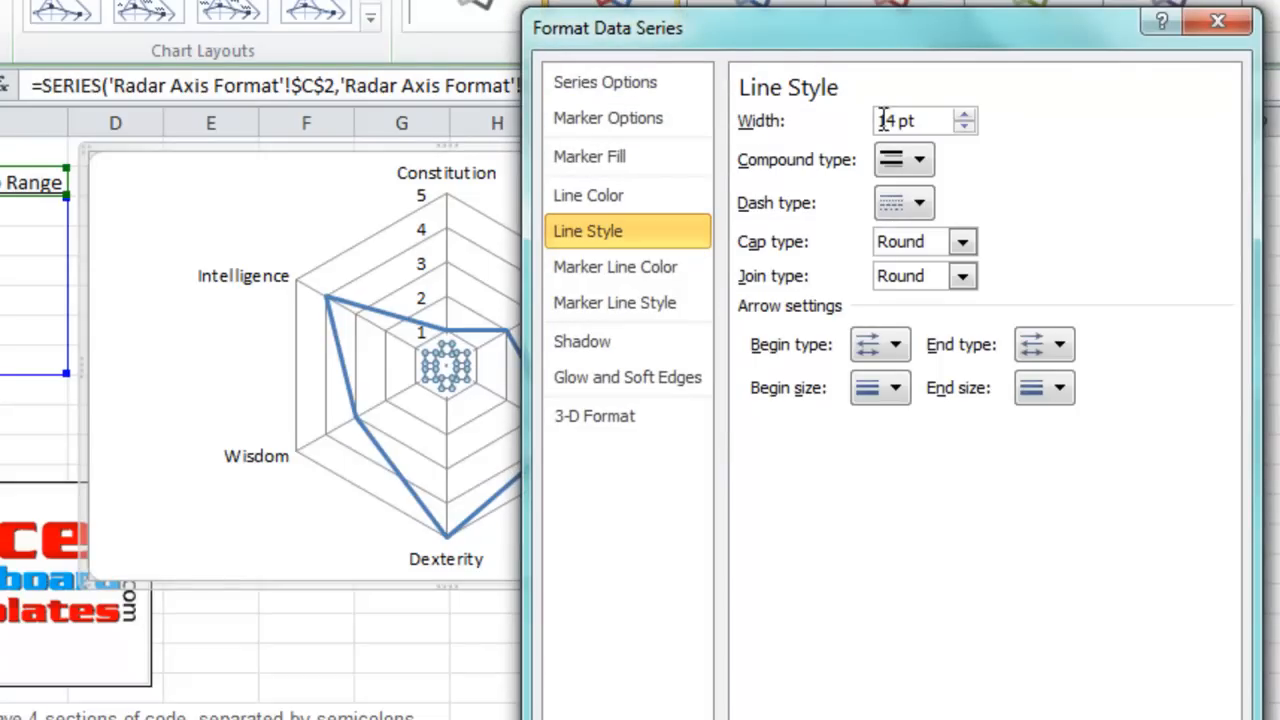
{"action": "left_click", "coordinate": [963, 112]}
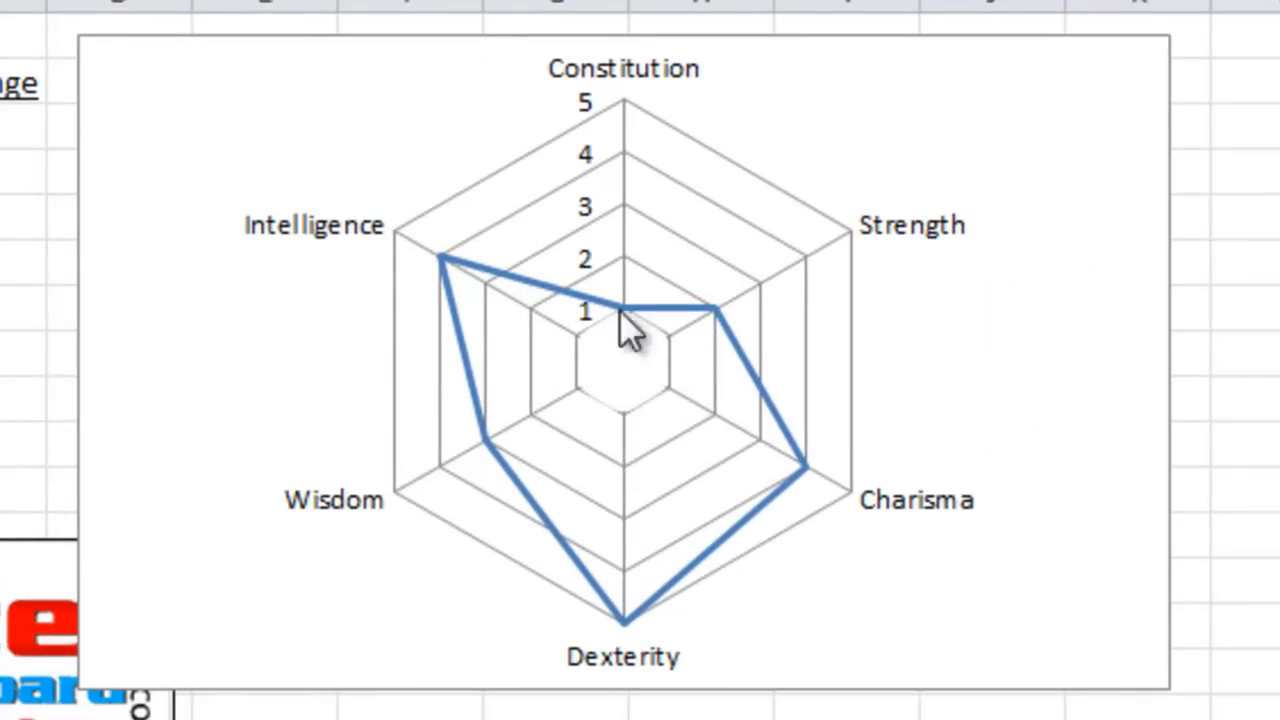
{"action": "mouse_move", "coordinate": [665, 380]}
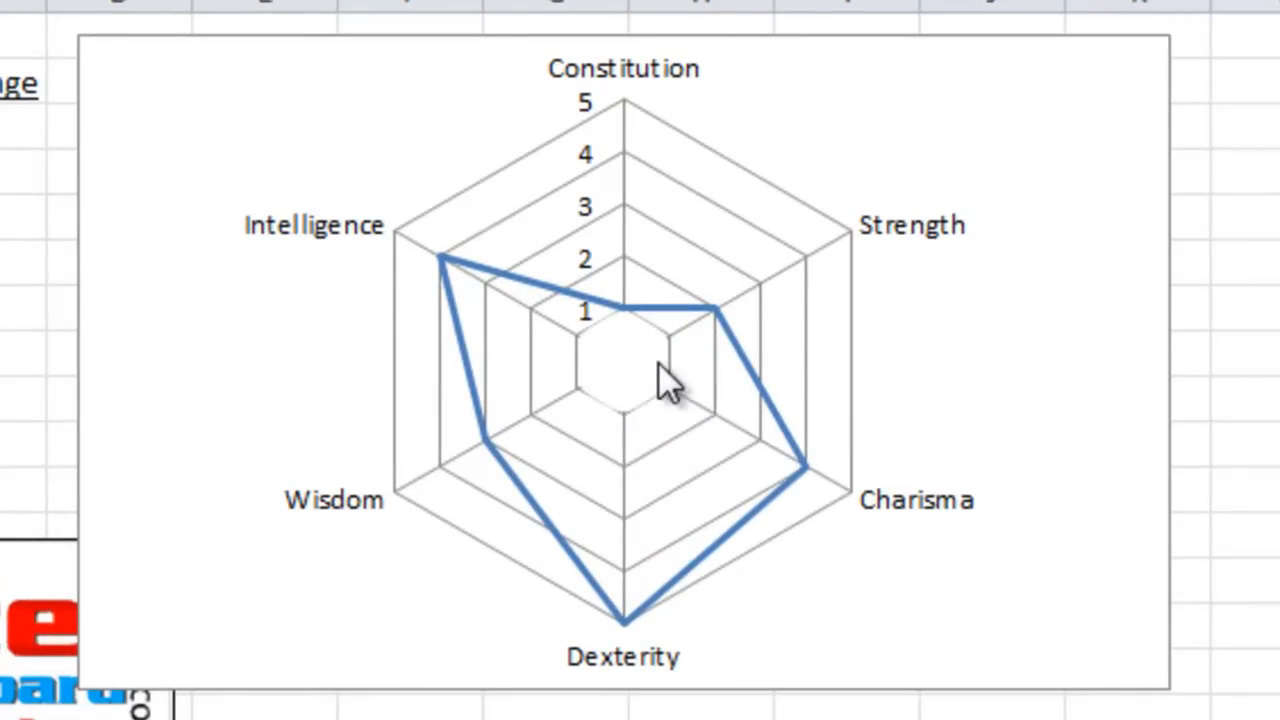
{"action": "mouse_move", "coordinate": [605, 390]}
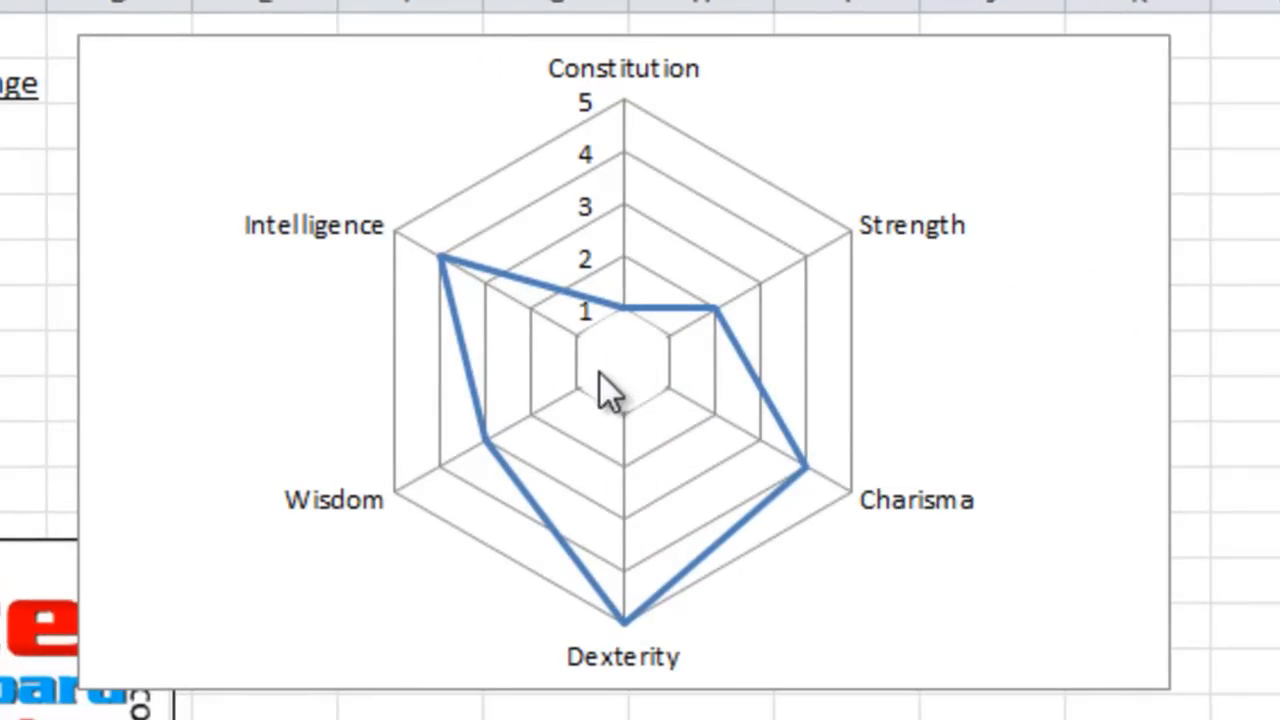
{"action": "mouse_move", "coordinate": [650, 350]}
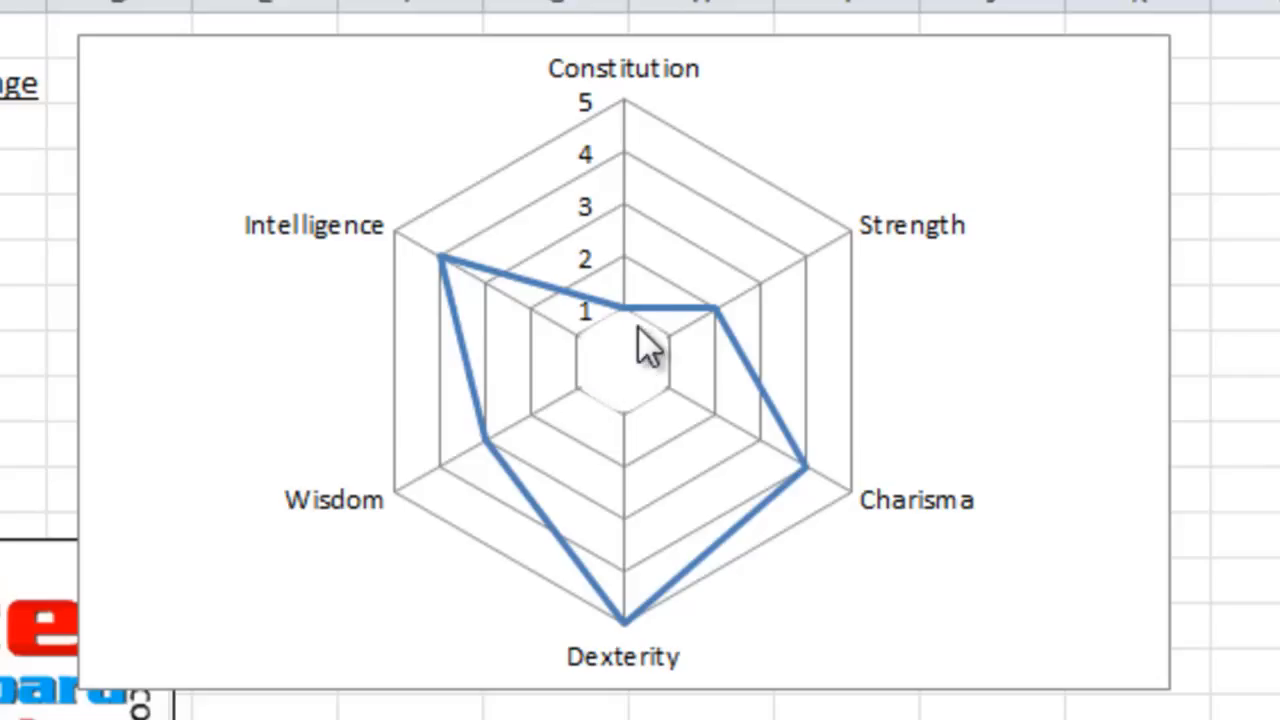
{"action": "mouse_move", "coordinate": [580, 200]}
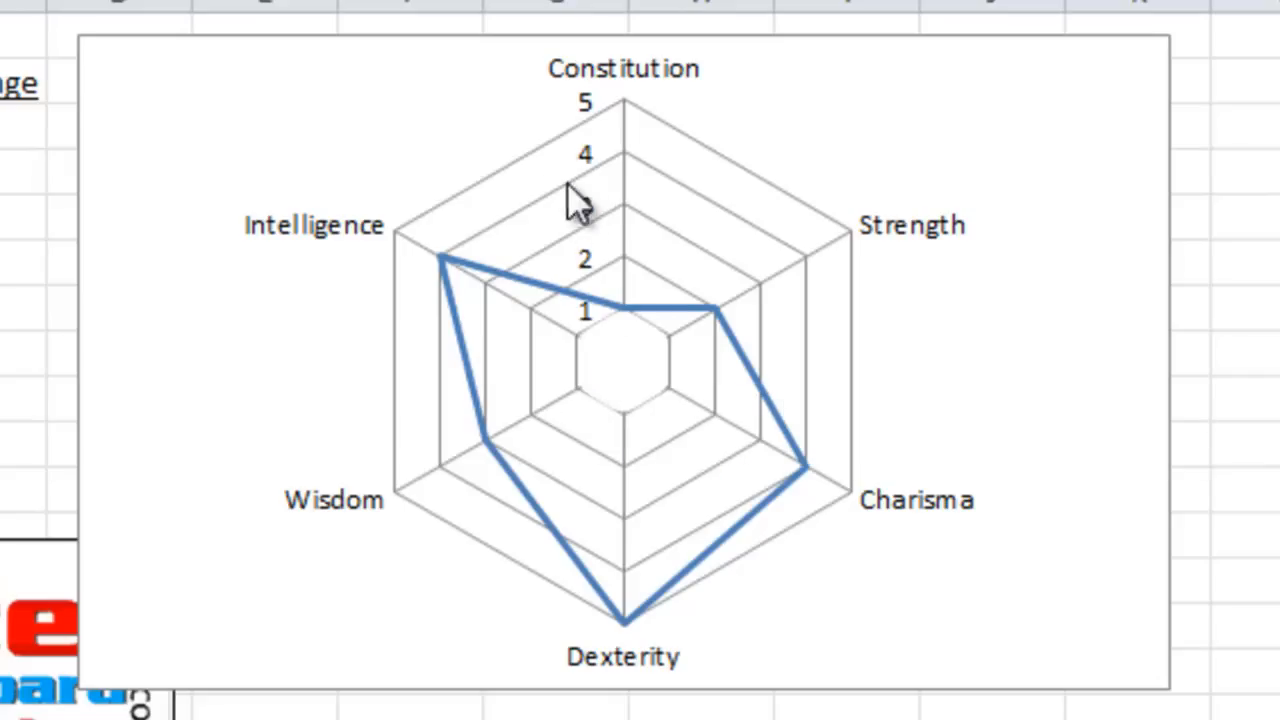
{"action": "mouse_move", "coordinate": [620, 385]}
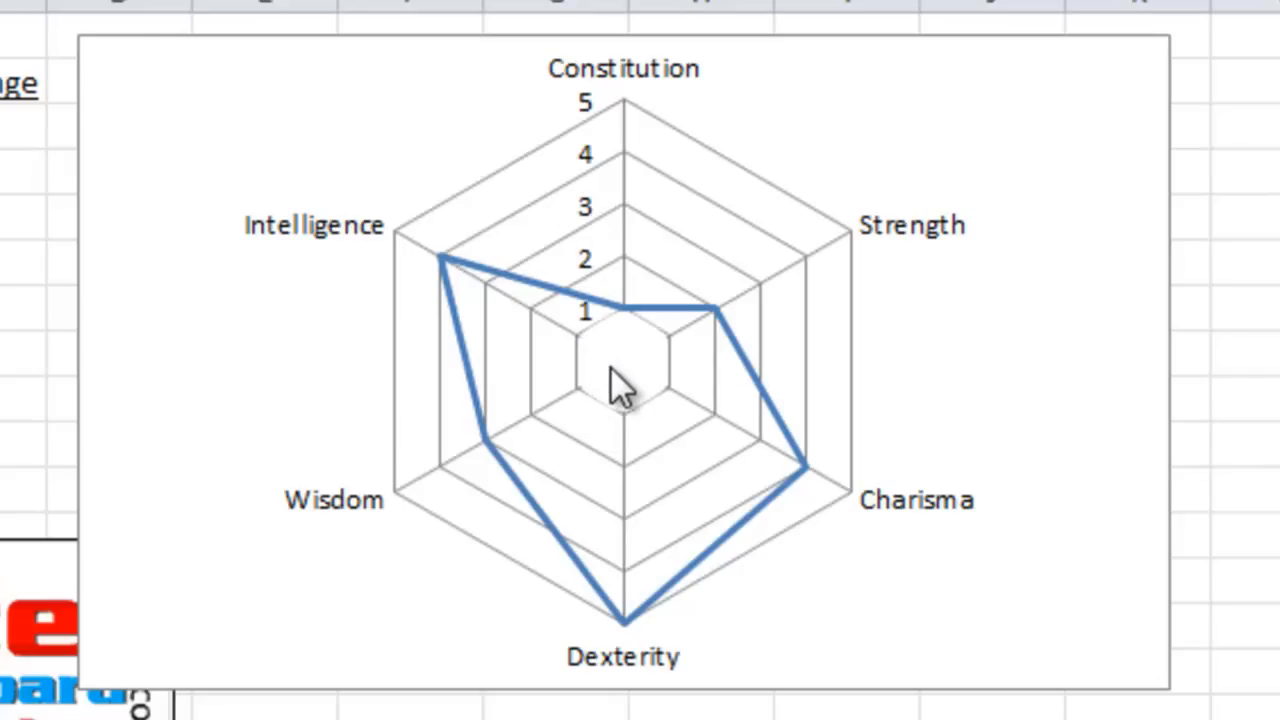
{"action": "mouse_move", "coordinate": [640, 390]}
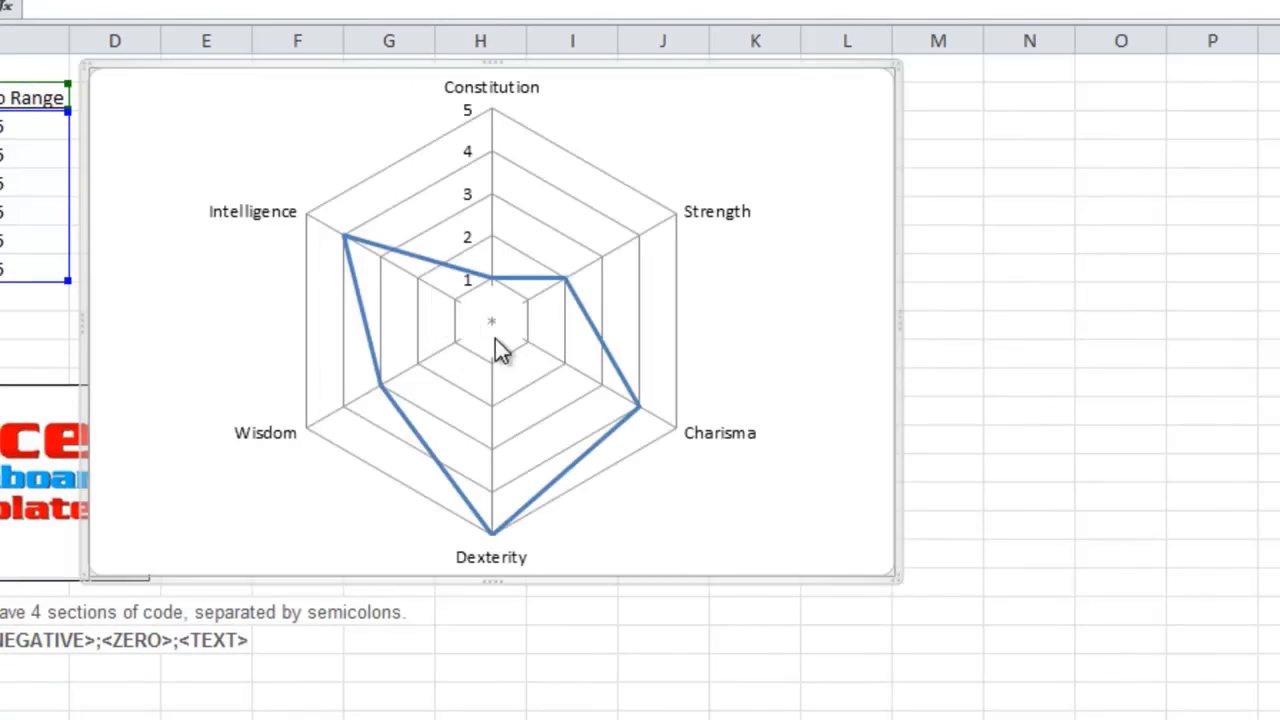
{"action": "mouse_move", "coordinate": [495, 300]}
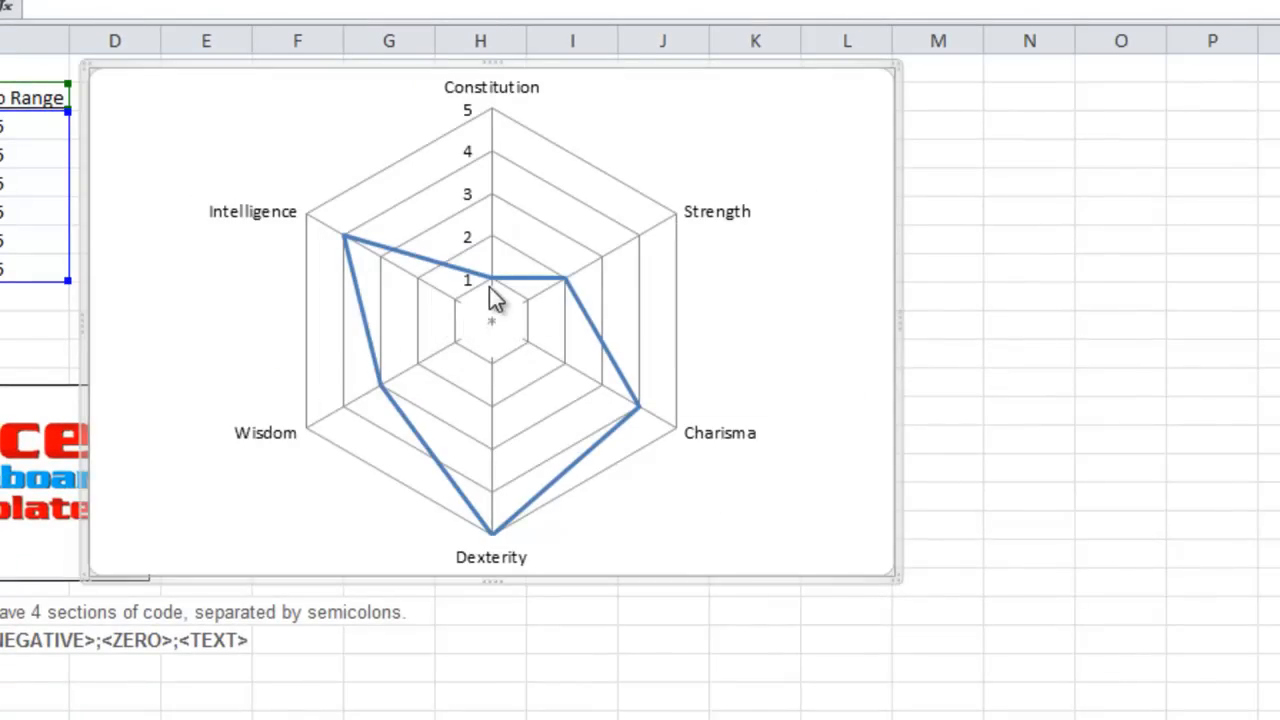
{"action": "mouse_move", "coordinate": [883, 568]}
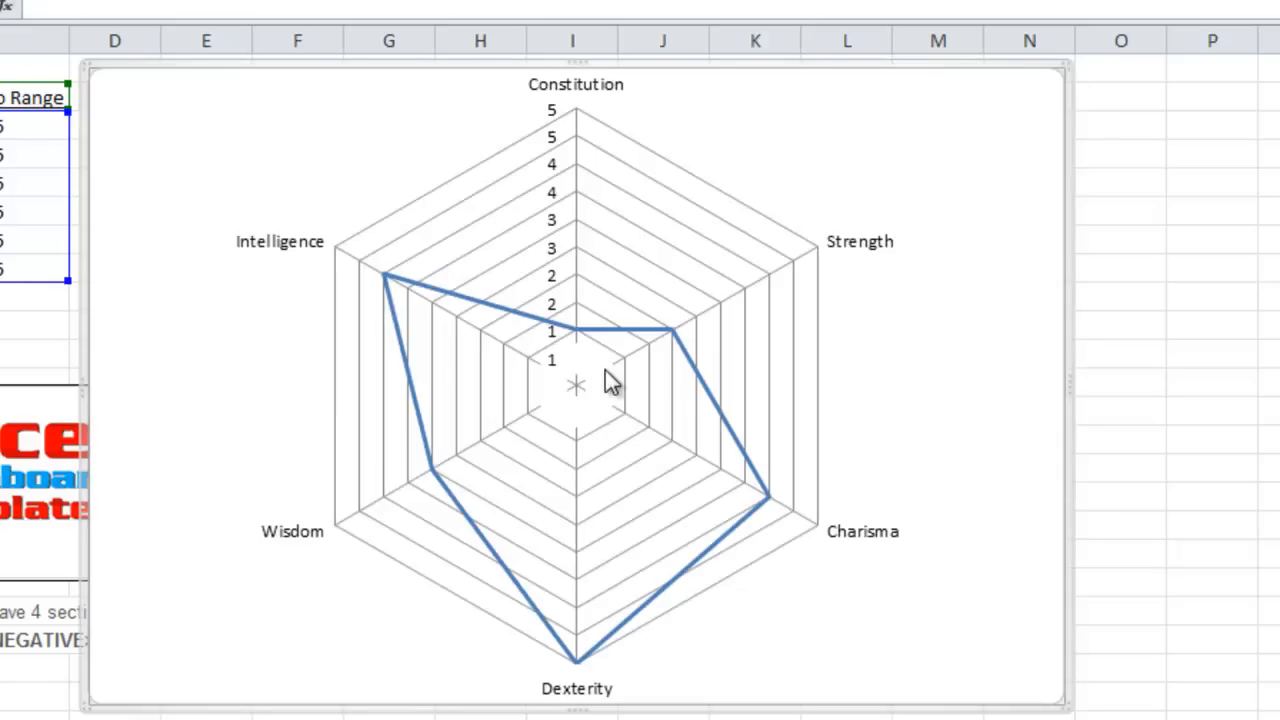
{"action": "left_click", "coordinate": [575, 330]}
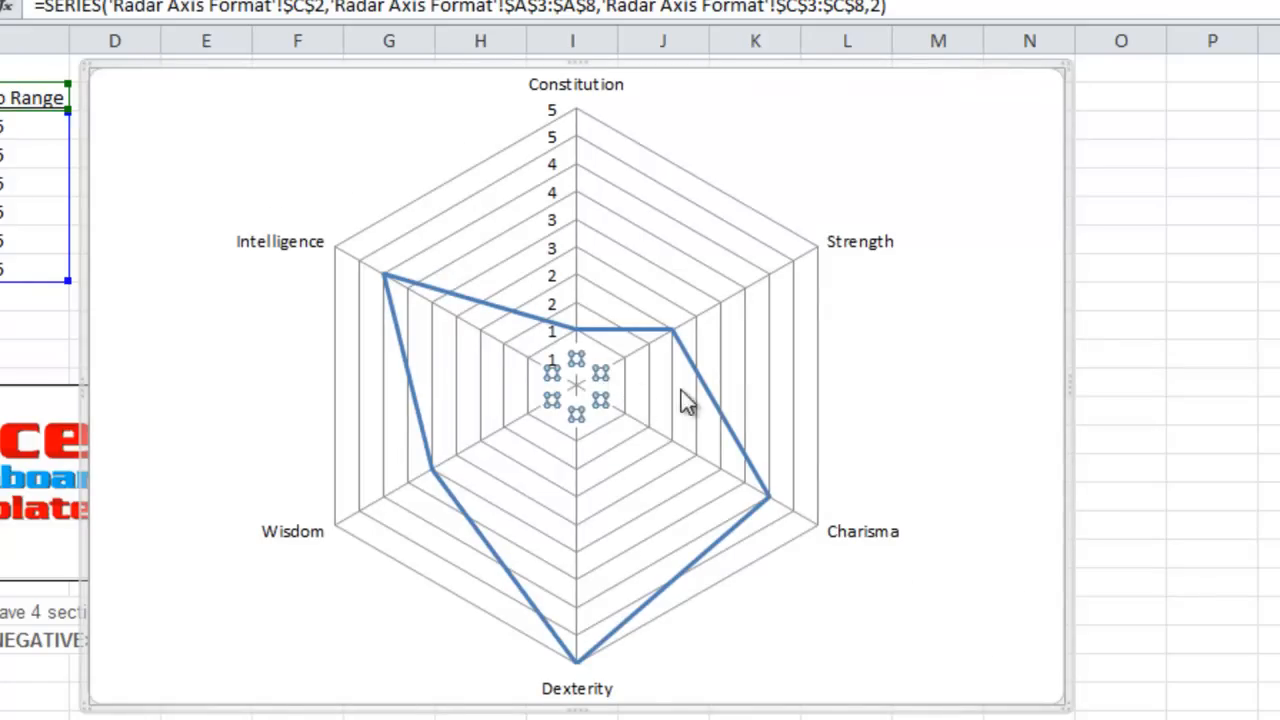
{"action": "mouse_move", "coordinate": [603, 393]}
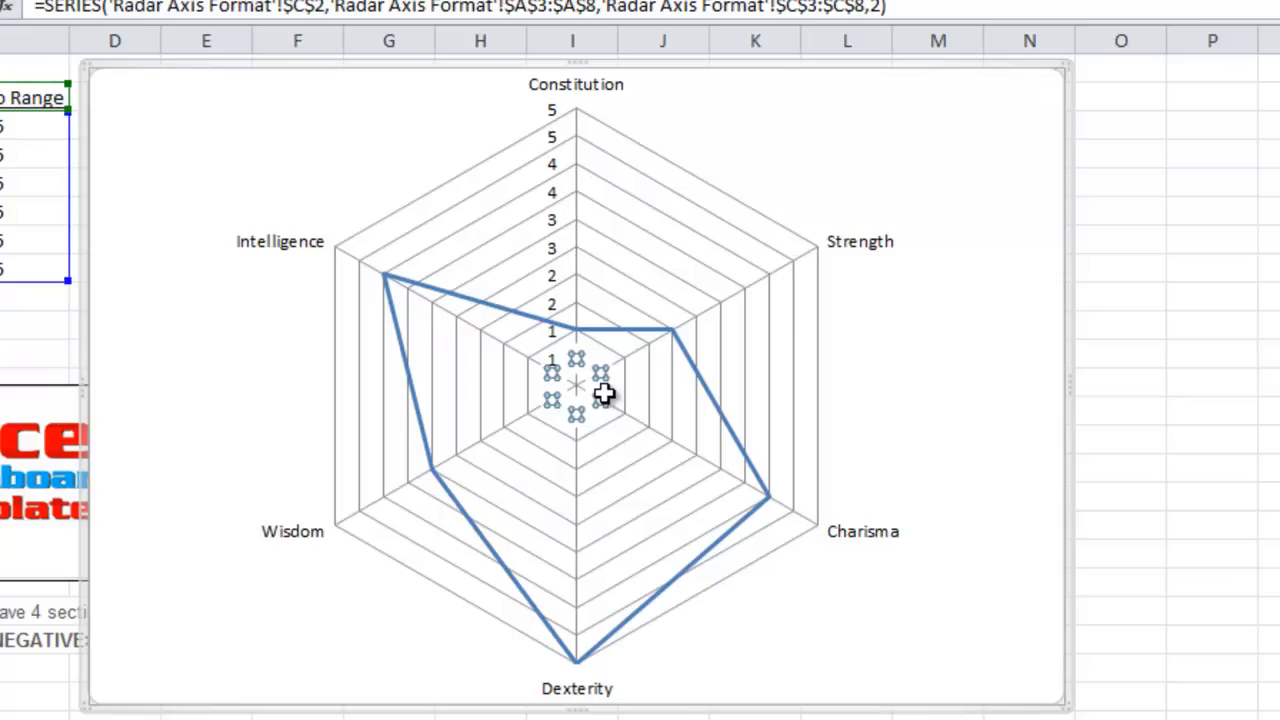
{"action": "mouse_move", "coordinate": [1070, 700]}
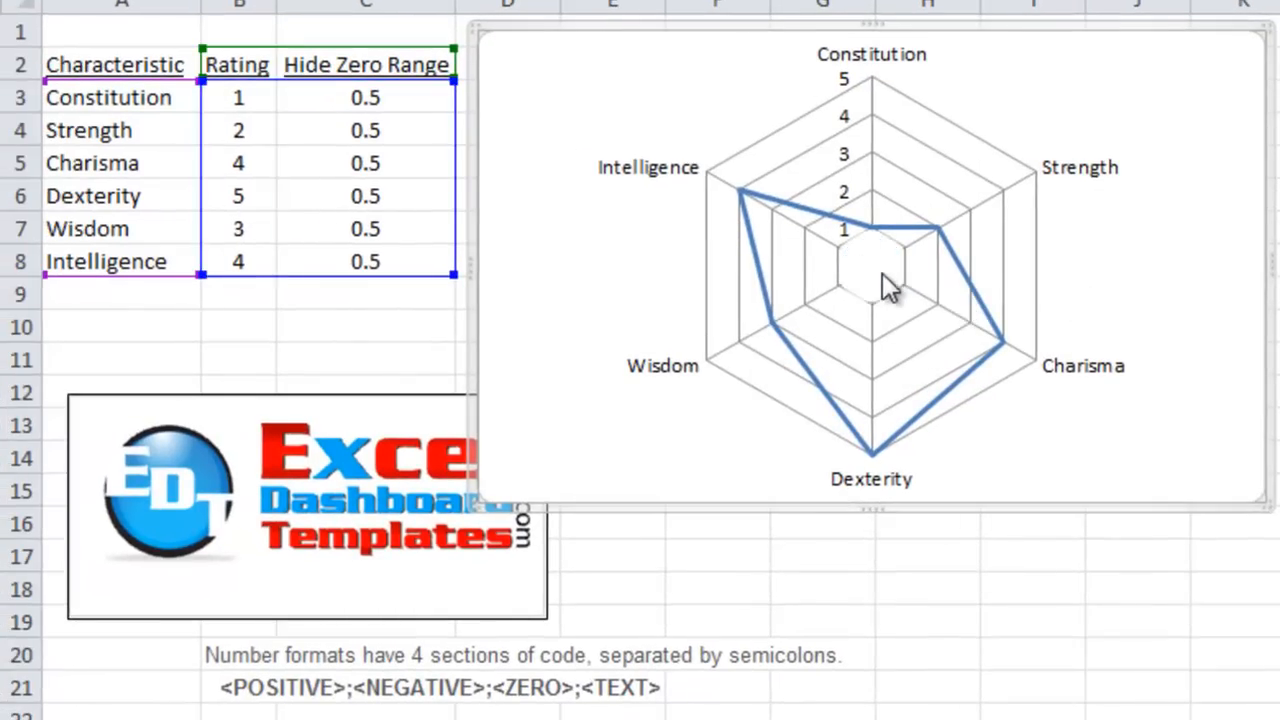
{"action": "mouse_move", "coordinate": [888, 325]}
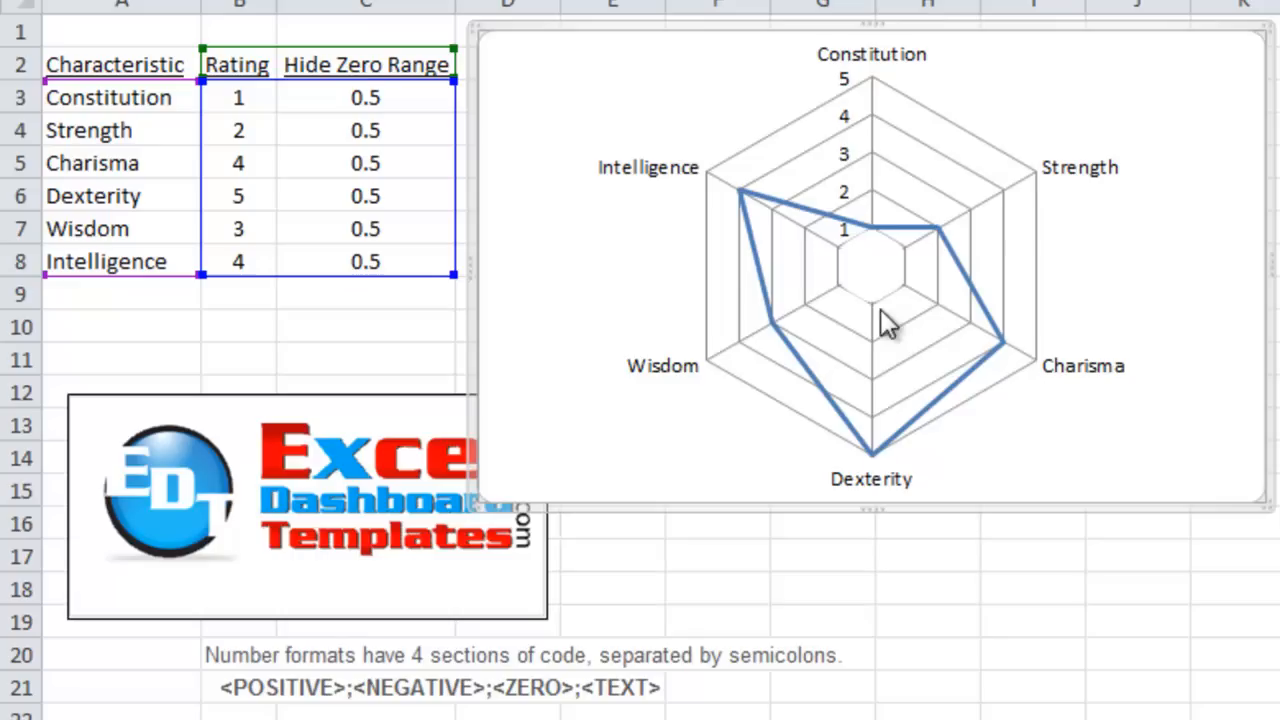
{"action": "mouse_move", "coordinate": [1000, 300]}
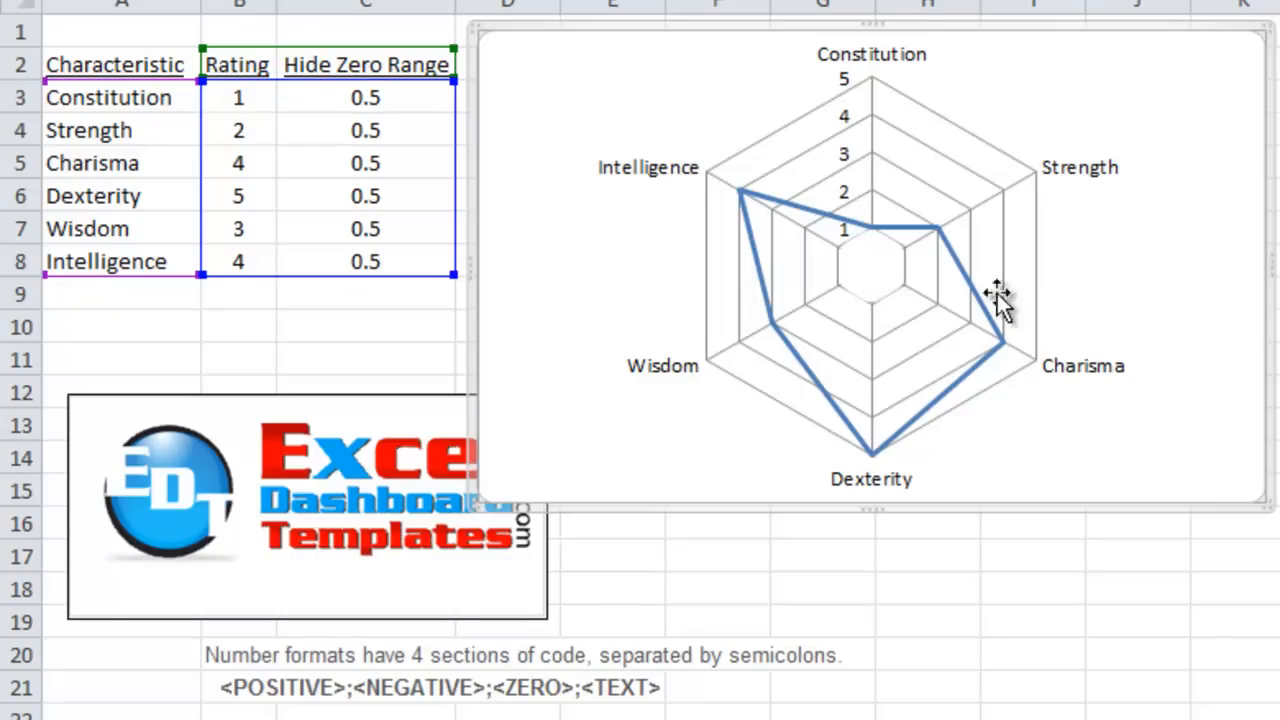
{"action": "mouse_move", "coordinate": [975, 305]}
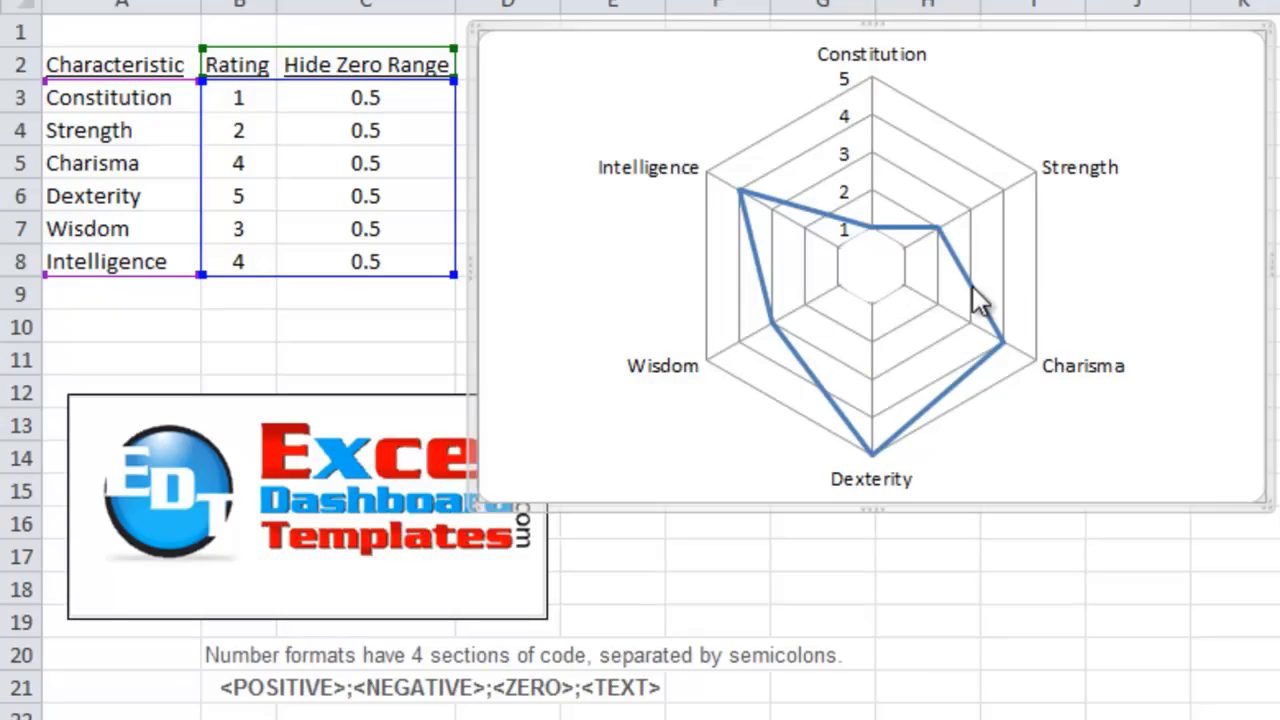
{"action": "mouse_move", "coordinate": [850, 255]}
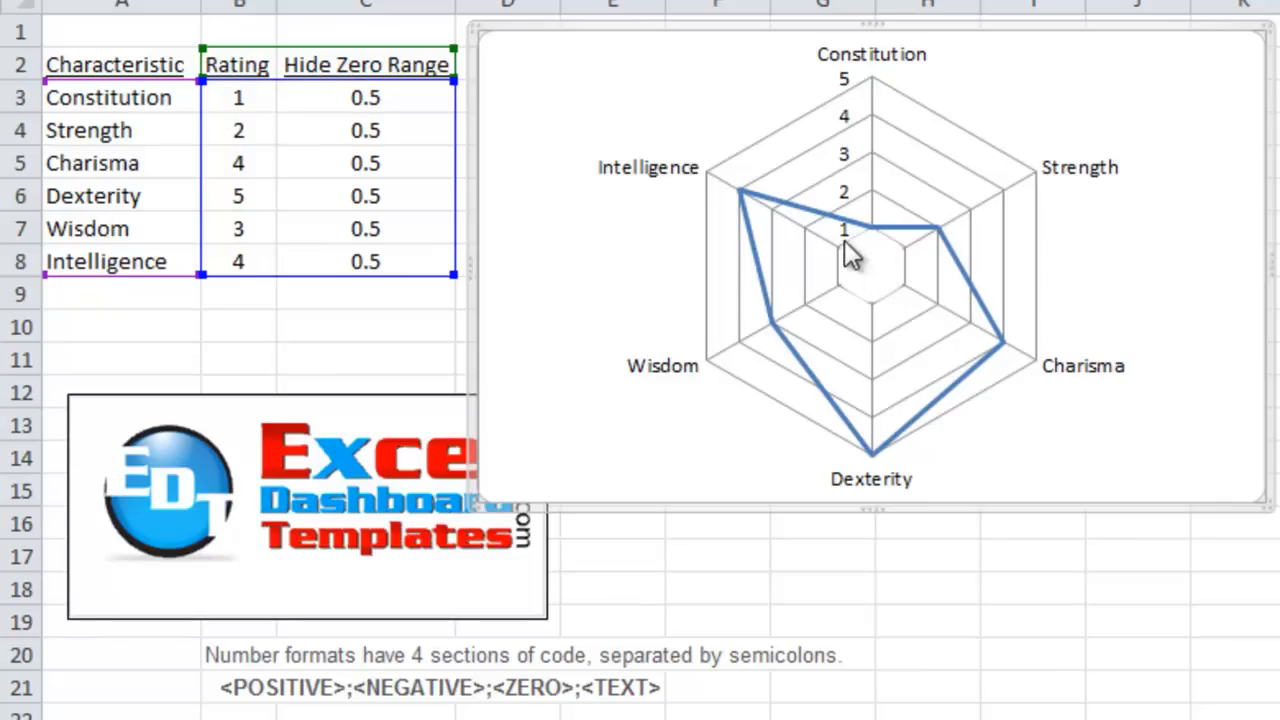
{"action": "mouse_move", "coordinate": [867, 235]}
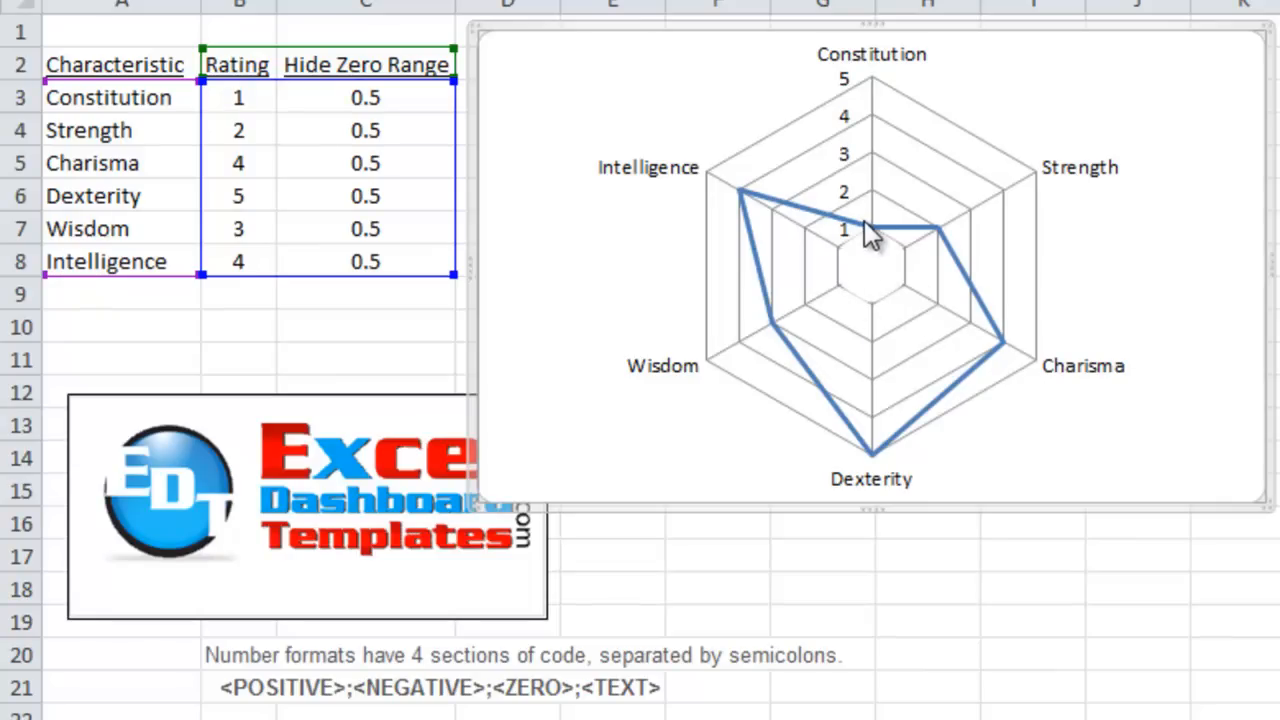
{"action": "mouse_move", "coordinate": [830, 255]}
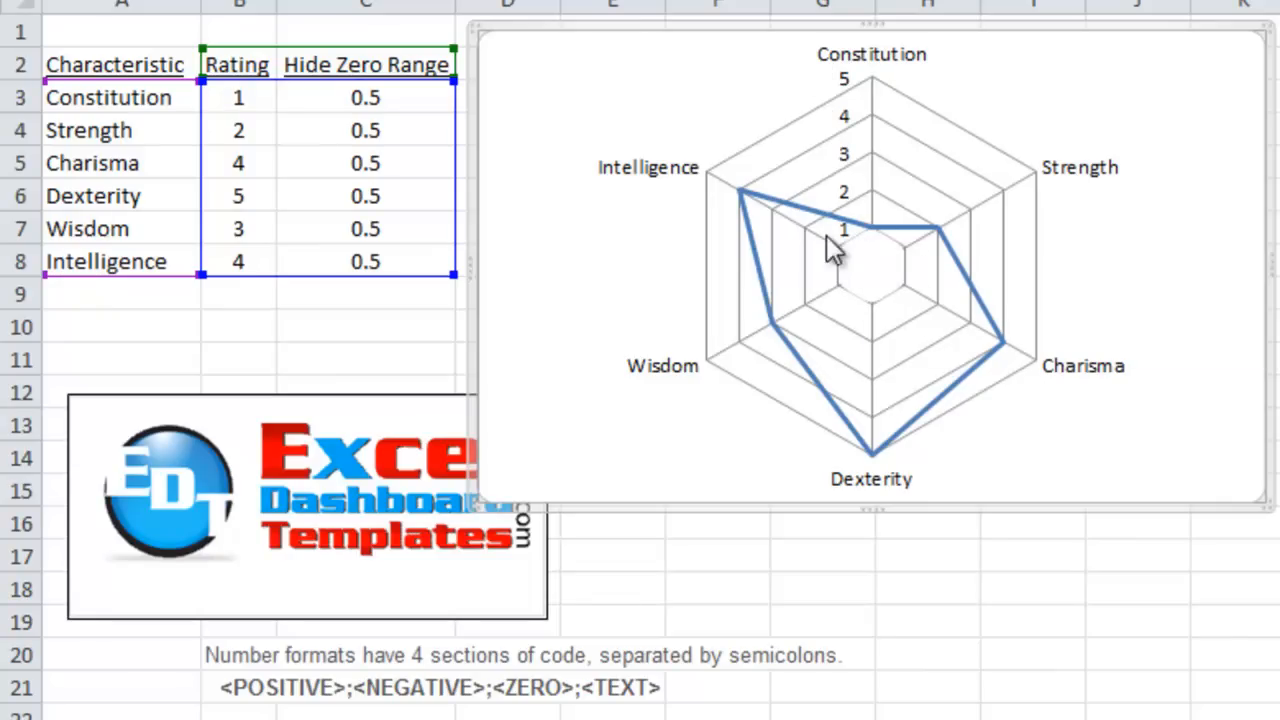
{"action": "scroll", "scroll_direction": "down", "scroll_amount": 3}
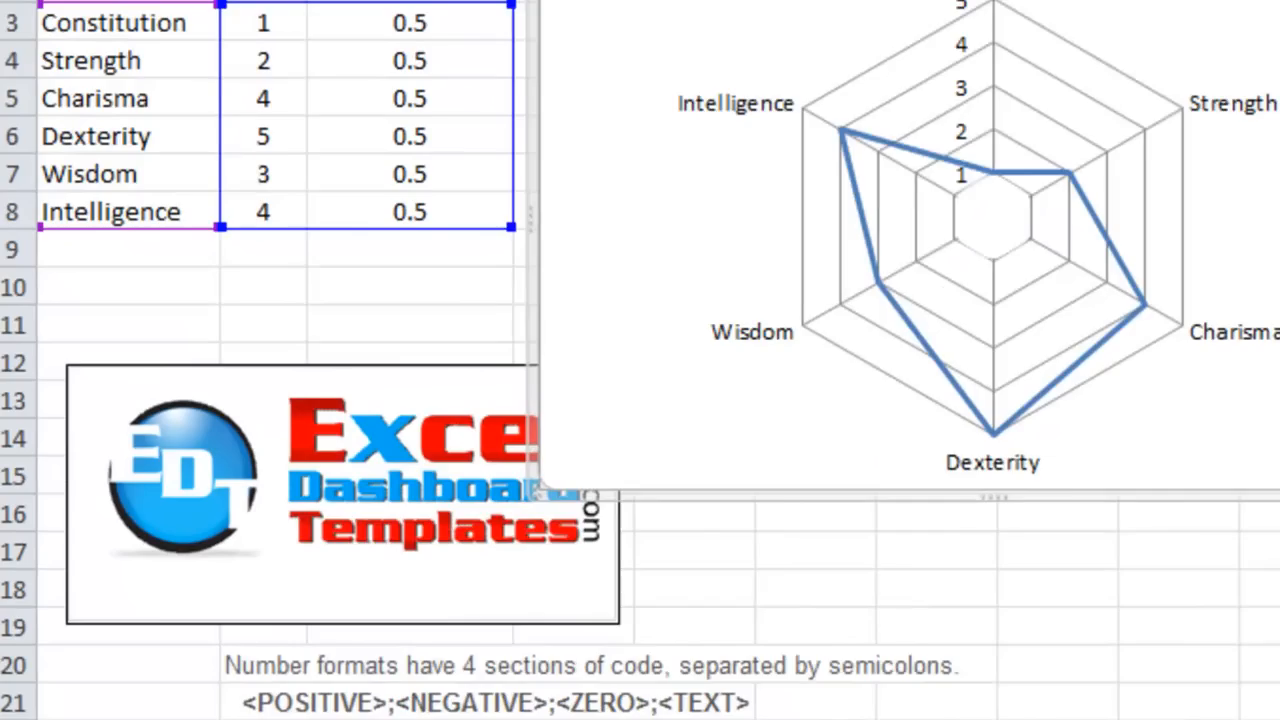